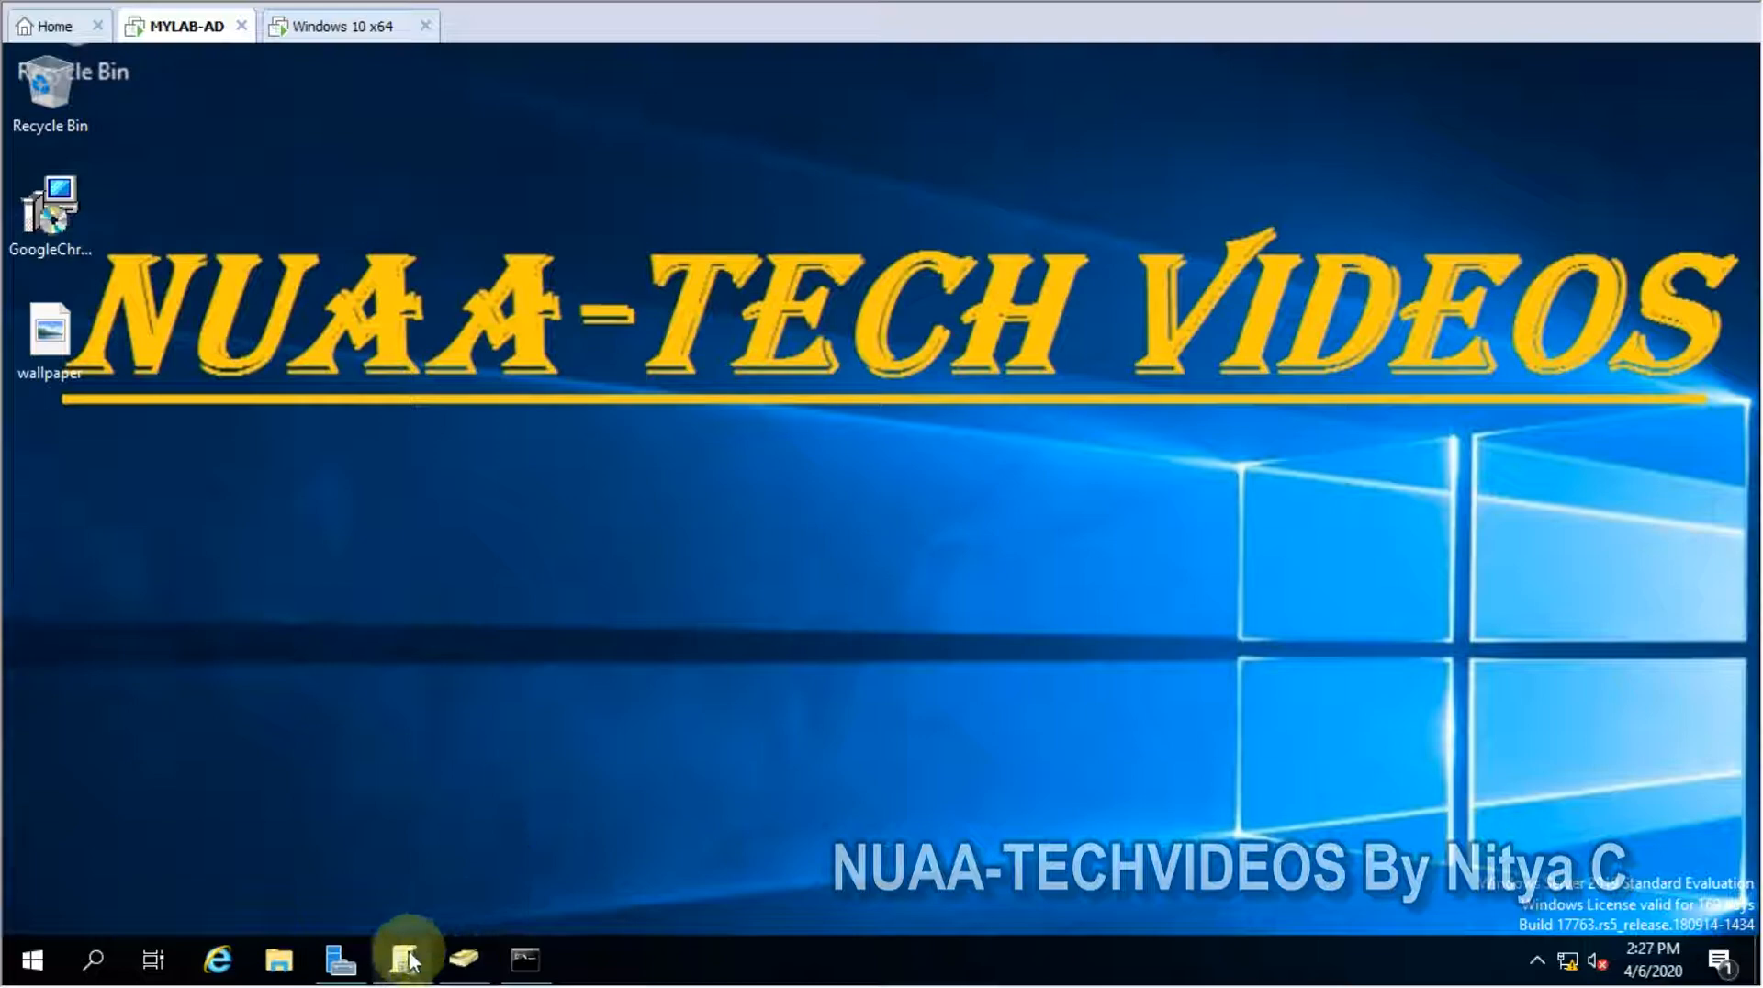
Glance at the BLR IT users in AD, then return to the console with Addi.com selected
{"action": "left_click", "coordinate": [402, 960]}
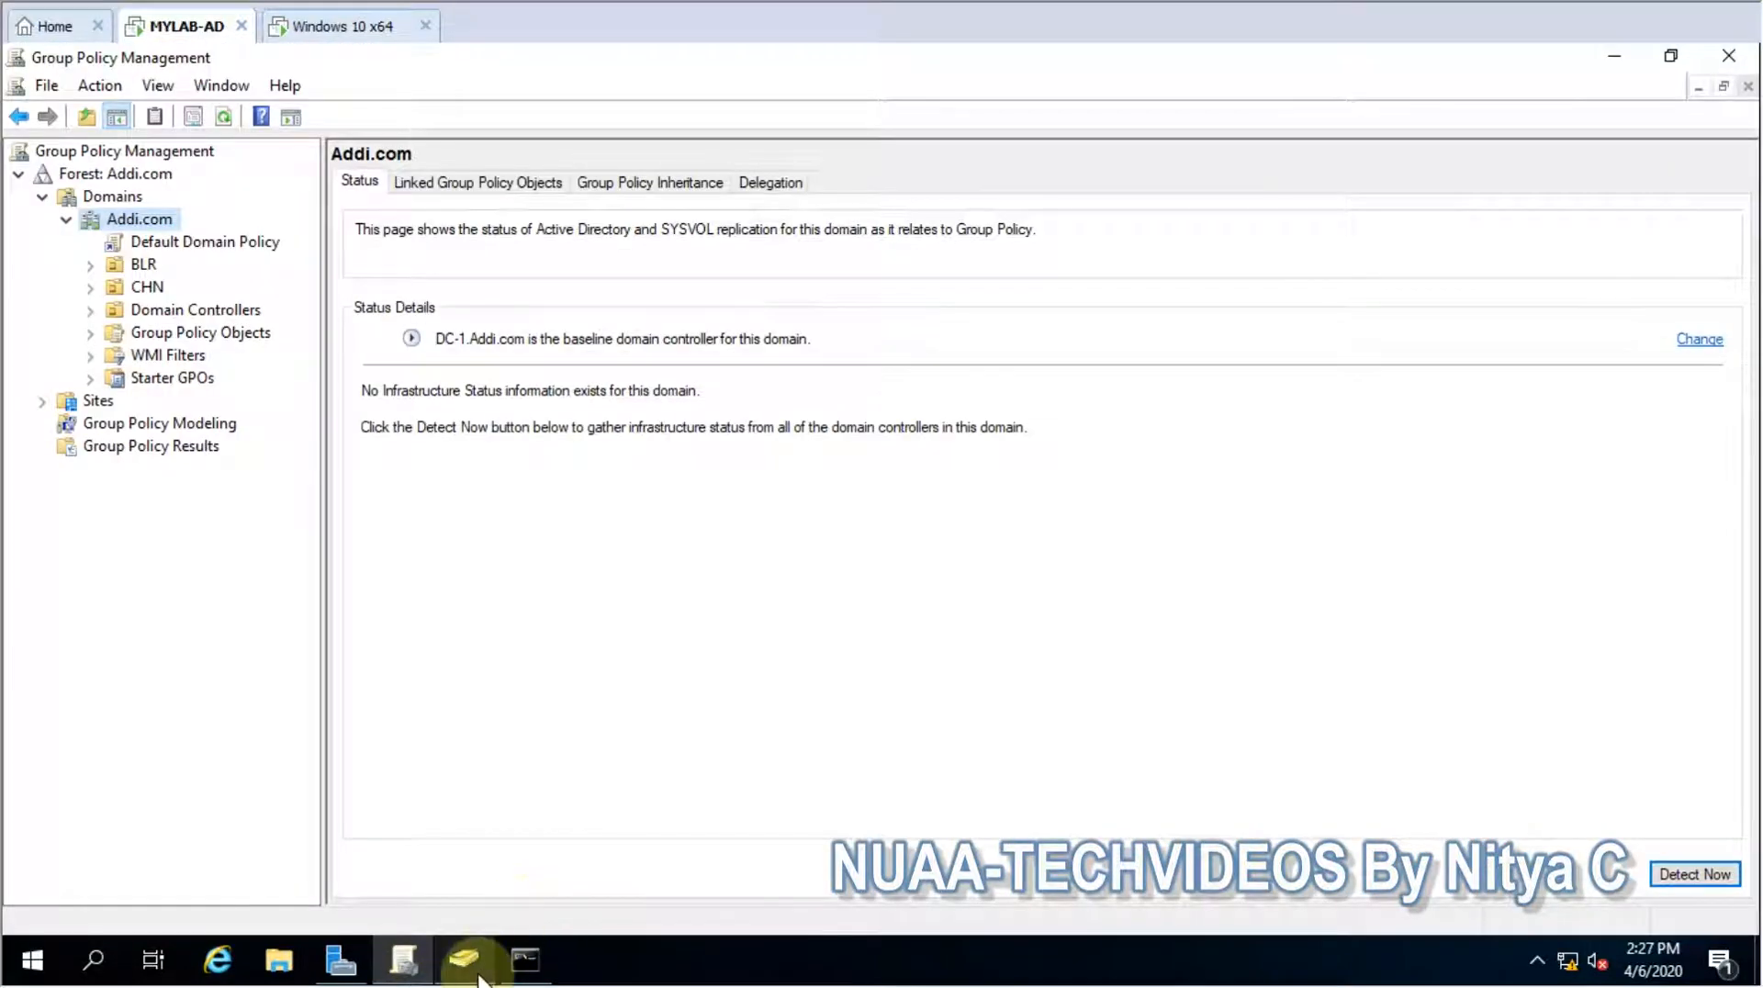
{"action": "left_click", "coordinate": [463, 961]}
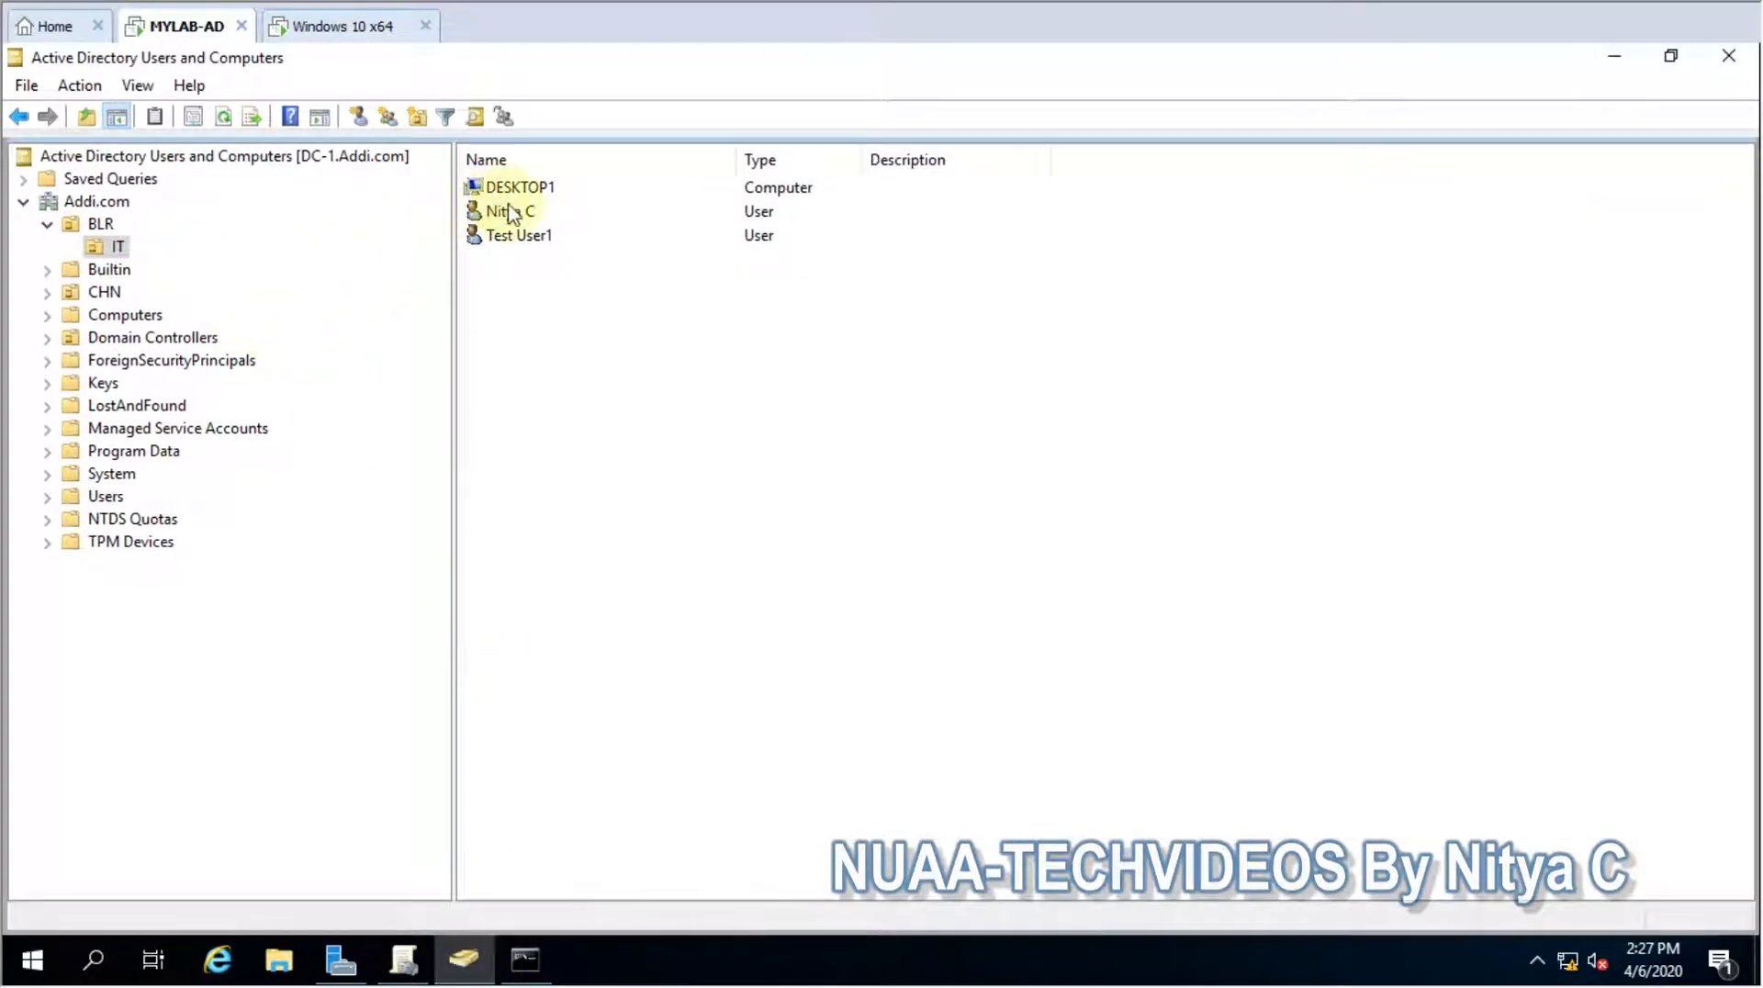
{"action": "left_click", "coordinate": [517, 235]}
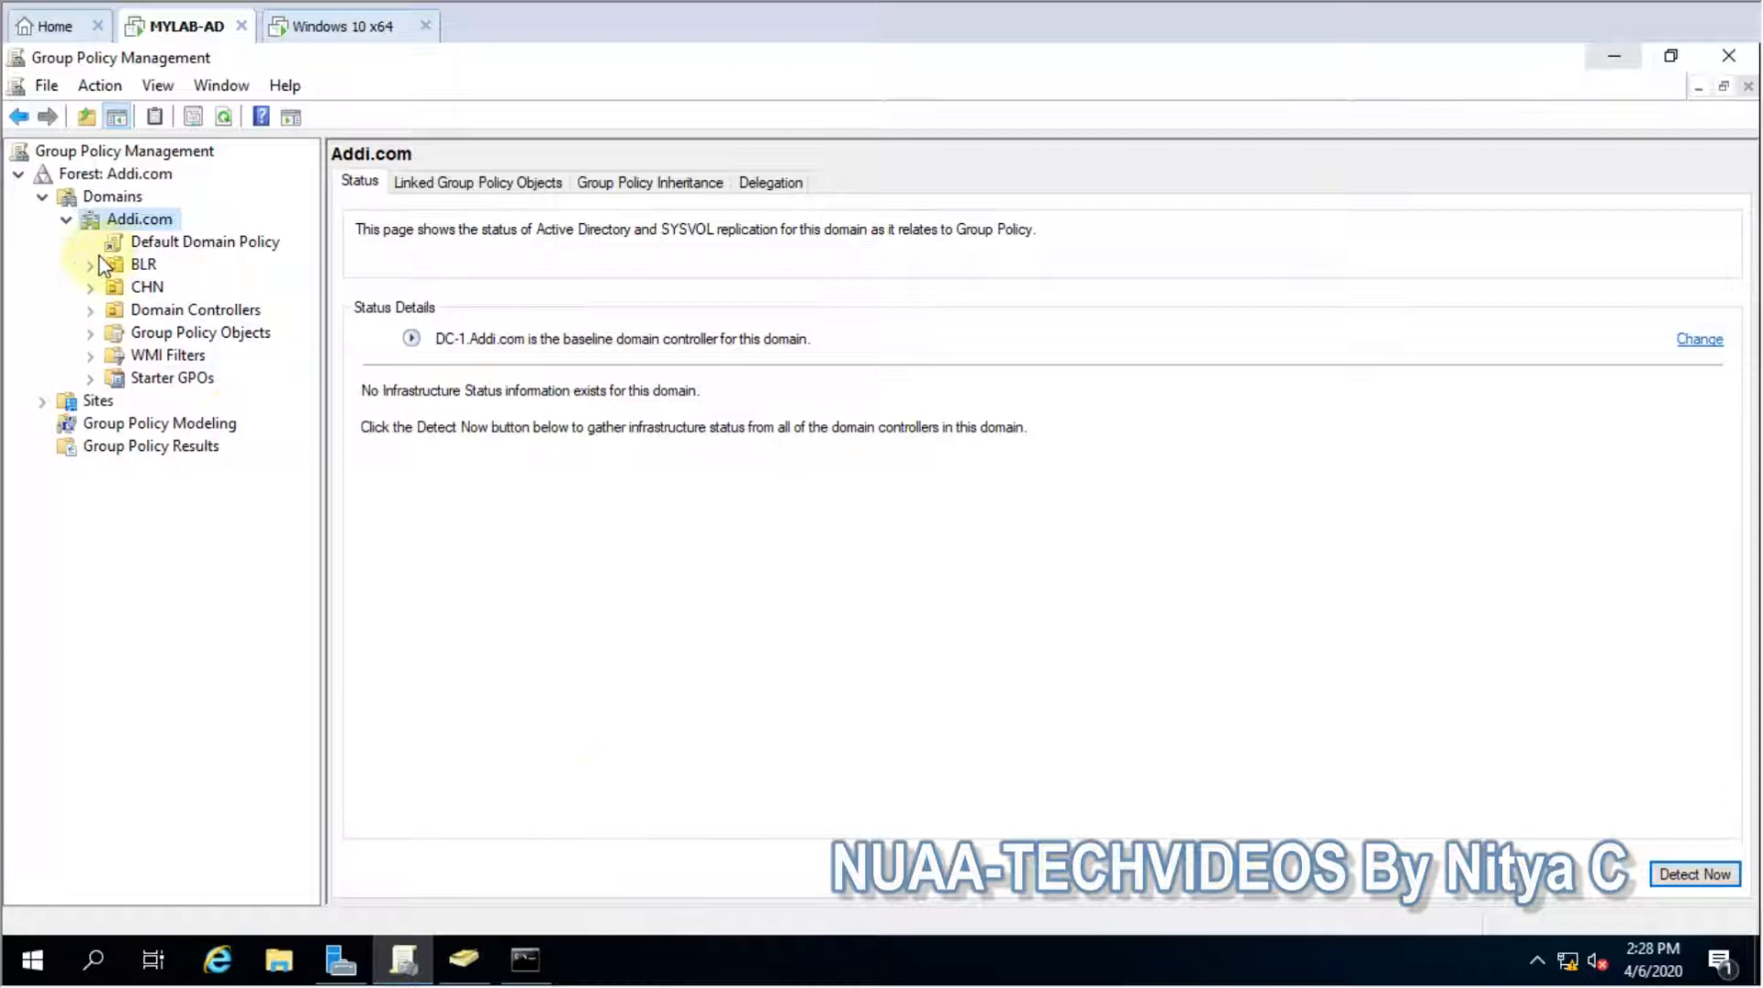
Create a GPO named 'Block/Disable all applications' linked to the IT unit under BLR
{"action": "left_click", "coordinate": [88, 263]}
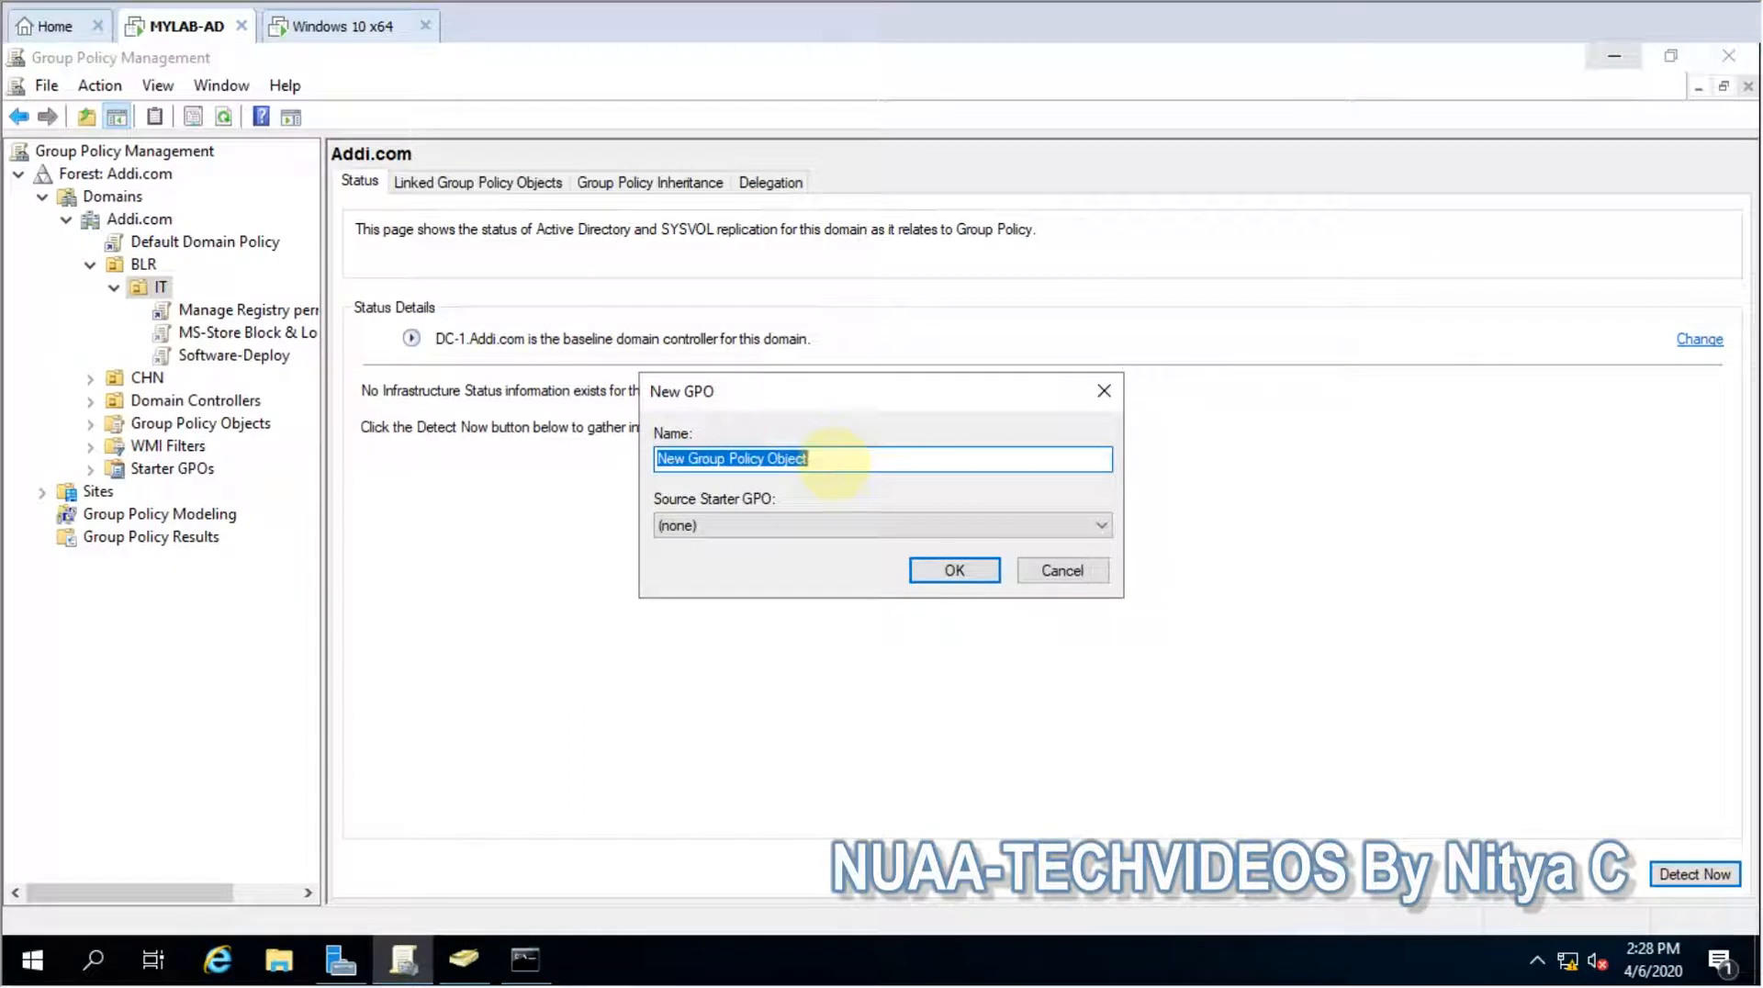
{"action": "type", "text": "Block"}
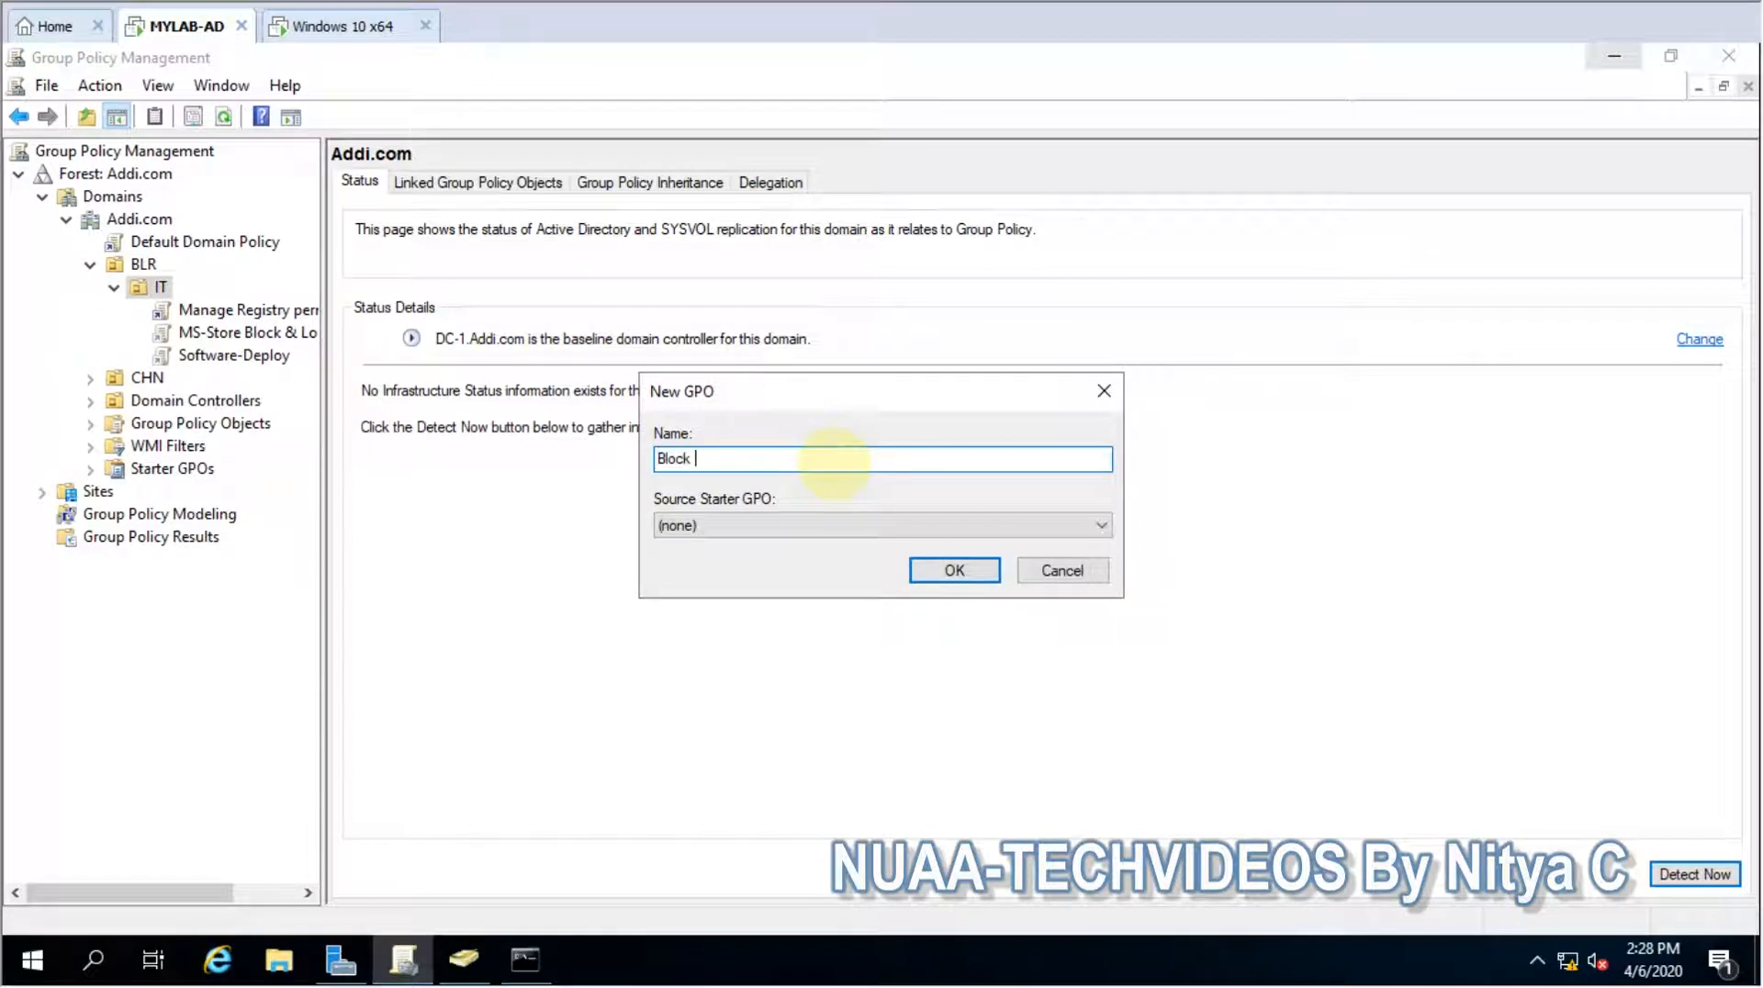
{"action": "type", "text": "All"}
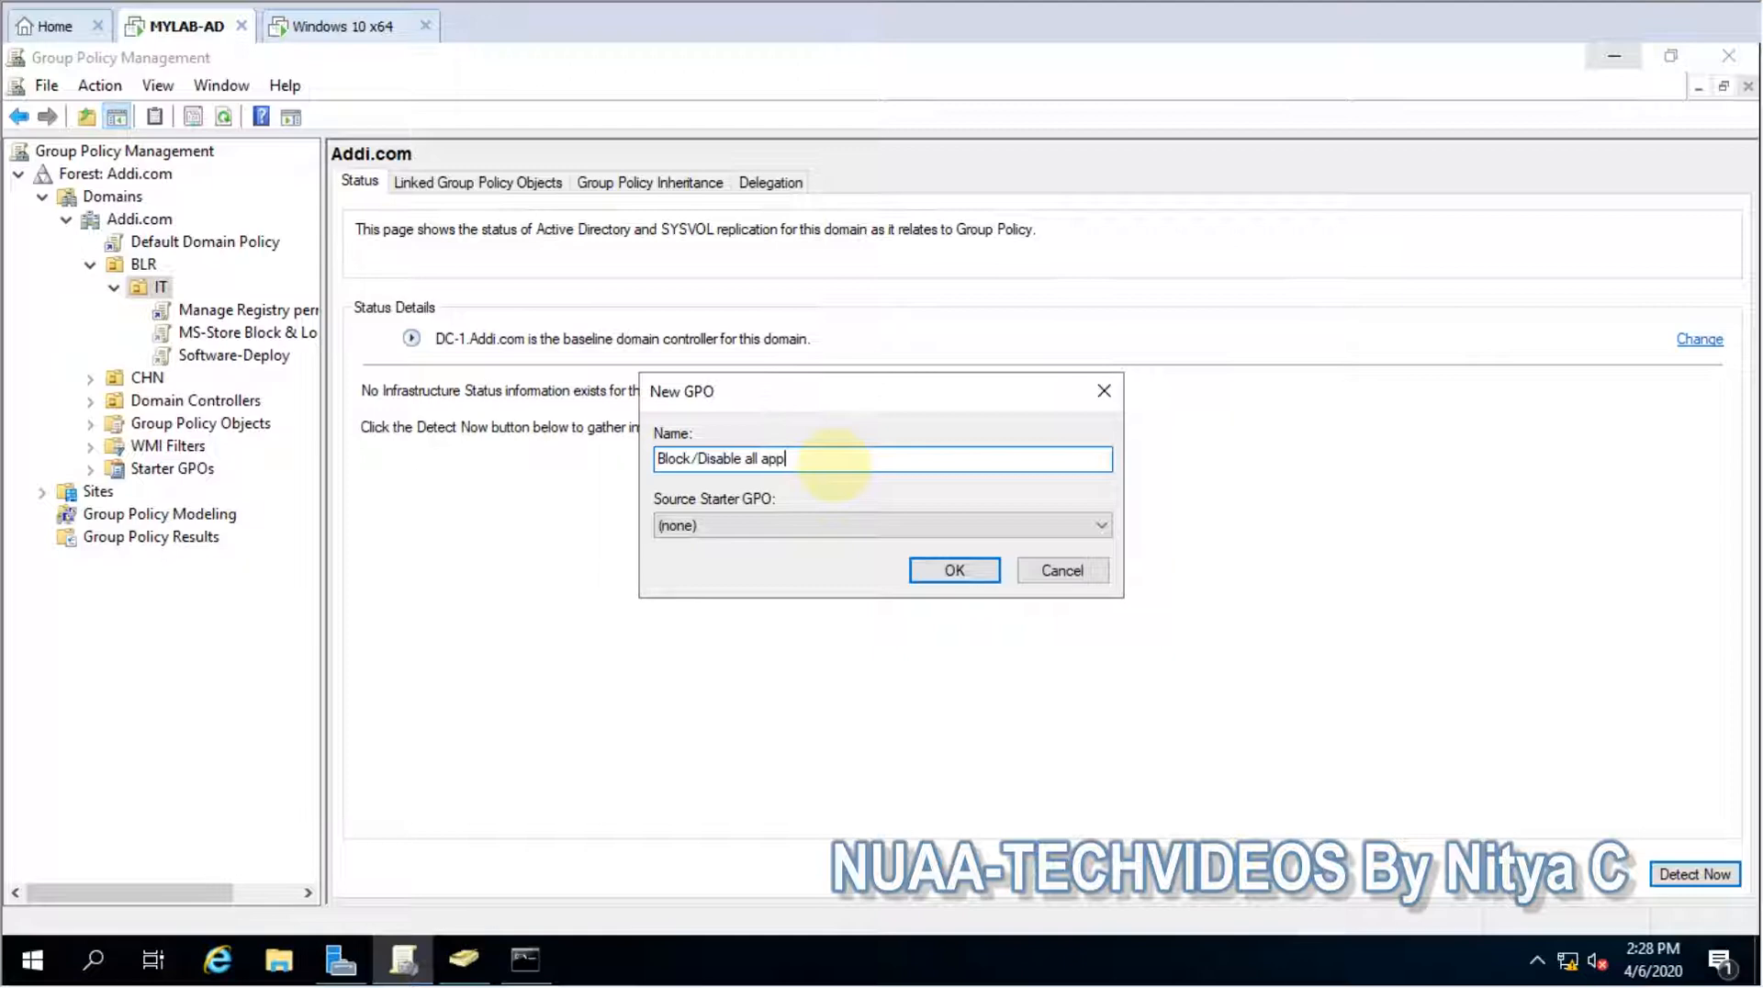
{"action": "type", "text": "ications"}
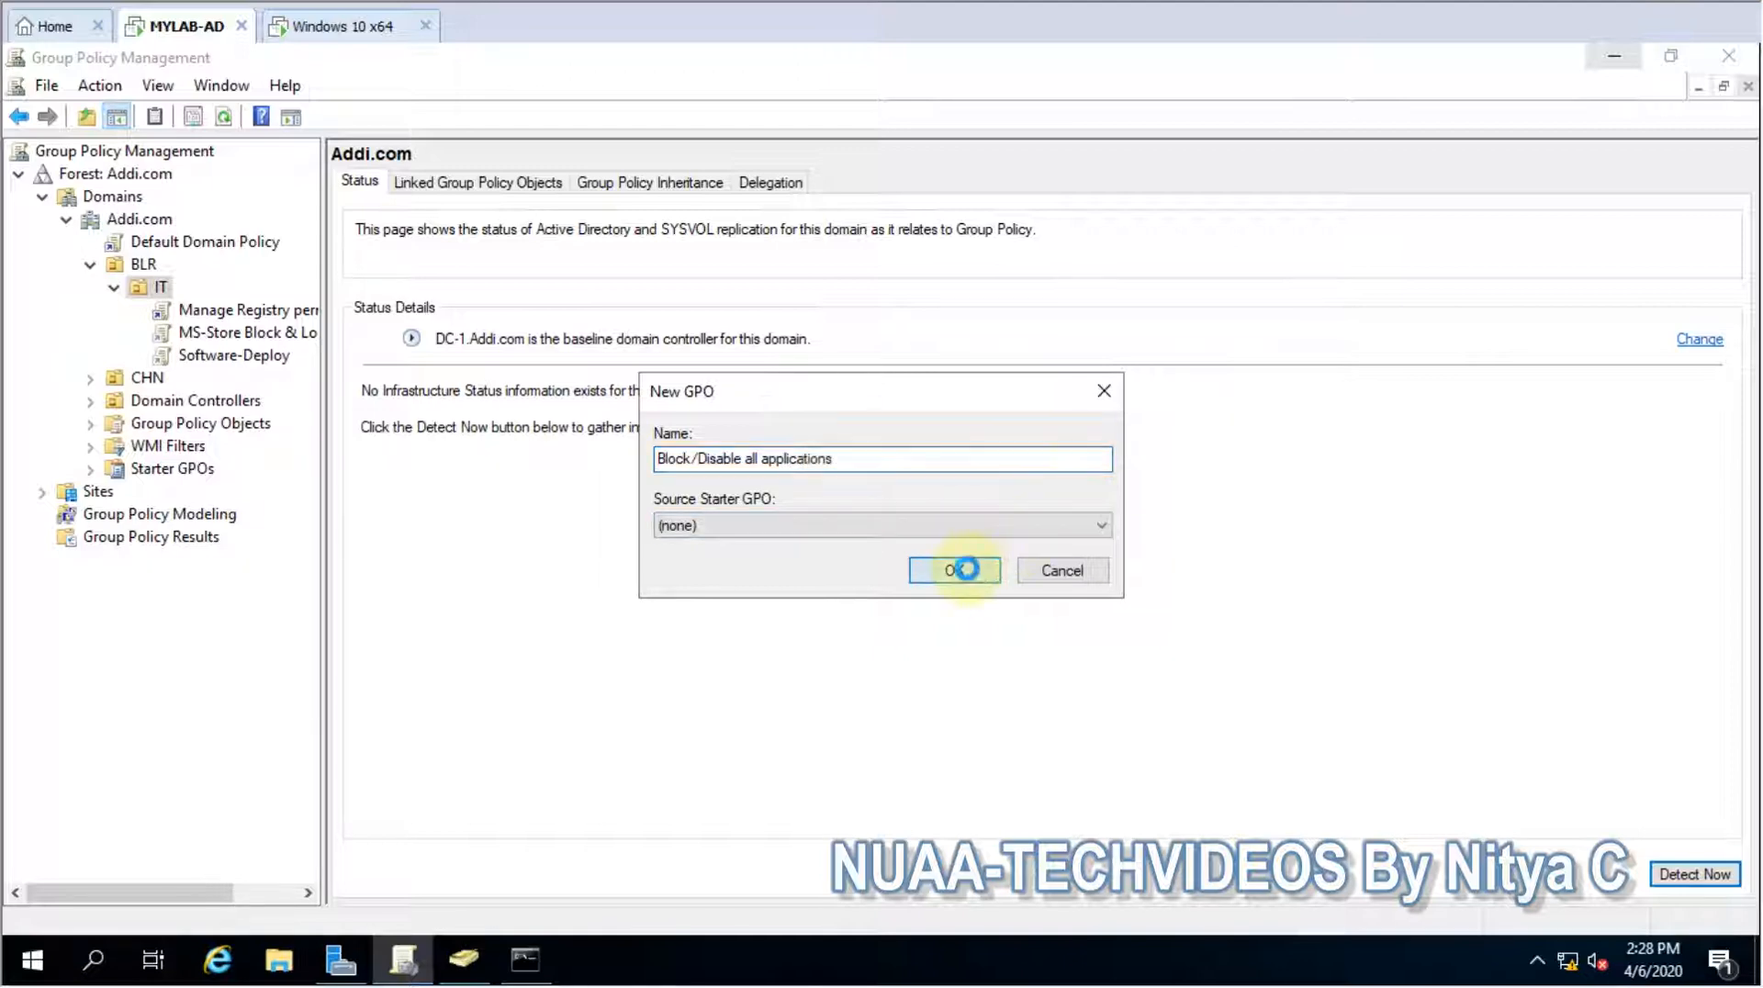
{"action": "left_click", "coordinate": [953, 569]}
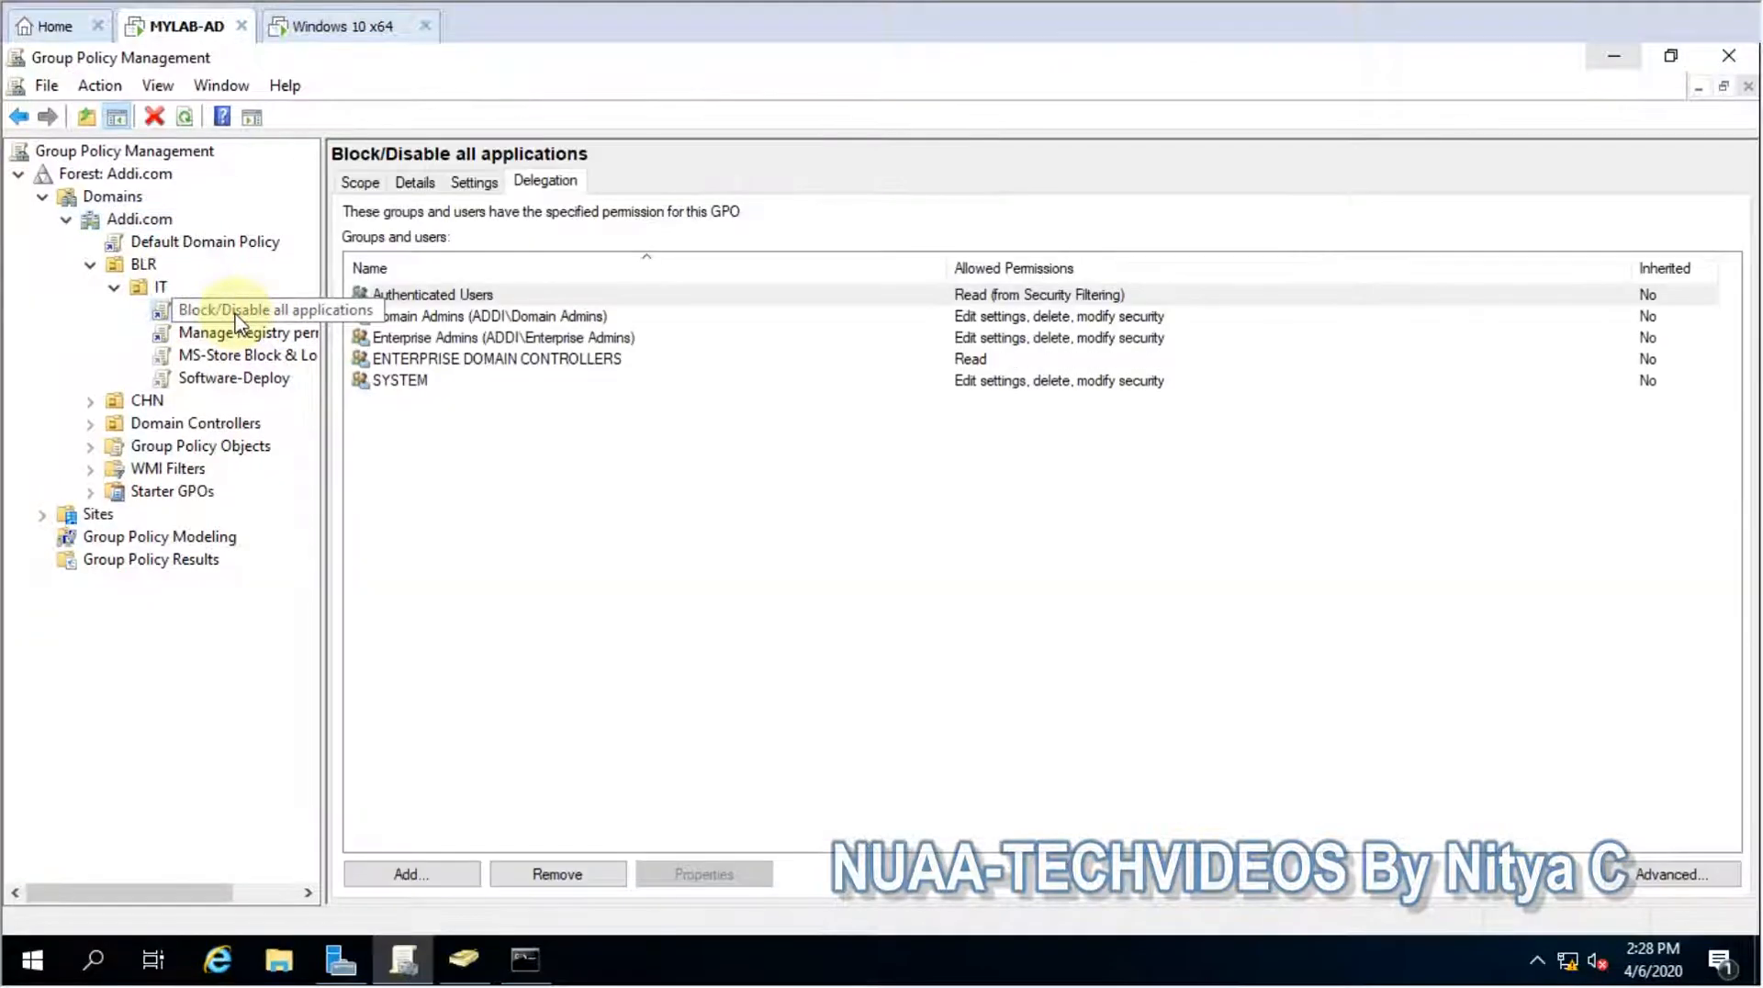
Edit the new GPO and select Run only specified Windows applications under User Configuration > System
{"action": "left_click", "coordinate": [248, 308]}
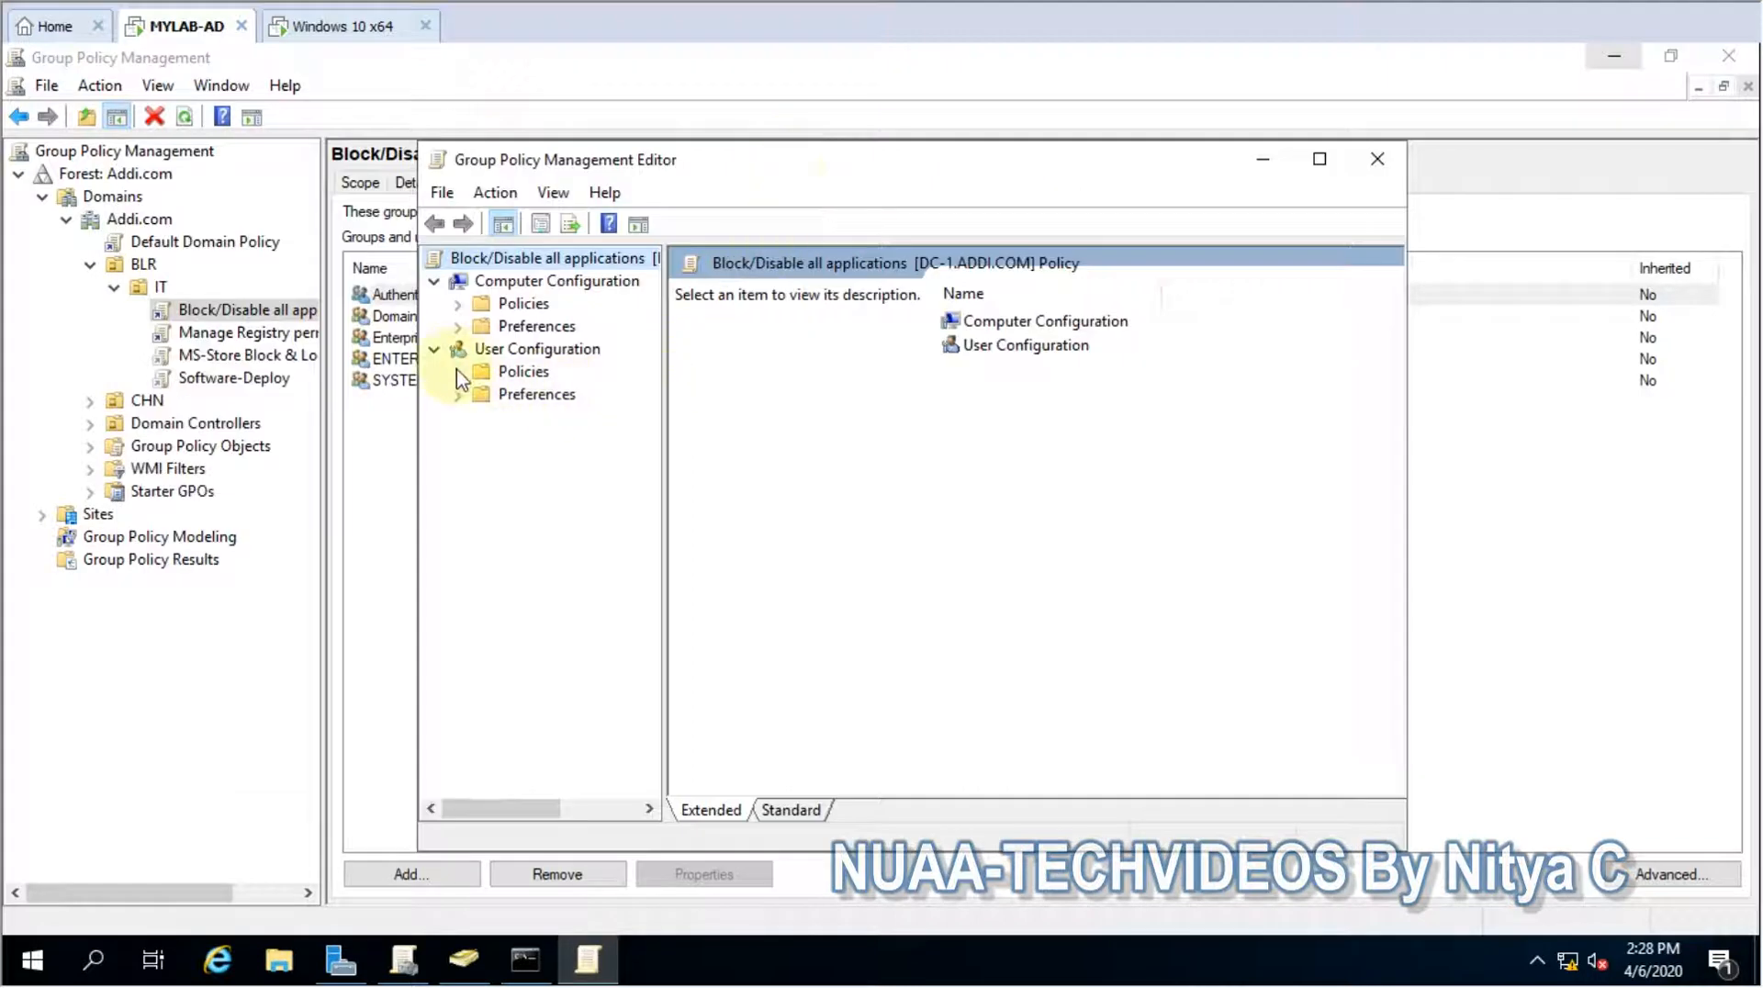
{"action": "left_click", "coordinate": [458, 371]}
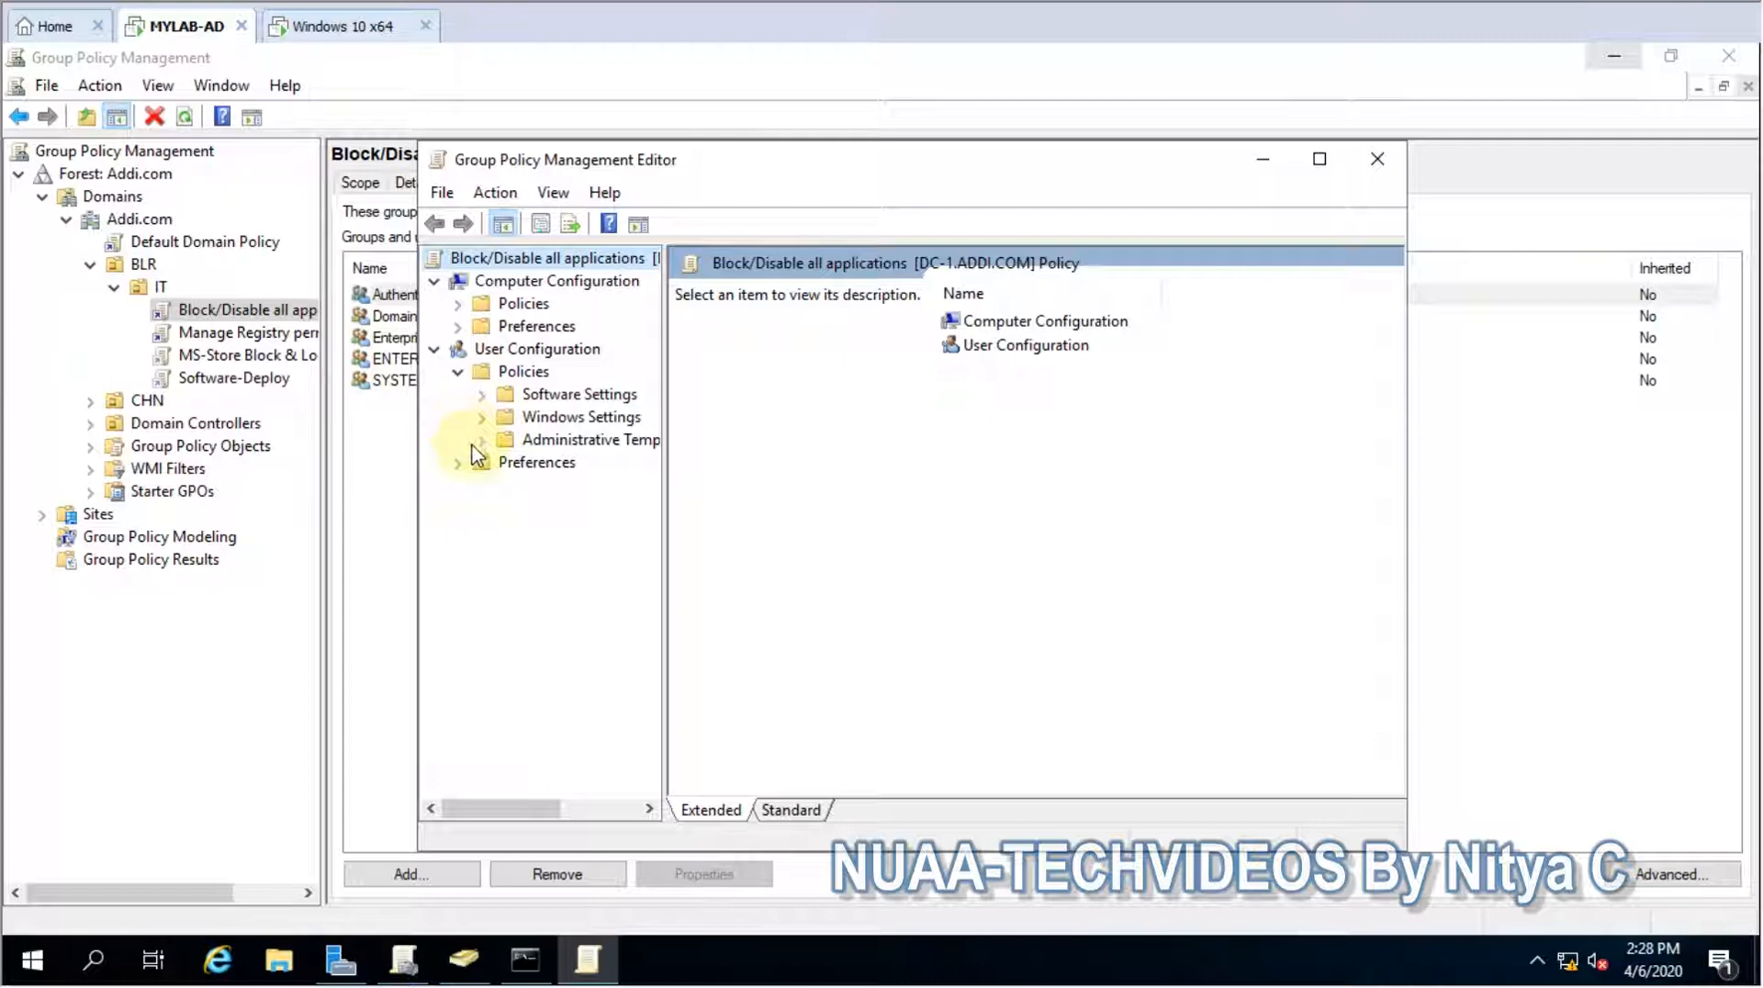
{"action": "left_click", "coordinate": [483, 439]}
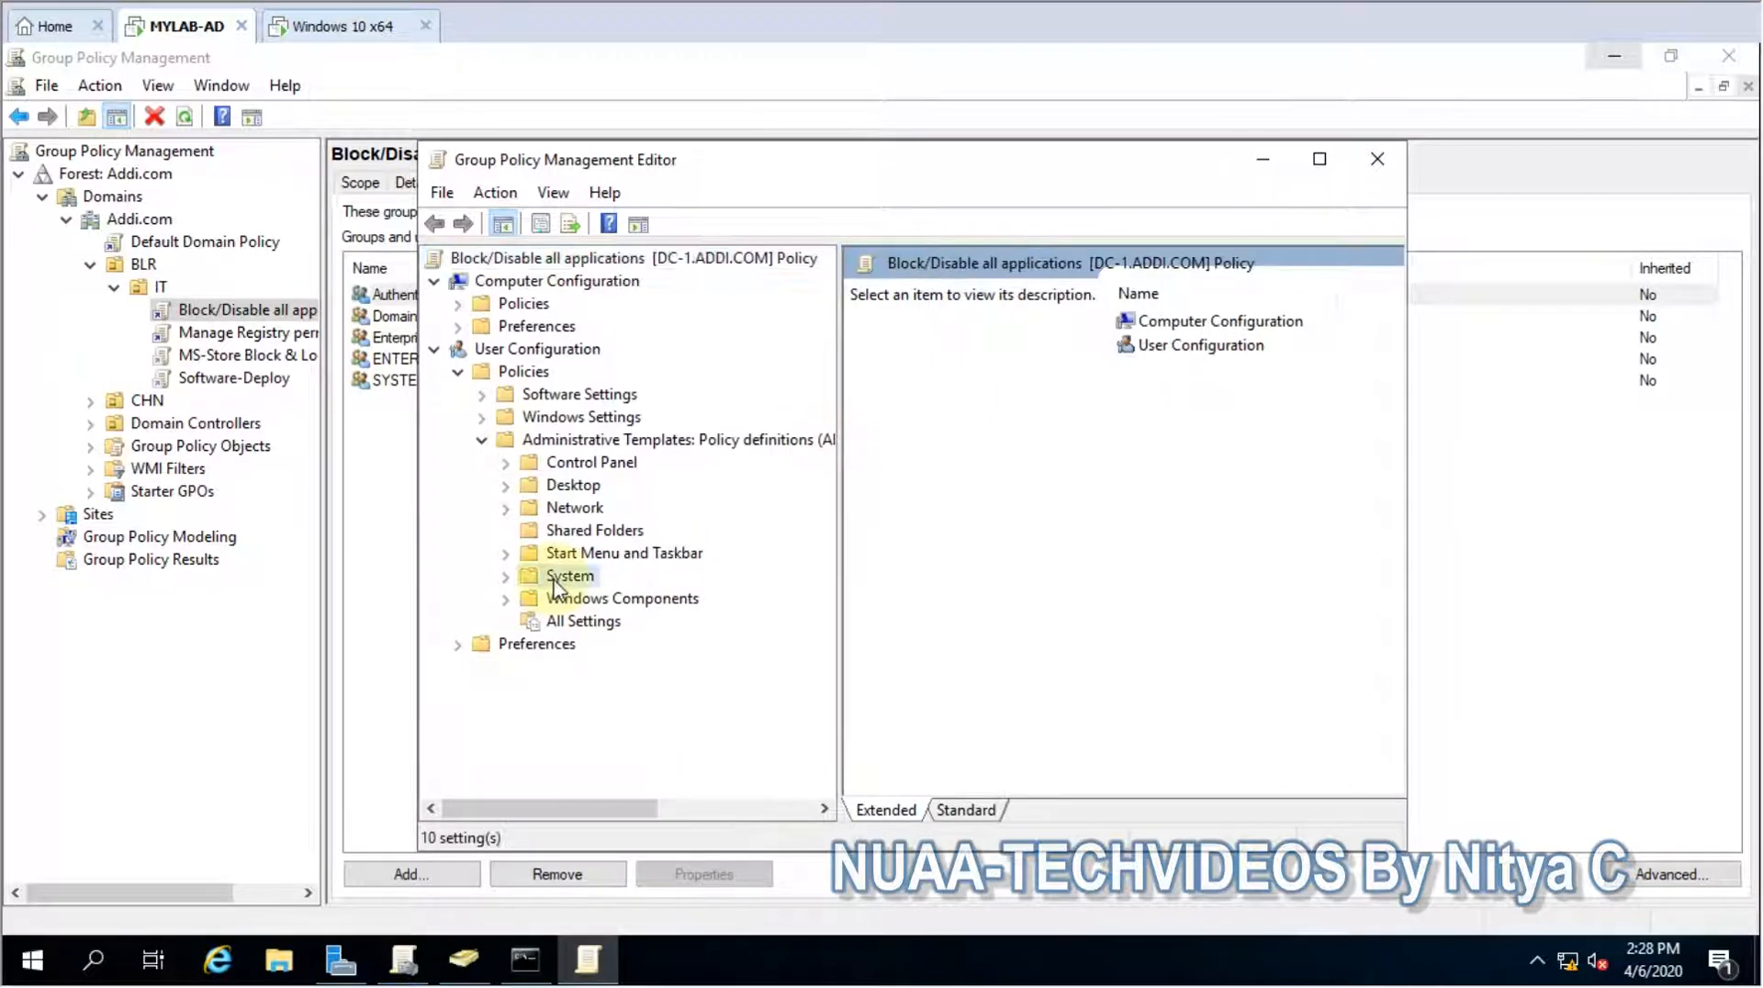
{"action": "left_click", "coordinate": [569, 575]}
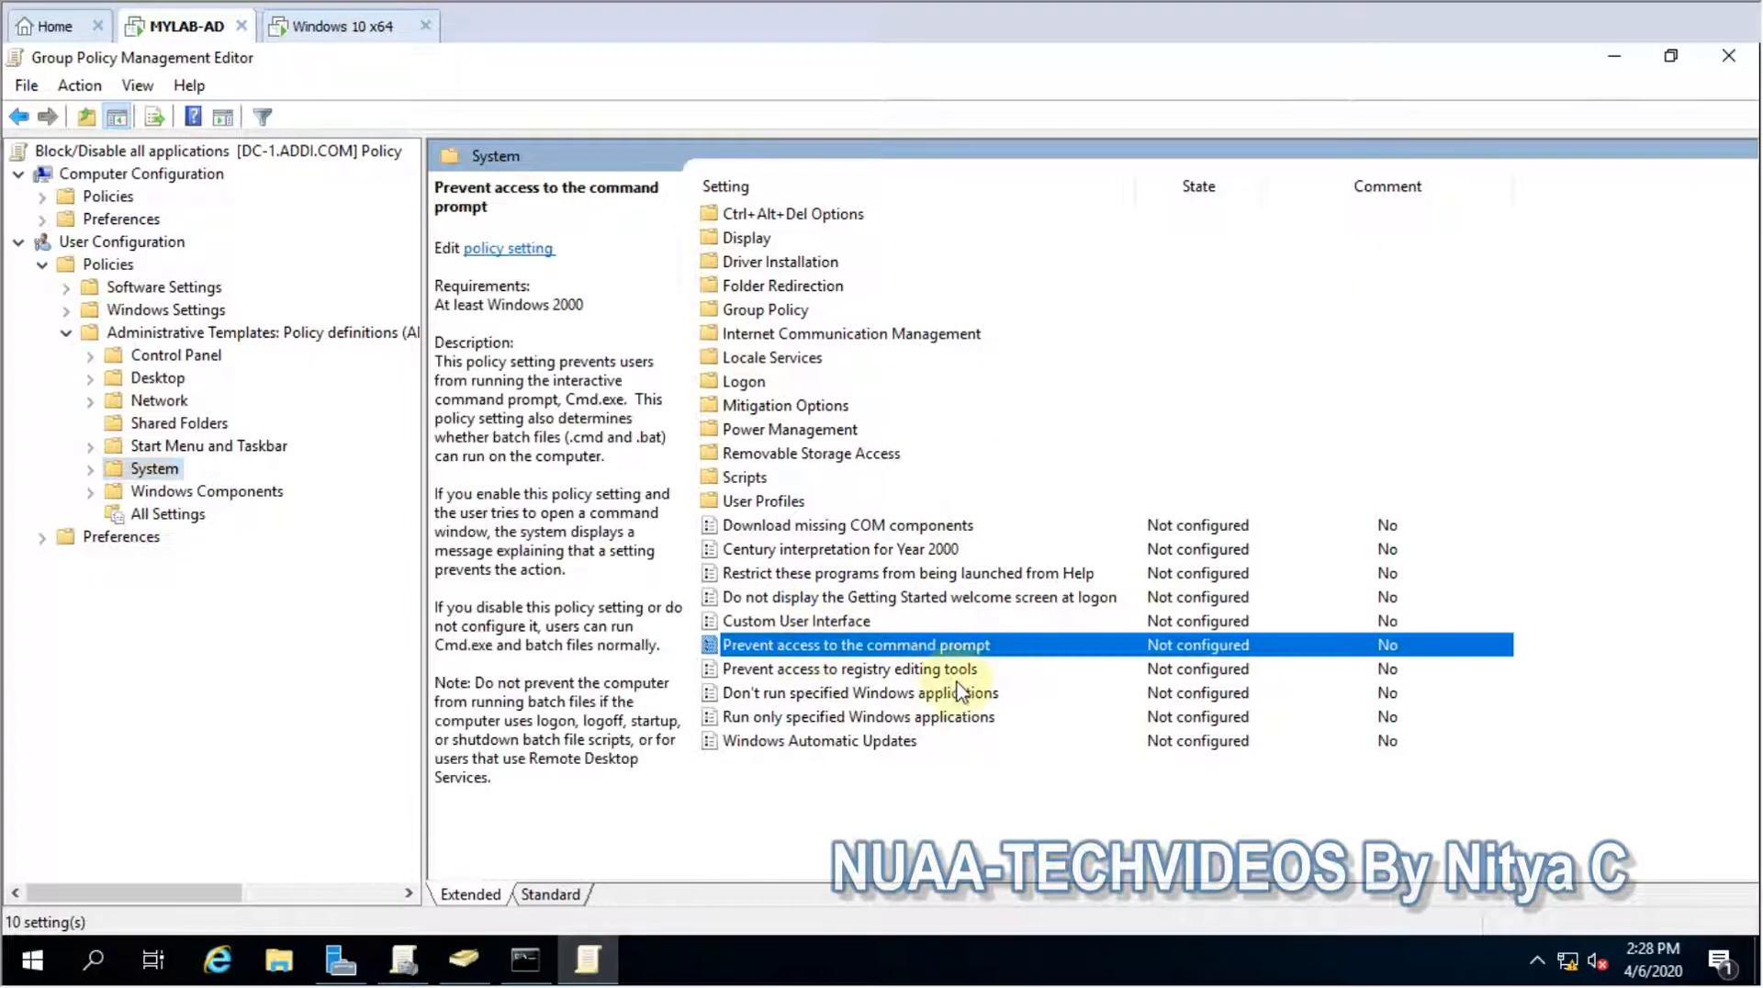
{"action": "mouse_move", "coordinate": [800, 725]}
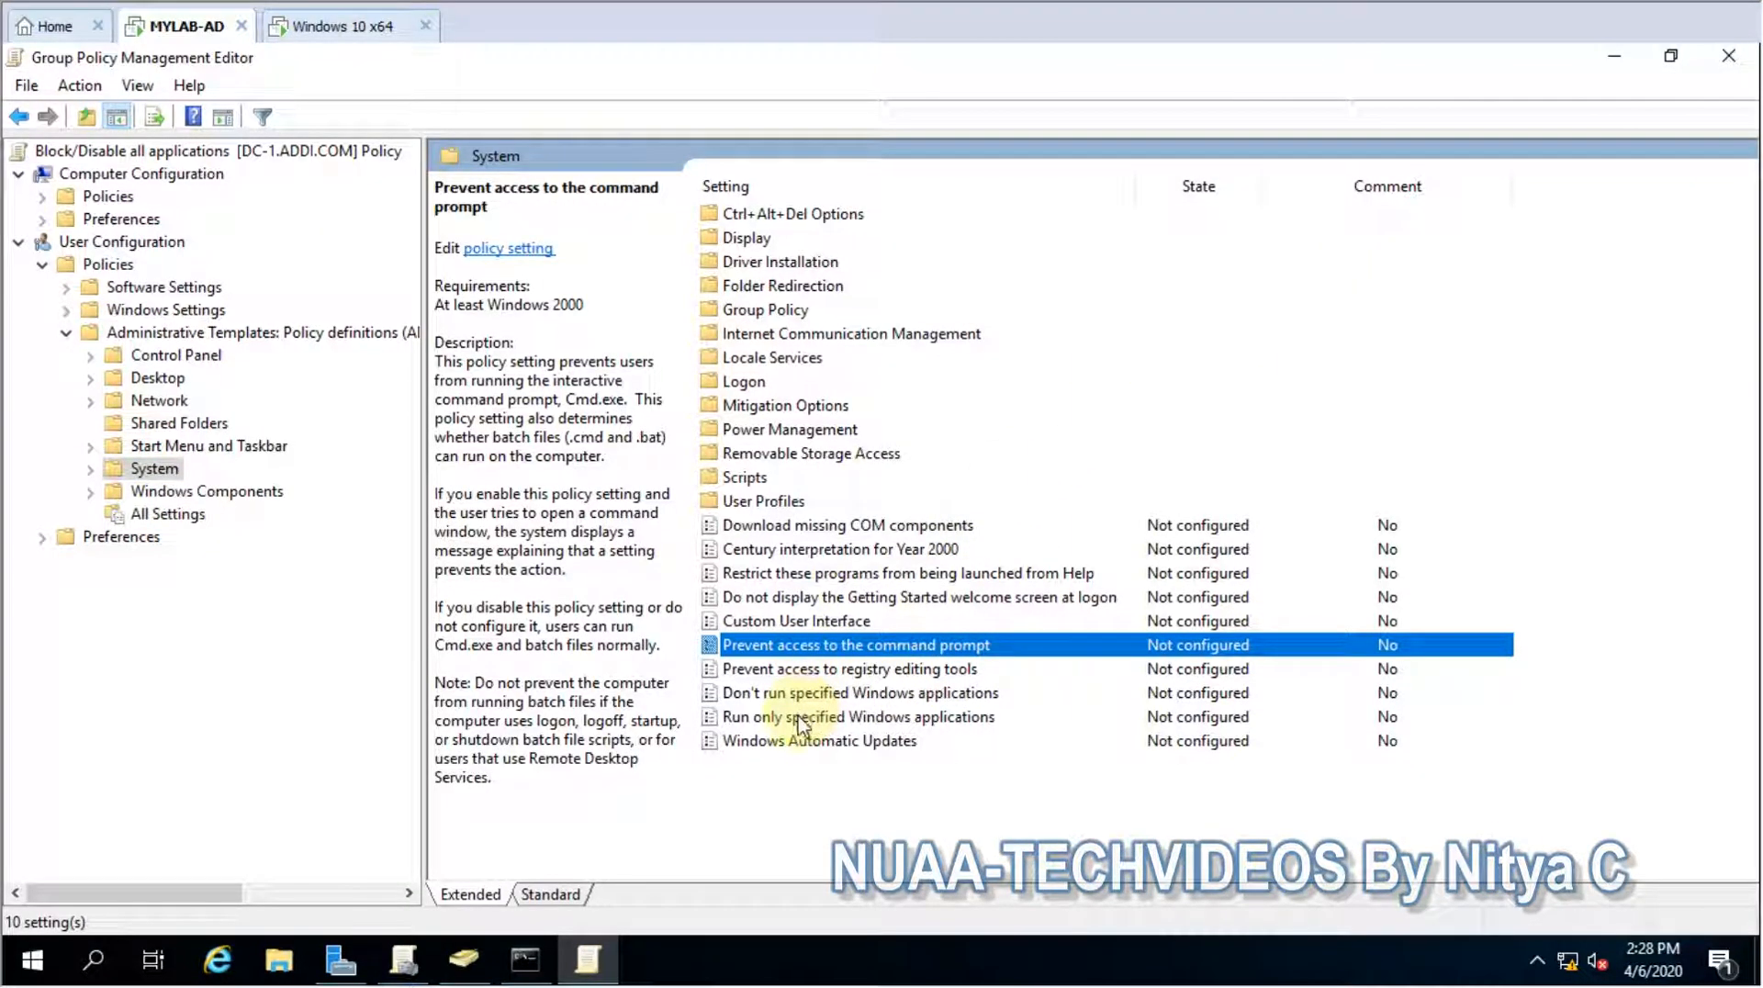
{"action": "left_click", "coordinate": [857, 716]}
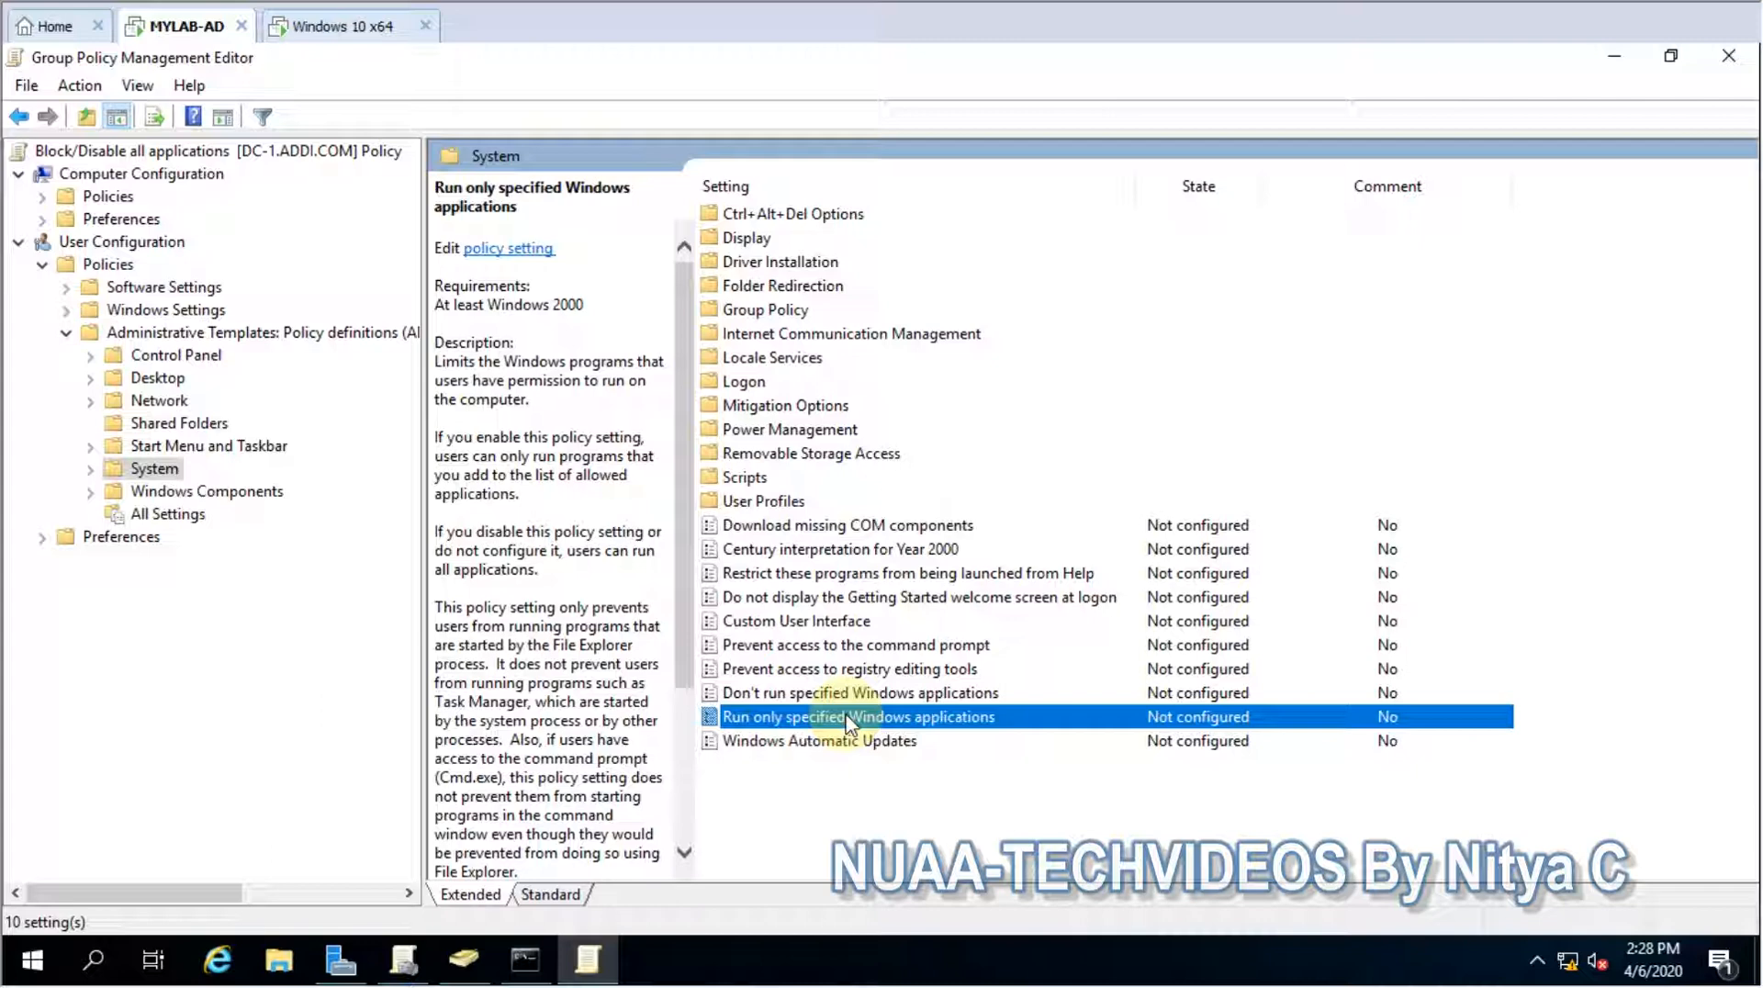
Set Run only specified Windows applications to Enabled and bring up its allowed-applications list
{"action": "double_click", "coordinate": [857, 716]}
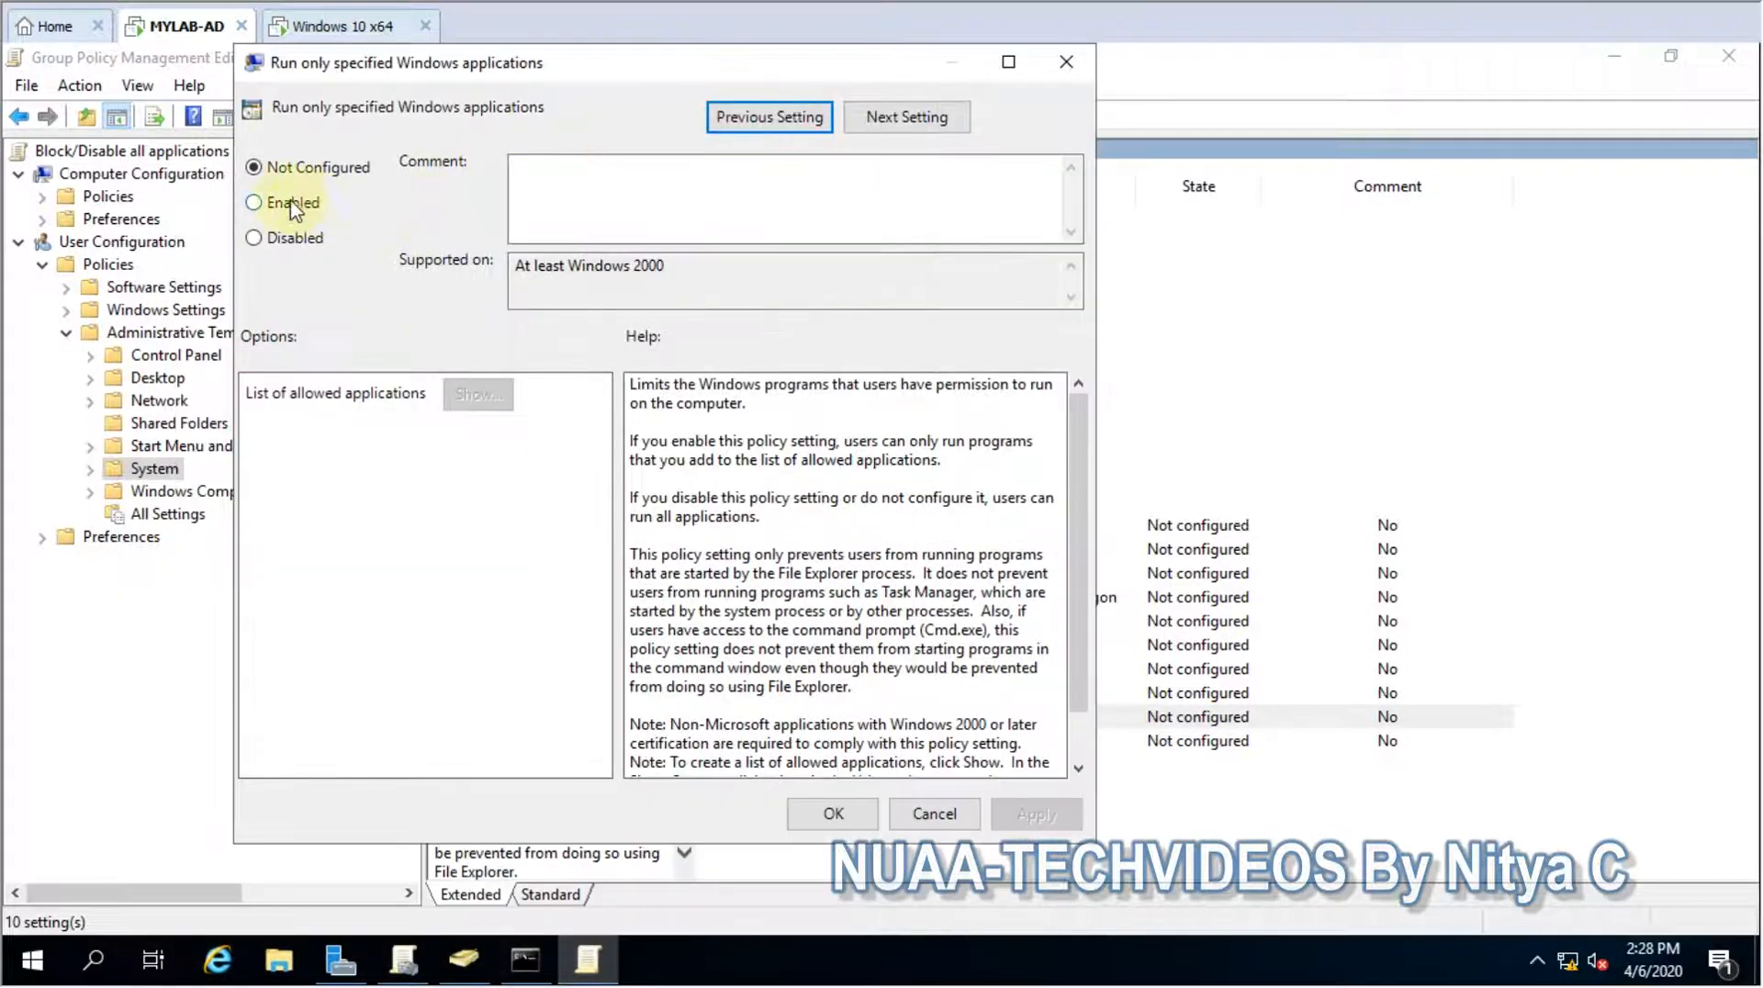
{"action": "left_click", "coordinate": [254, 202]}
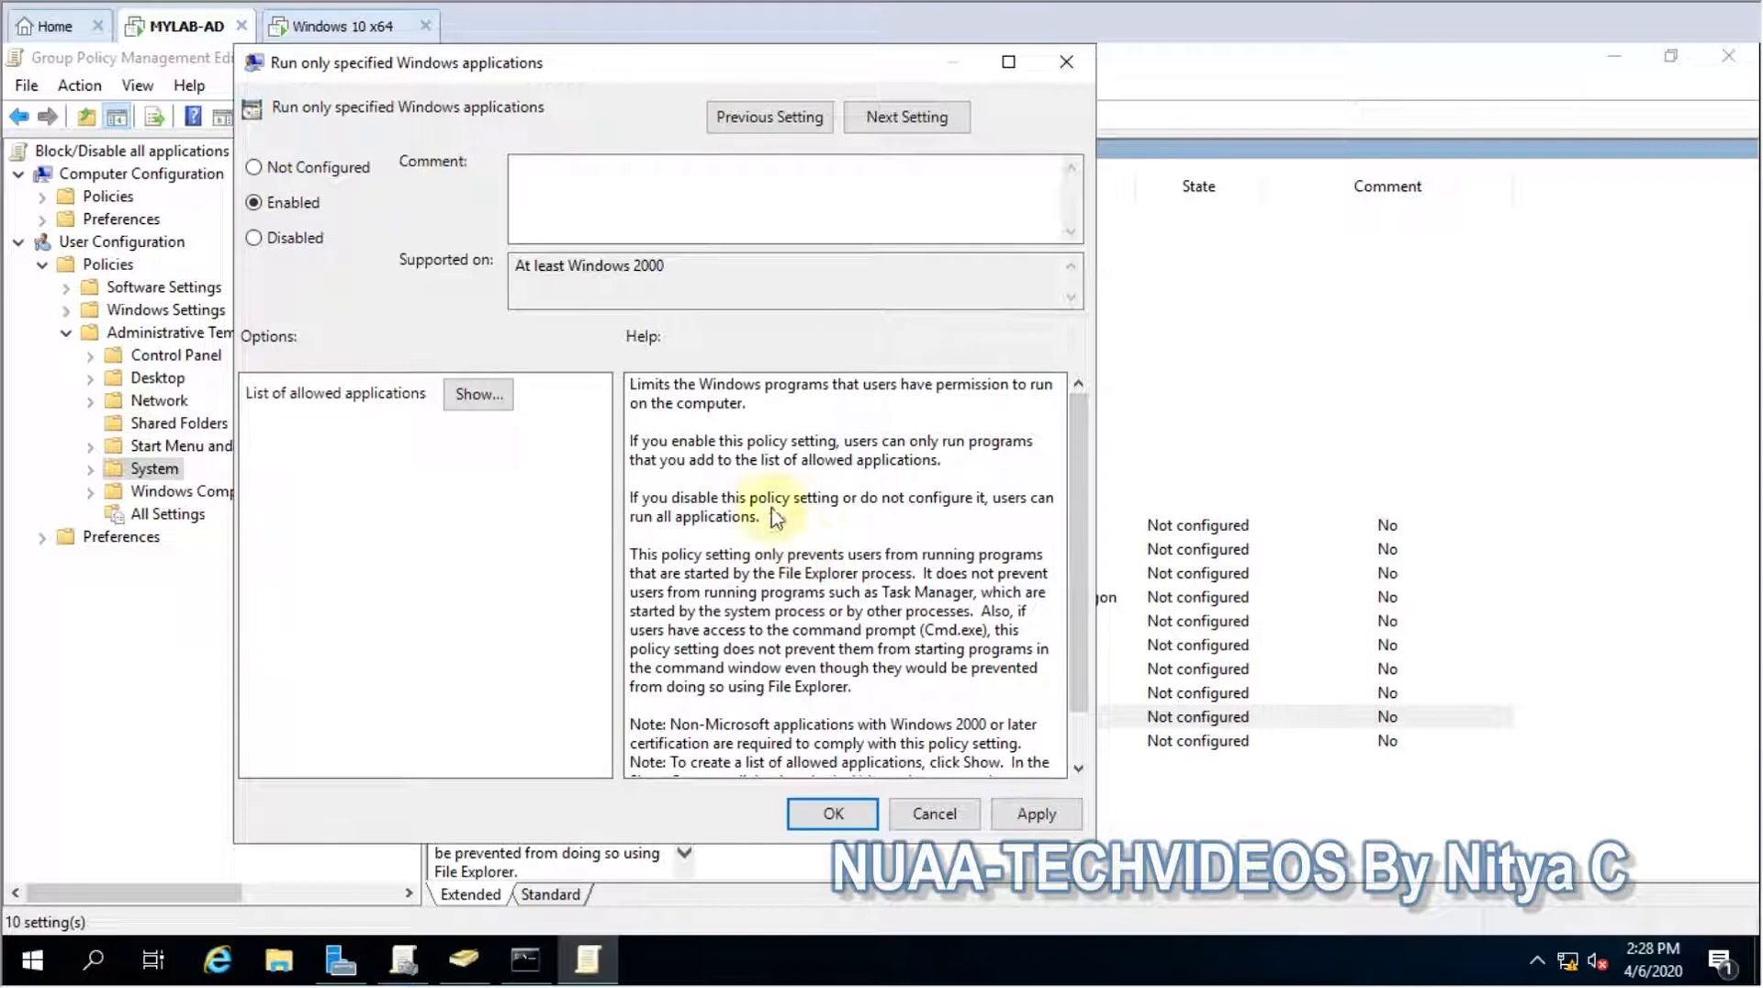
{"action": "left_click_drag", "start_coordinate": [630, 441], "coordinate": [938, 459]}
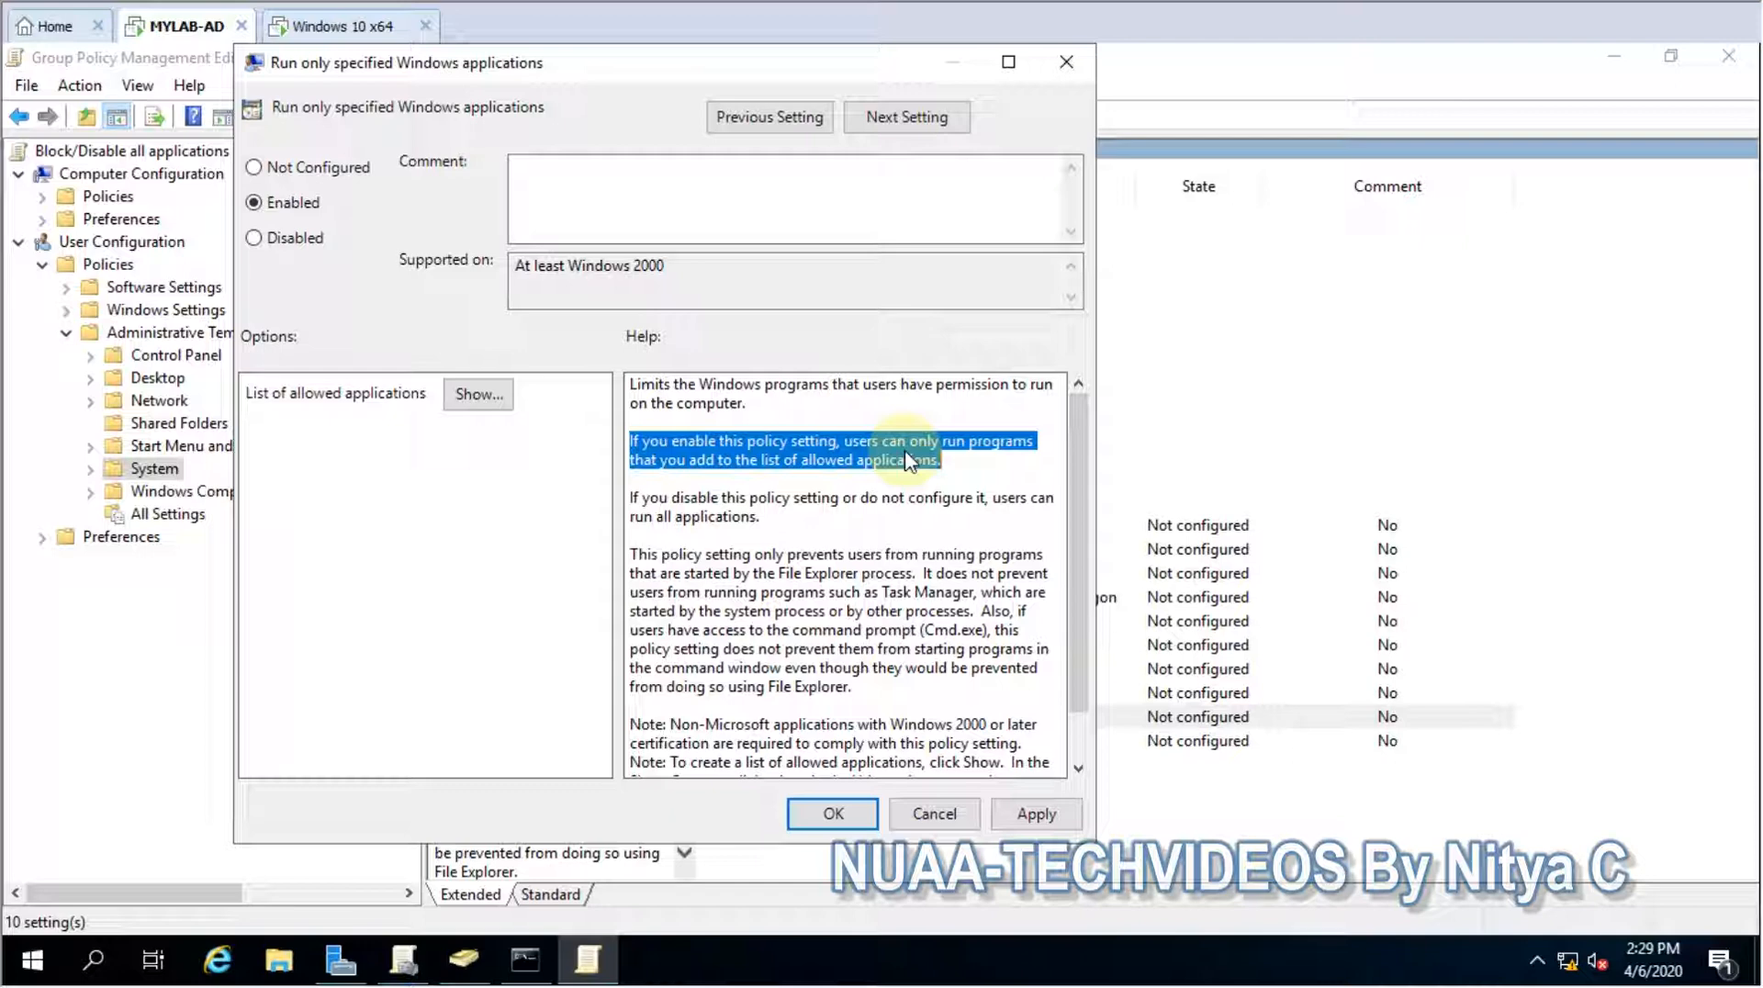
{"action": "left_click", "coordinate": [477, 393]}
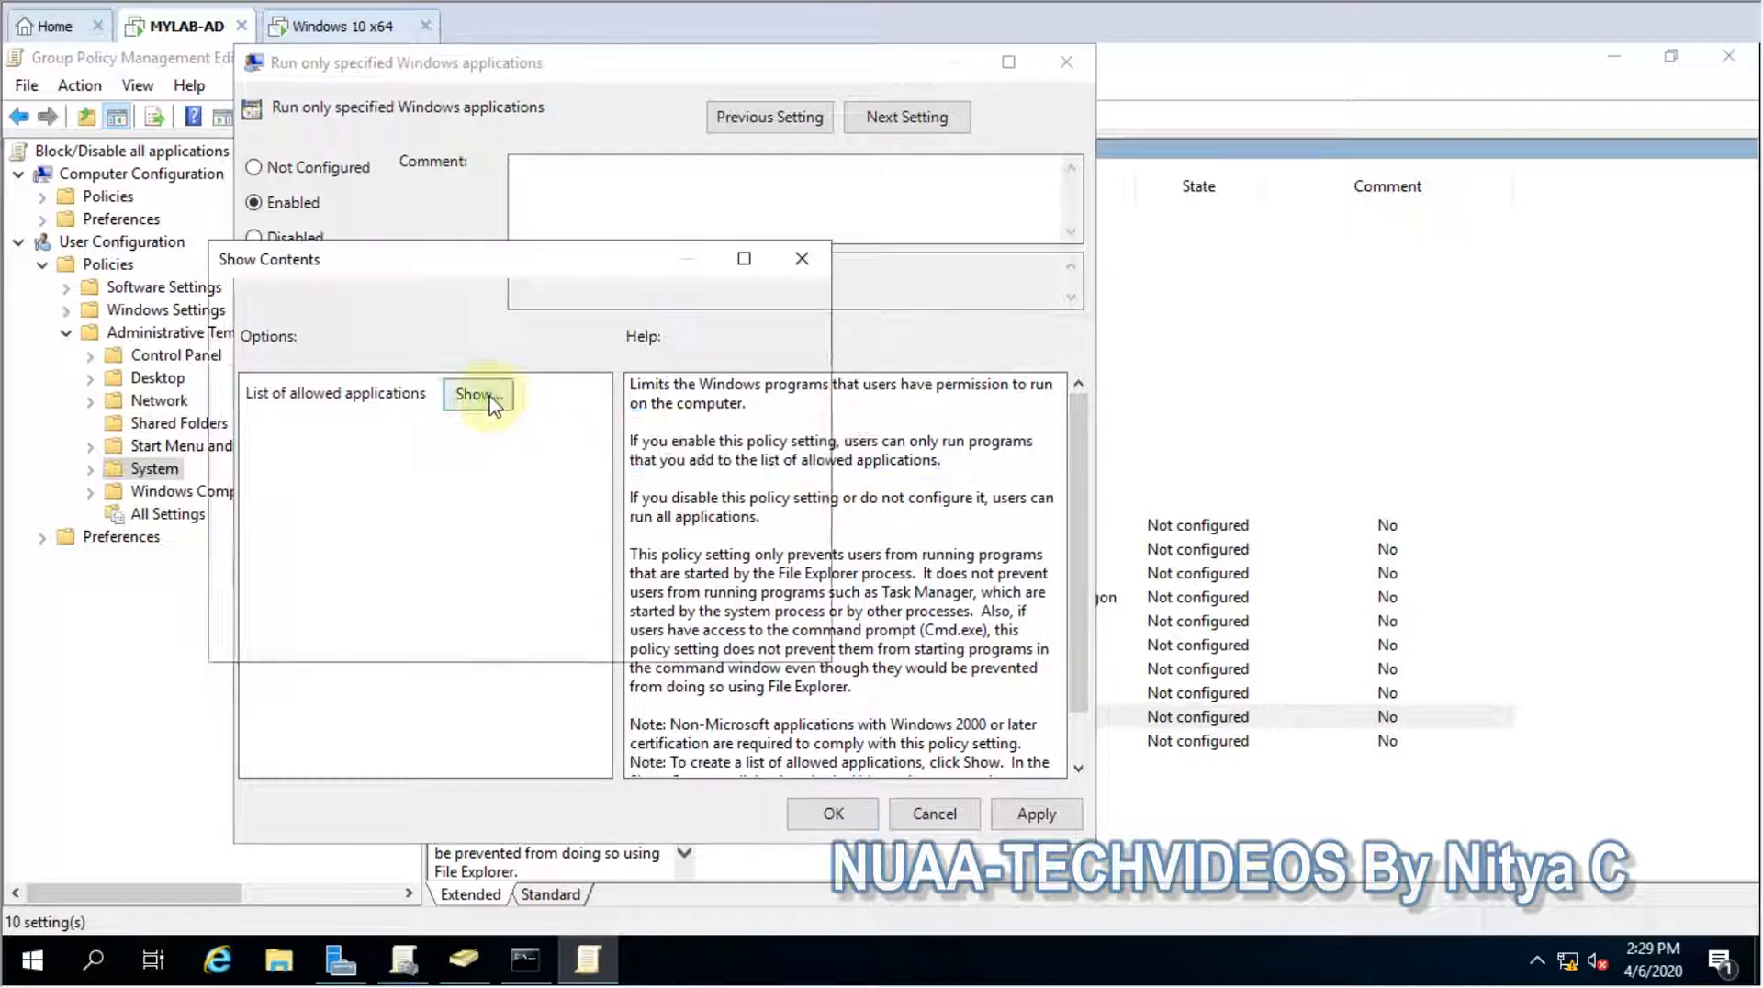
Enter chrome.exe as the first entry in the allowed-applications list
{"action": "left_click", "coordinate": [473, 393]}
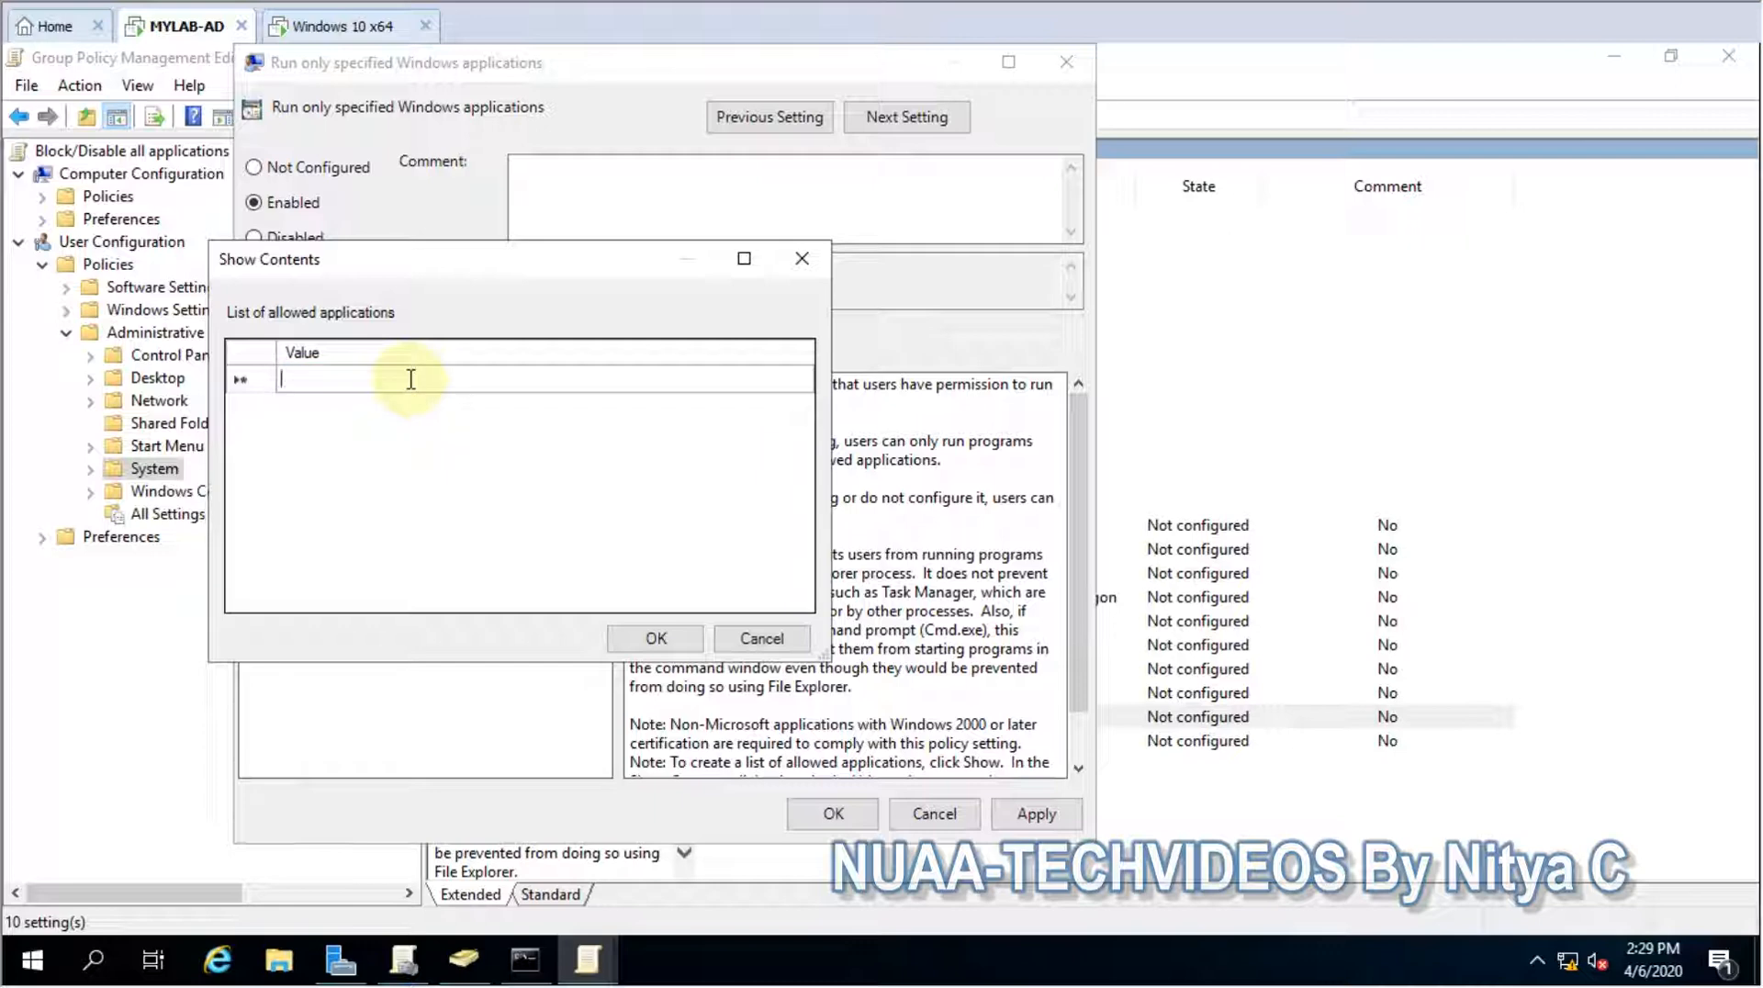
{"action": "type", "text": "chrome"}
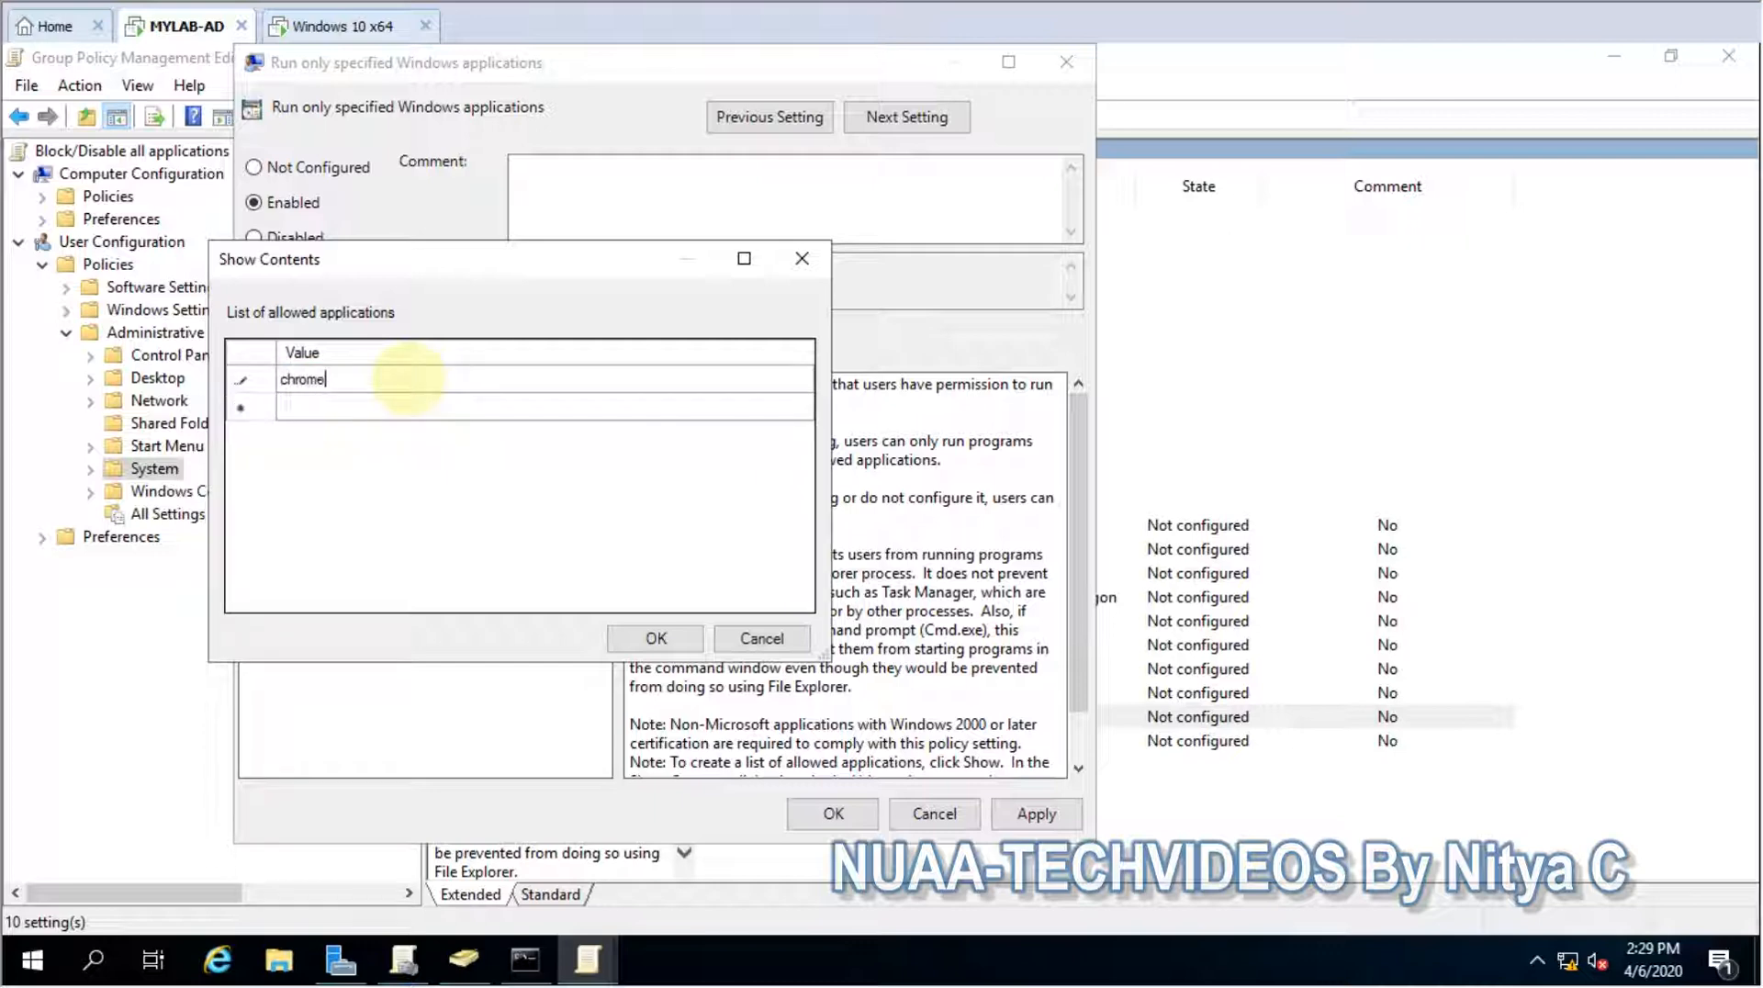
{"action": "type", "text": "."}
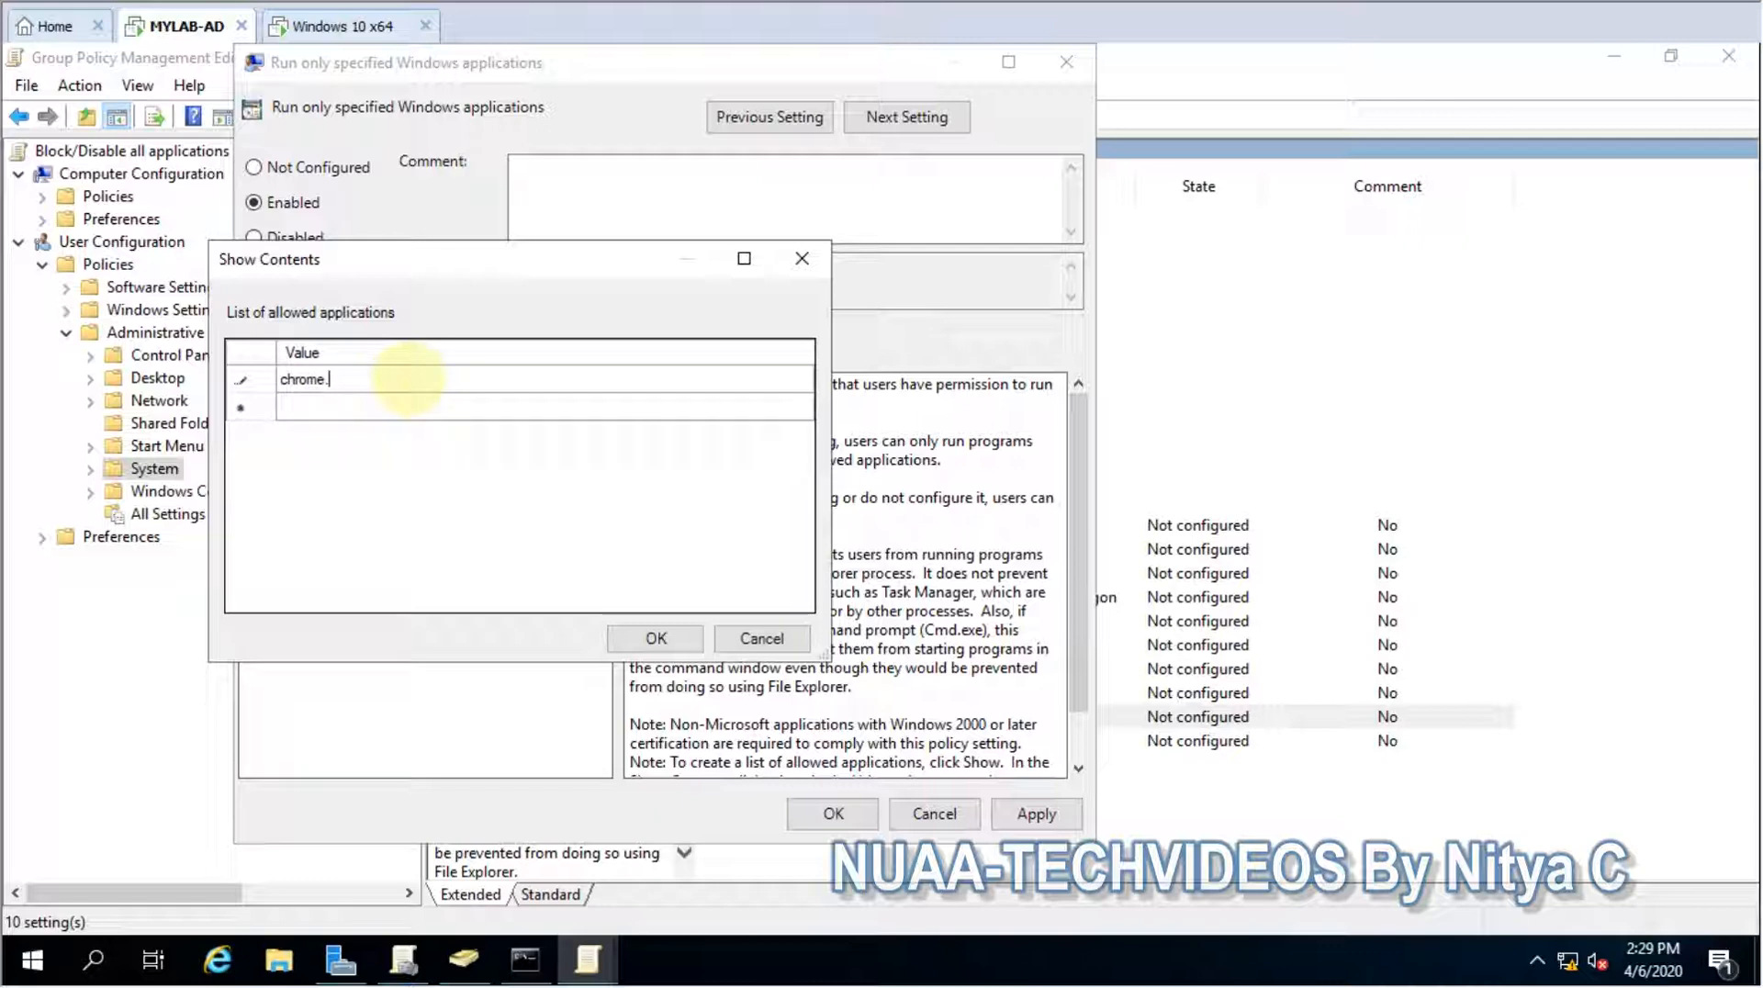
{"action": "type", "text": "exe"}
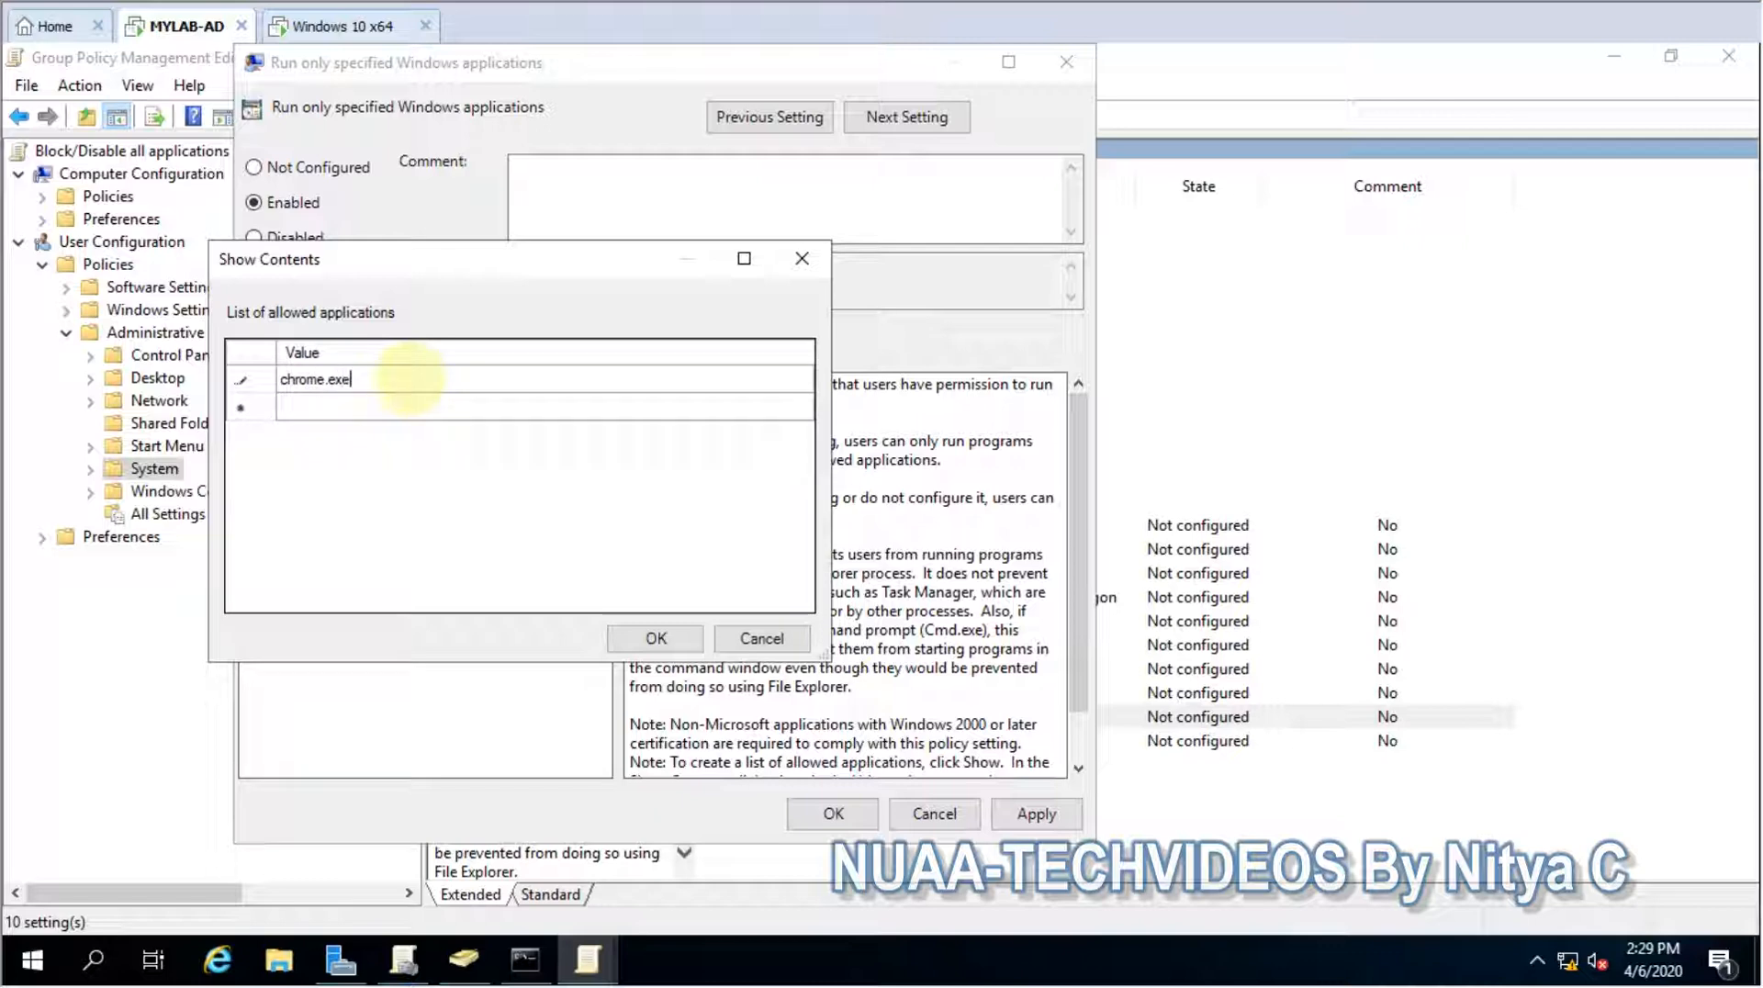
{"action": "left_click", "coordinate": [656, 638]}
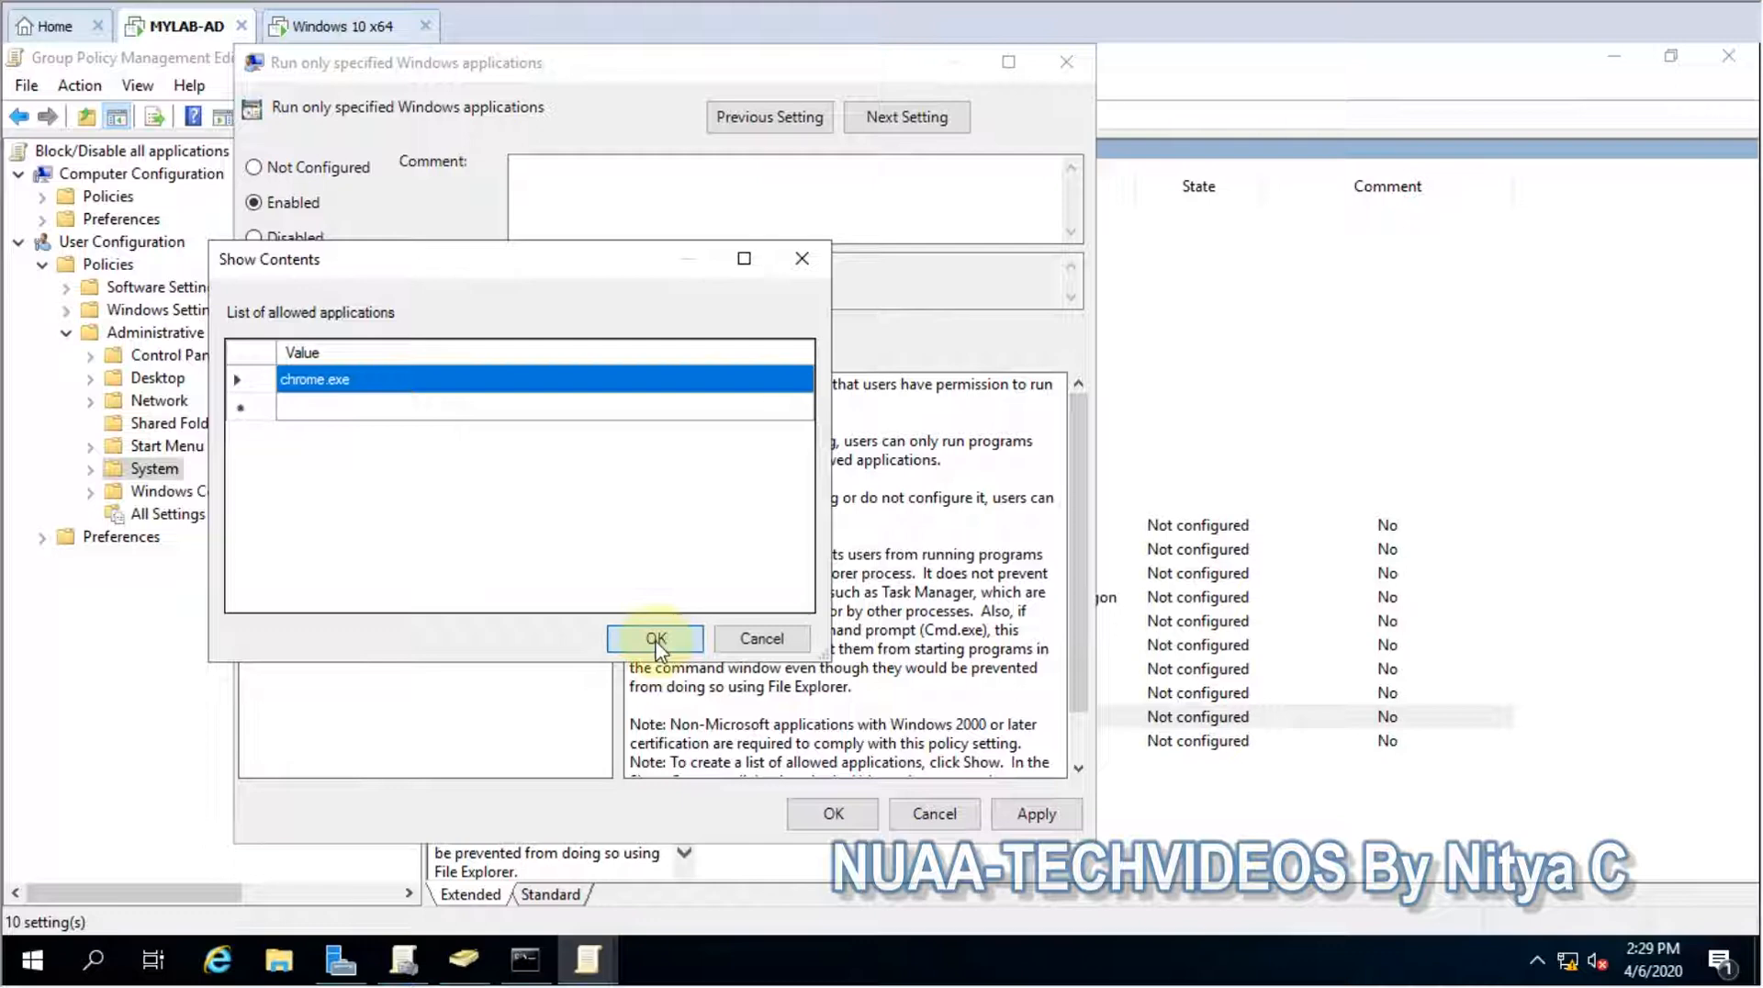
{"action": "left_click", "coordinate": [656, 639]}
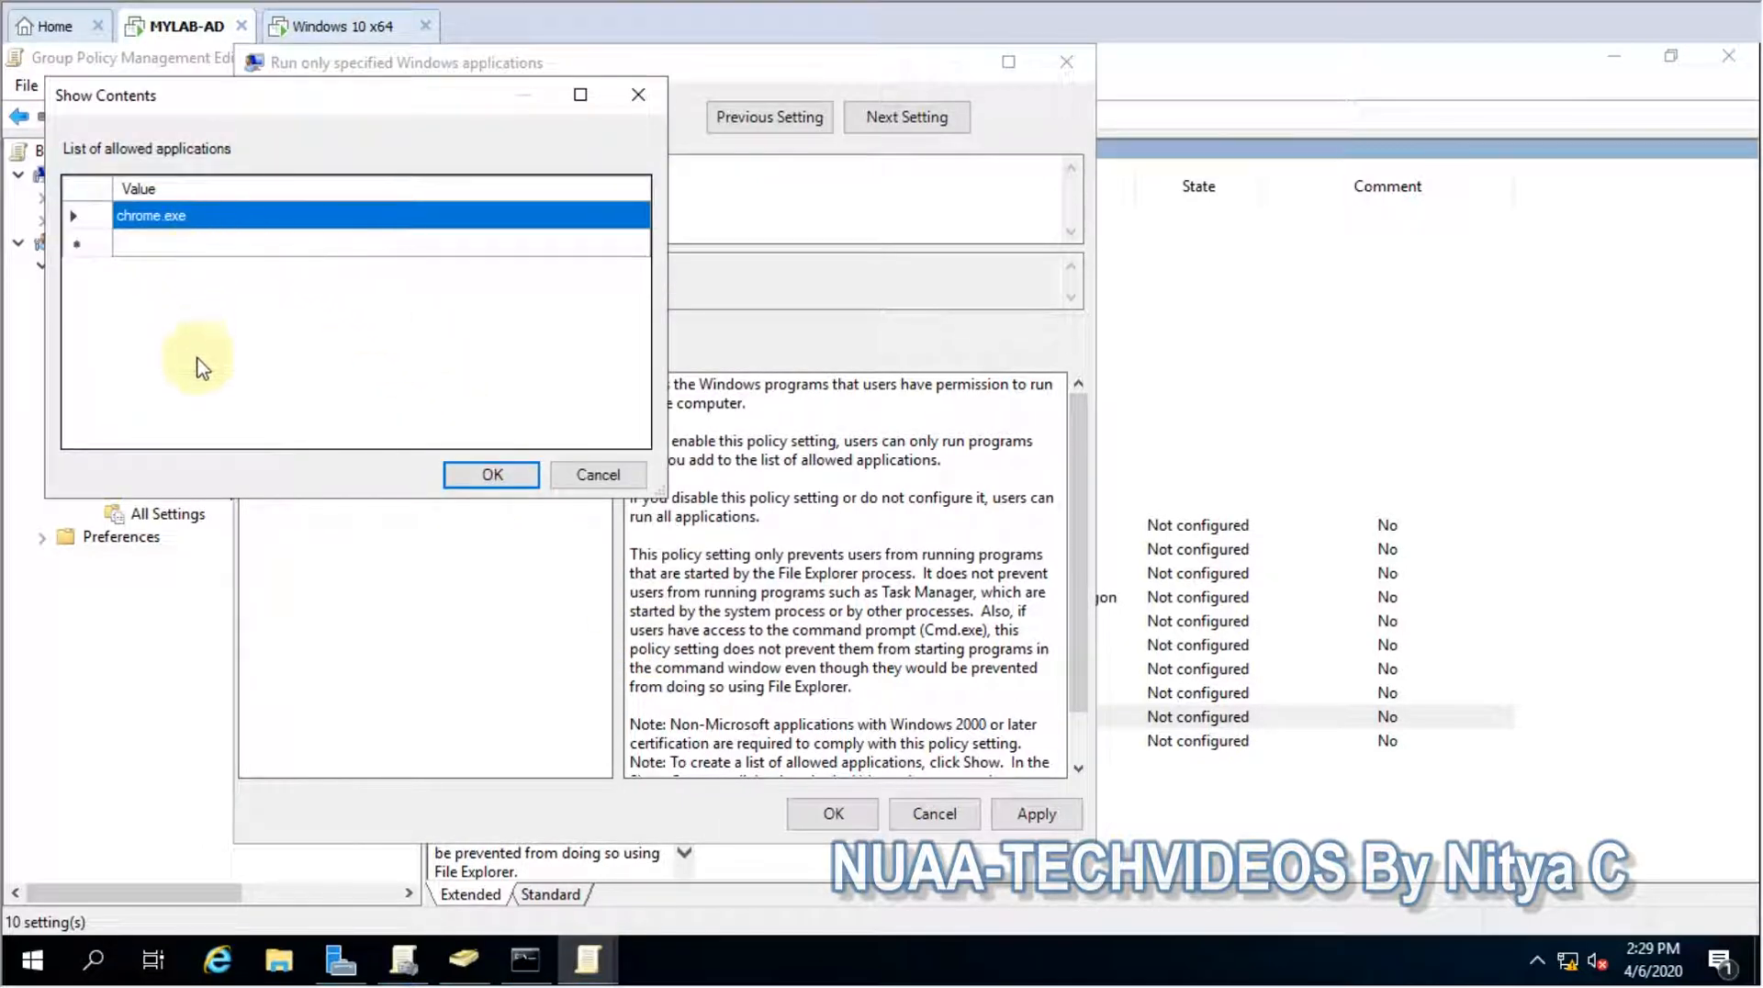
{"action": "mouse_move", "coordinate": [163, 244]}
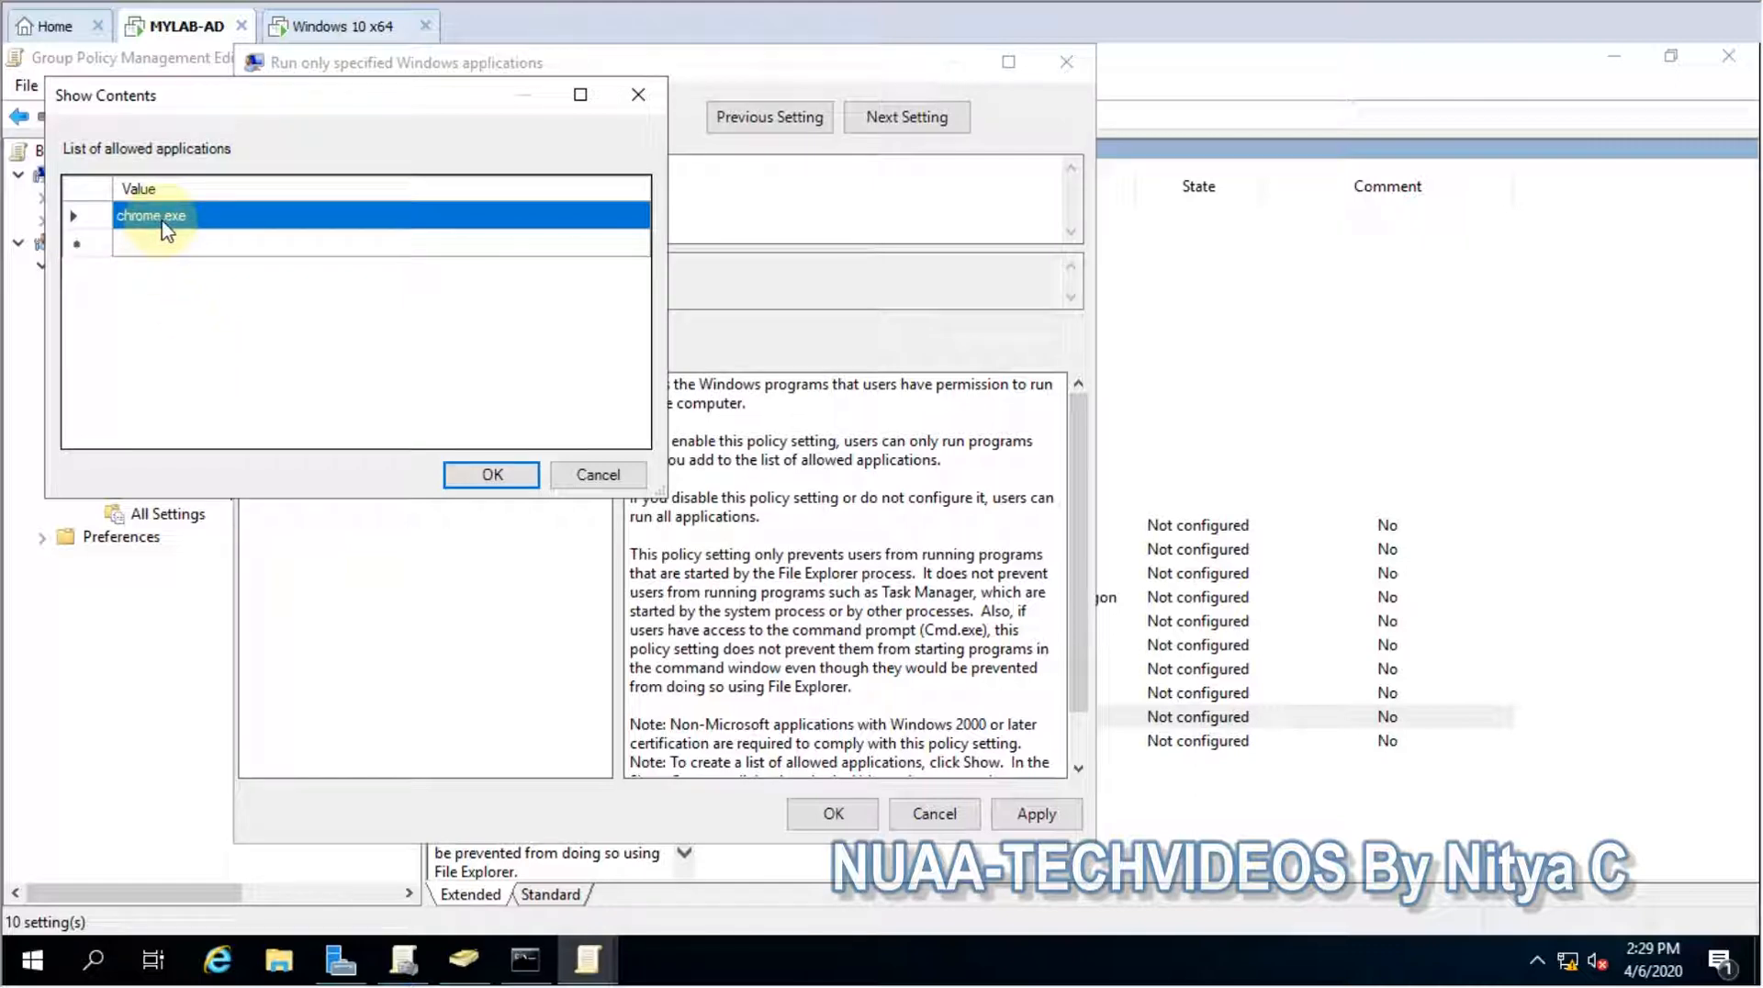
{"action": "mouse_move", "coordinate": [174, 254]}
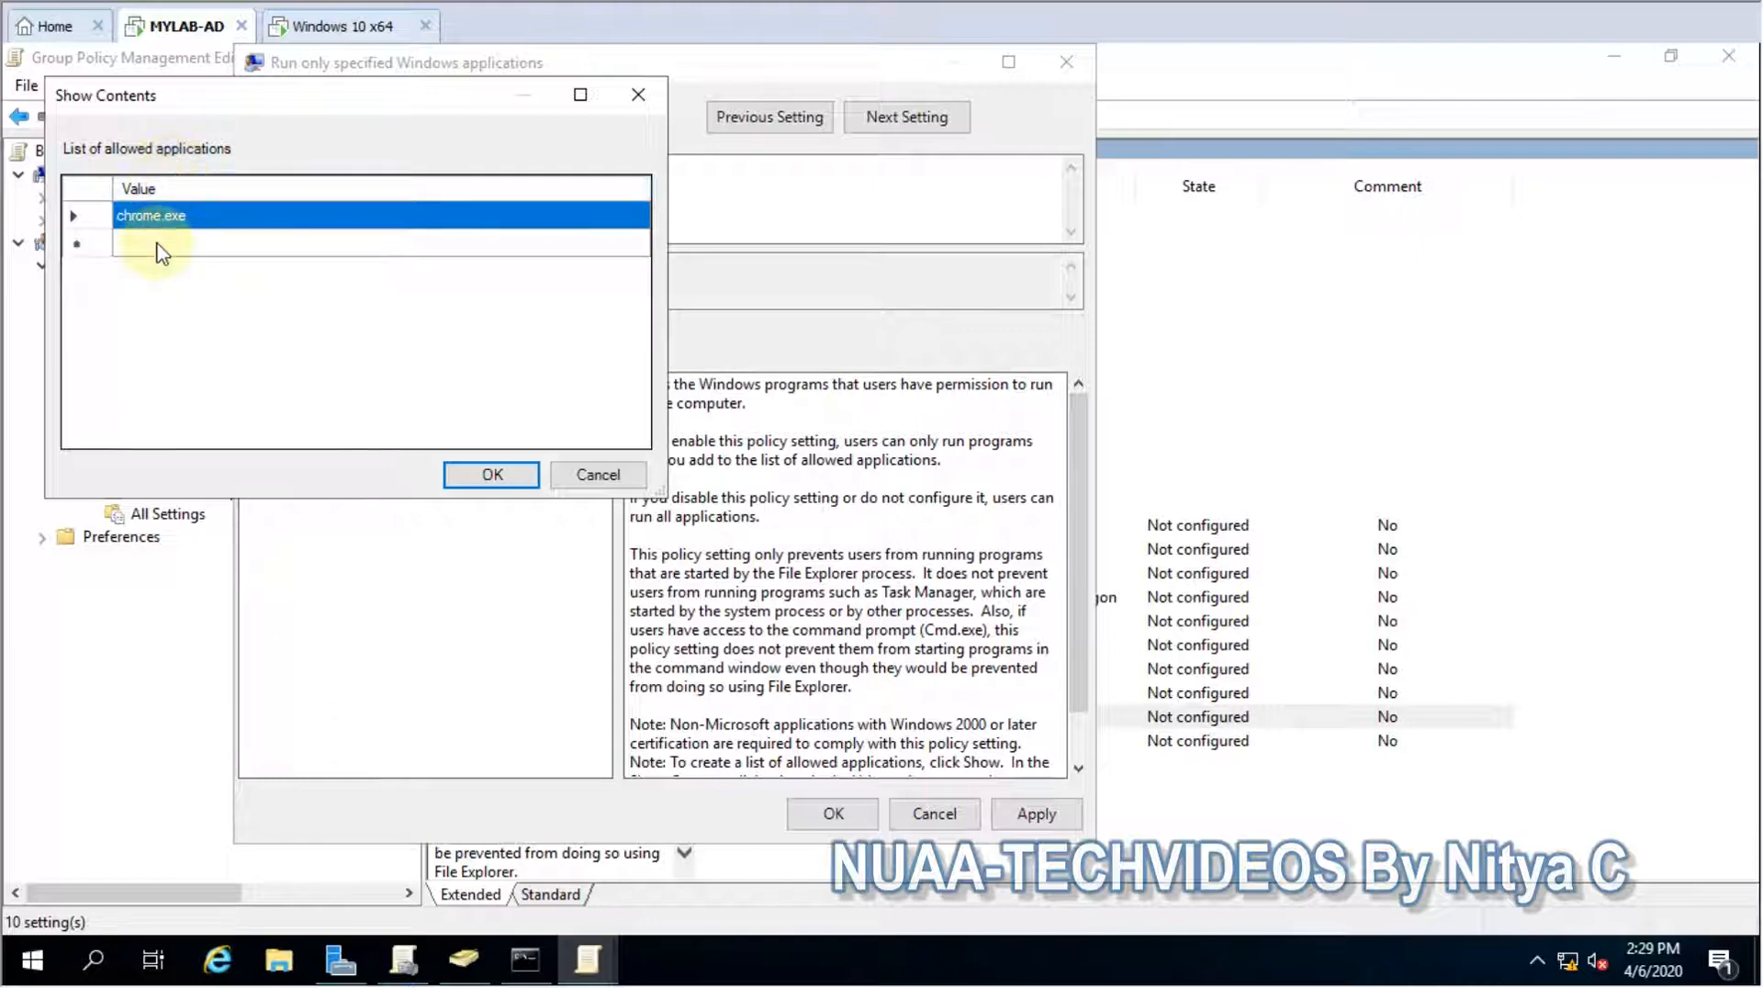
{"action": "mouse_move", "coordinate": [158, 290]}
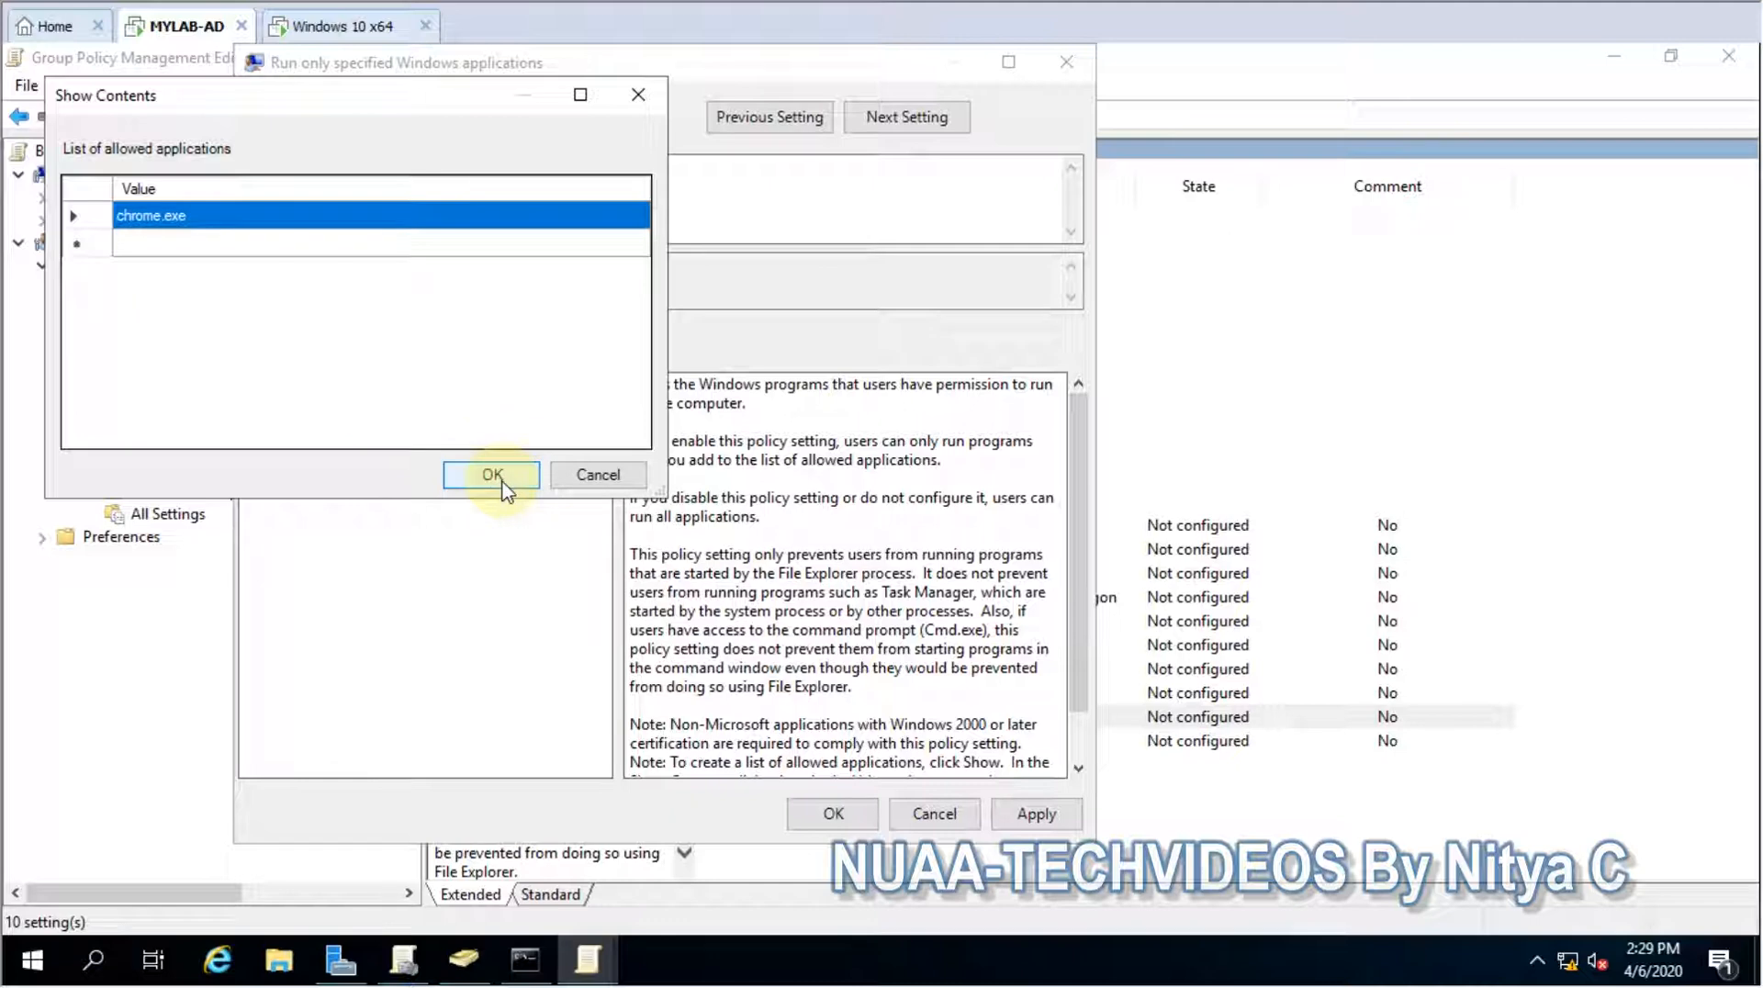
Confirm the list and apply the policy so it shows Enabled among the System settings
{"action": "left_click", "coordinate": [493, 473]}
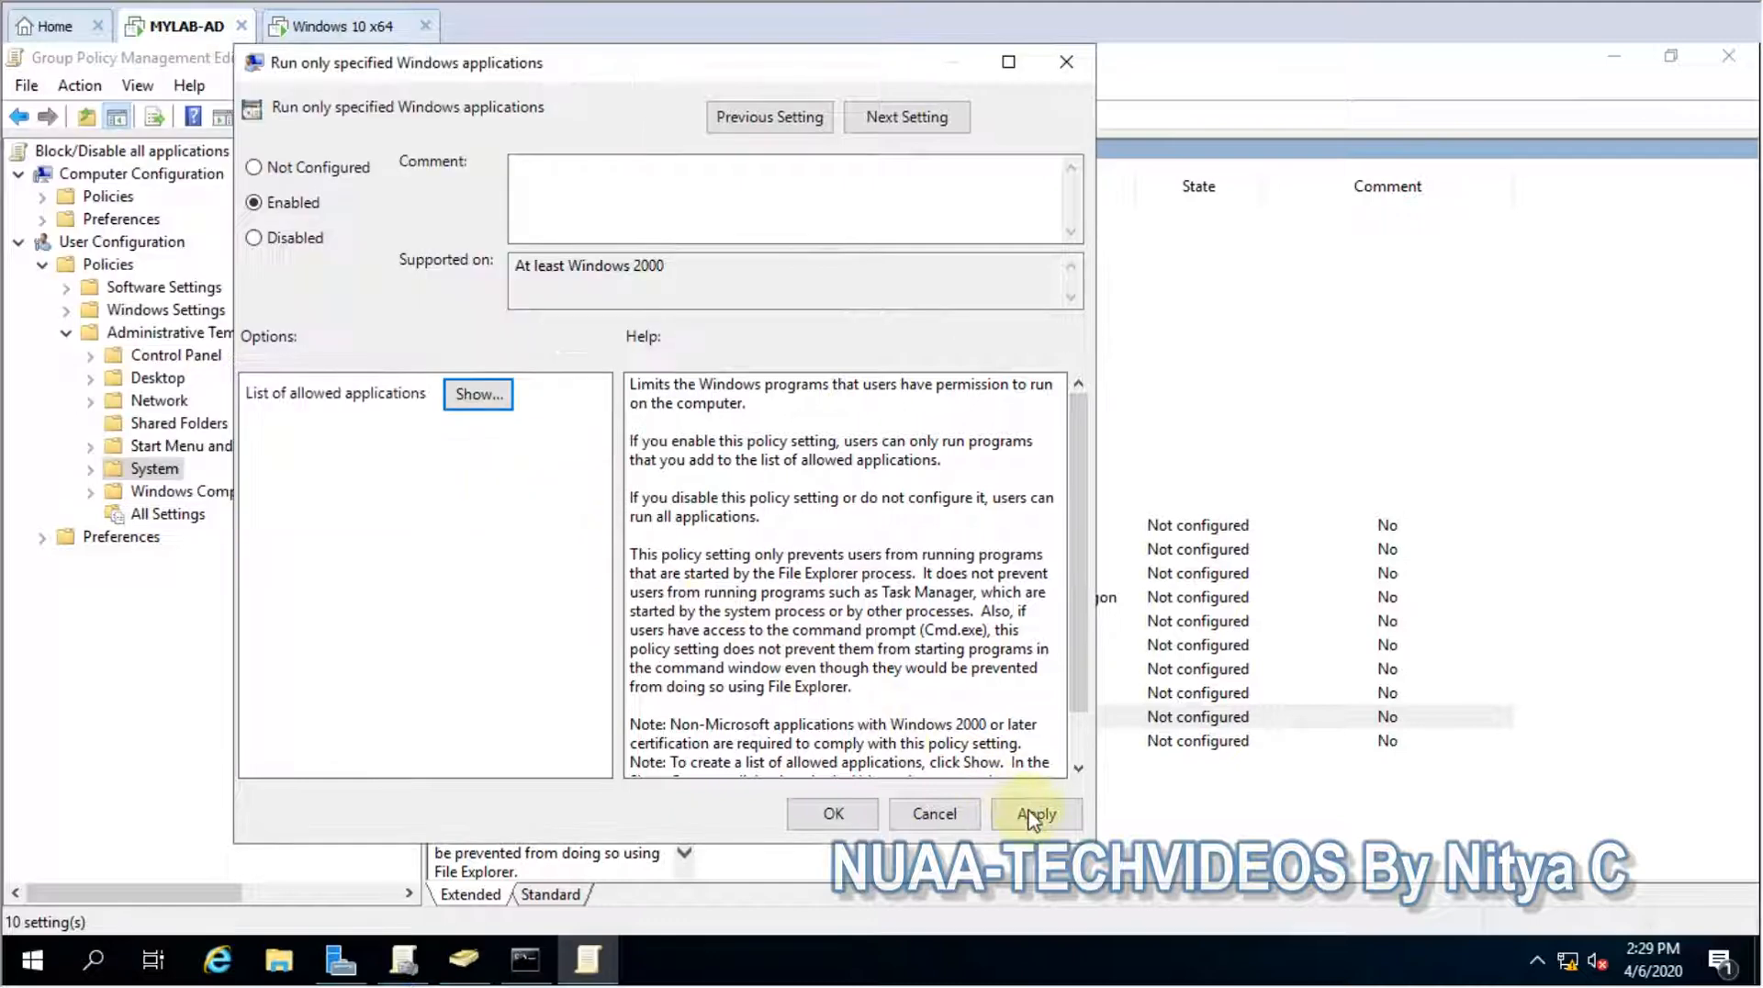
{"action": "left_click", "coordinate": [1034, 814]}
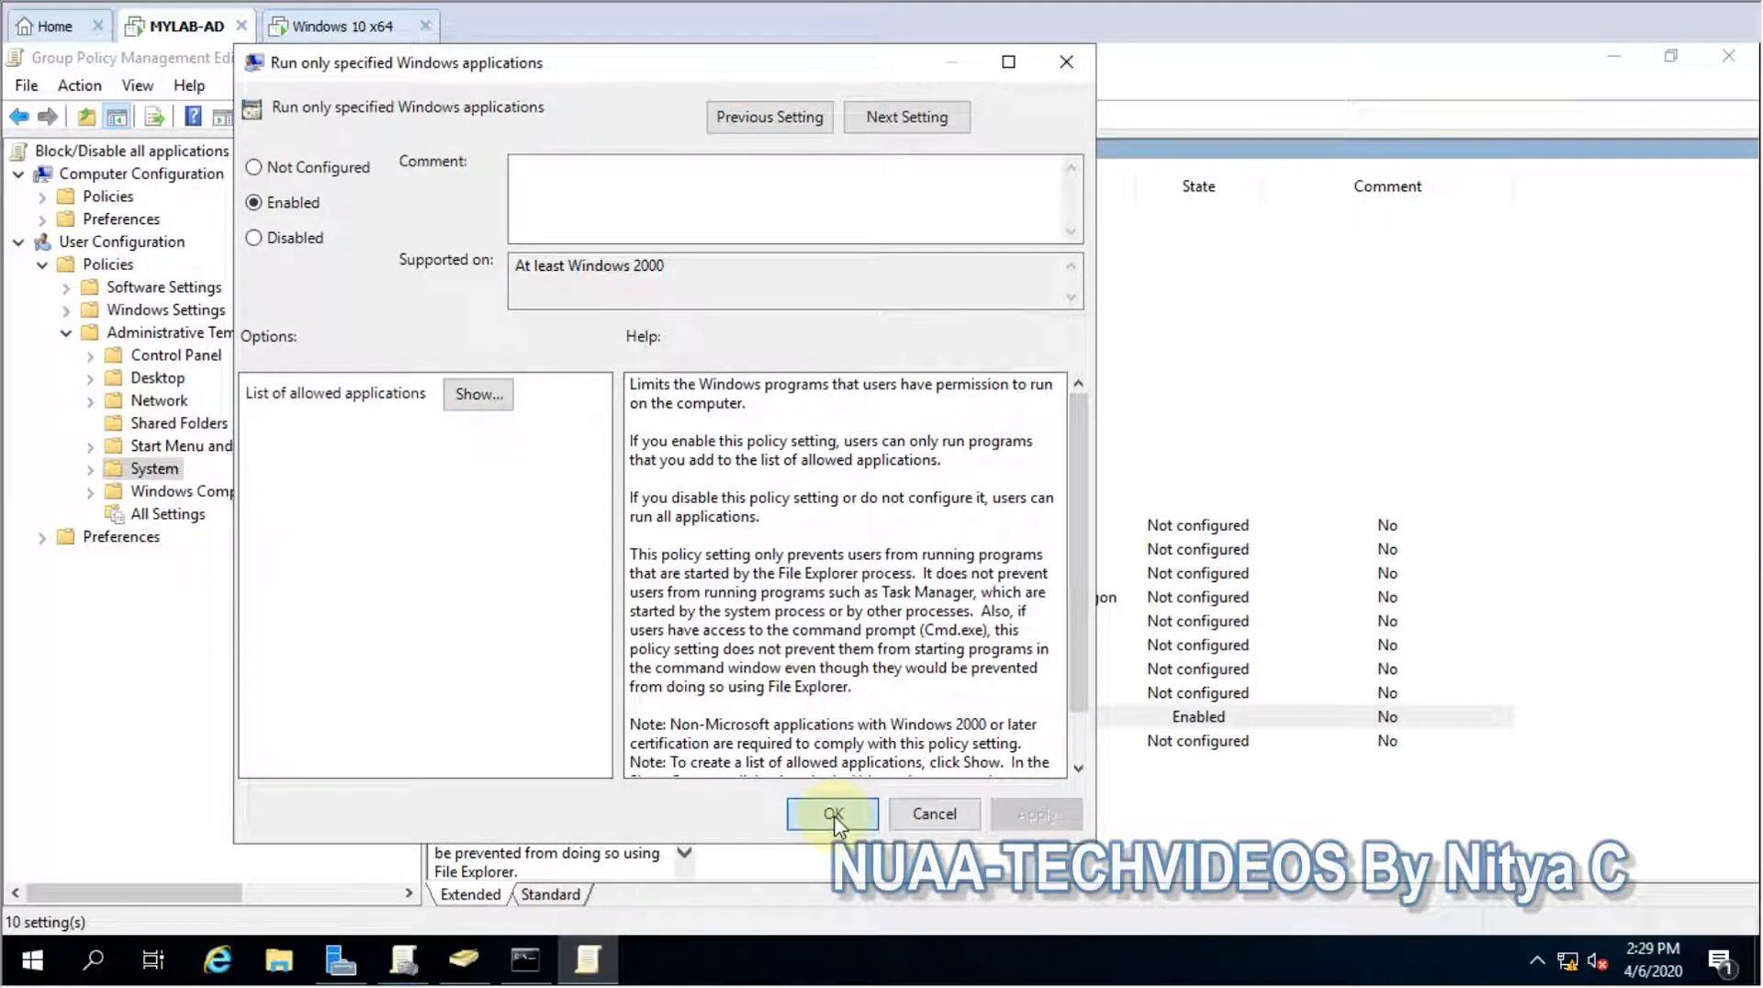
{"action": "left_click", "coordinate": [832, 814]}
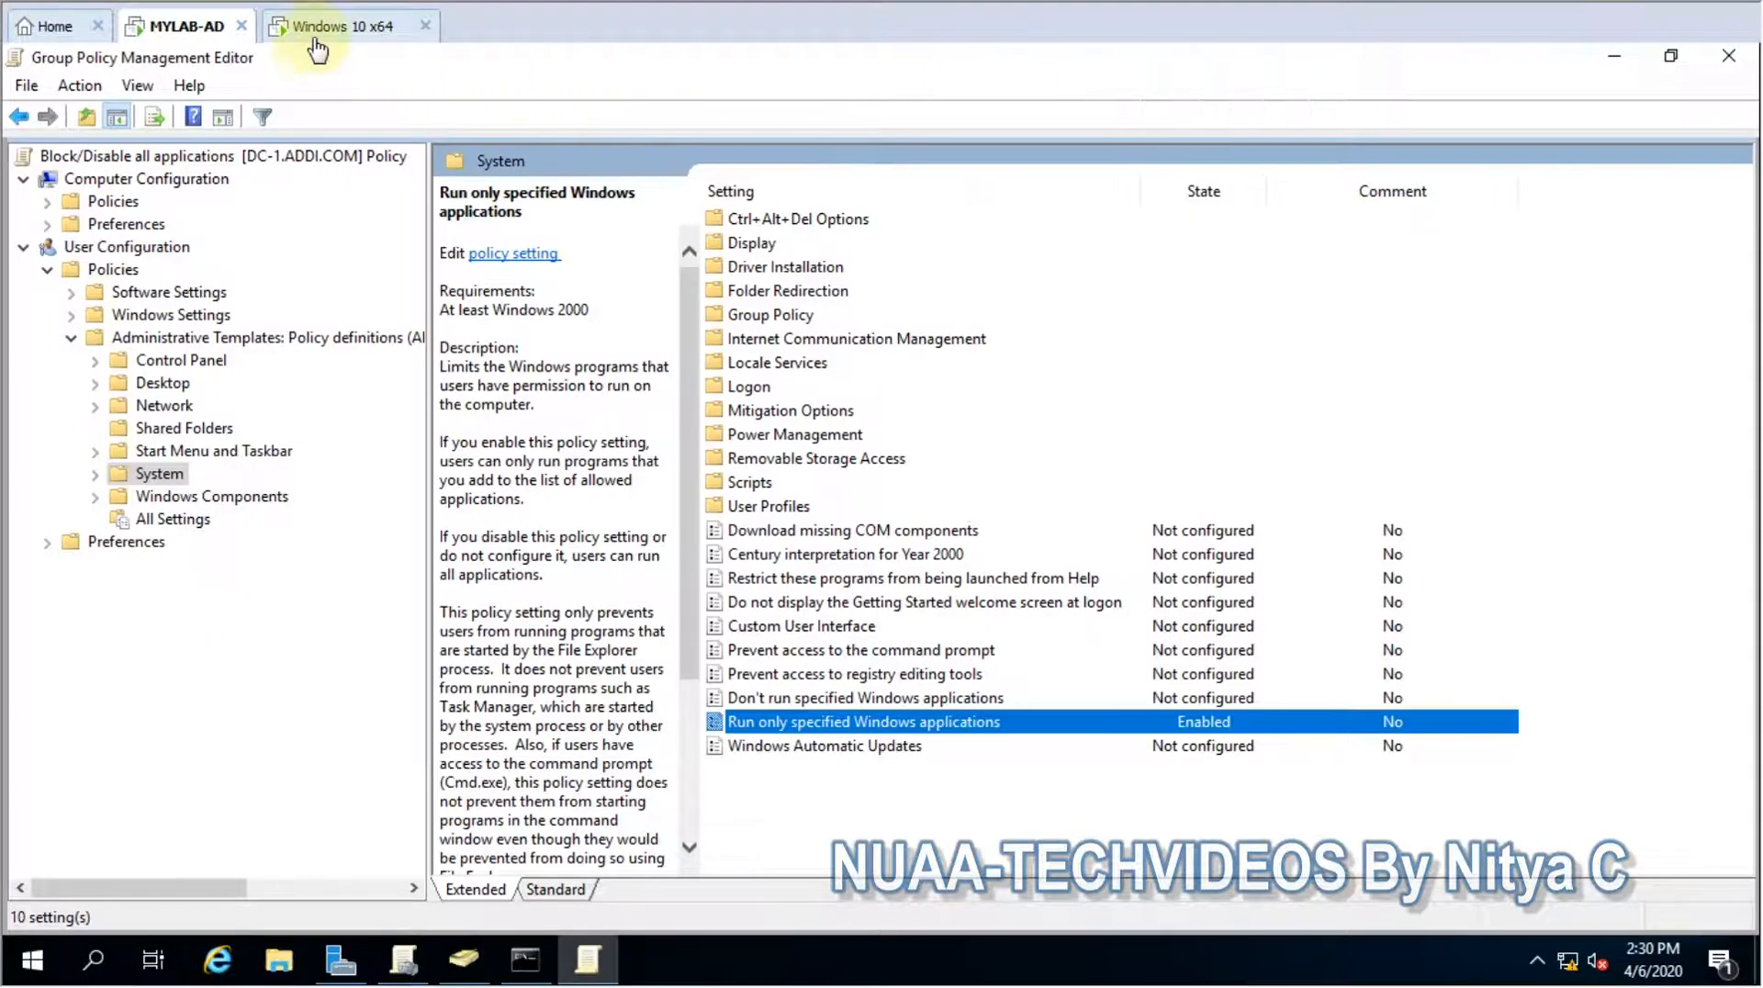
On the Windows 10 client run gpupdate /force, launch appwiz.cpl and dismiss the Restrictions error
{"action": "left_click", "coordinate": [349, 24]}
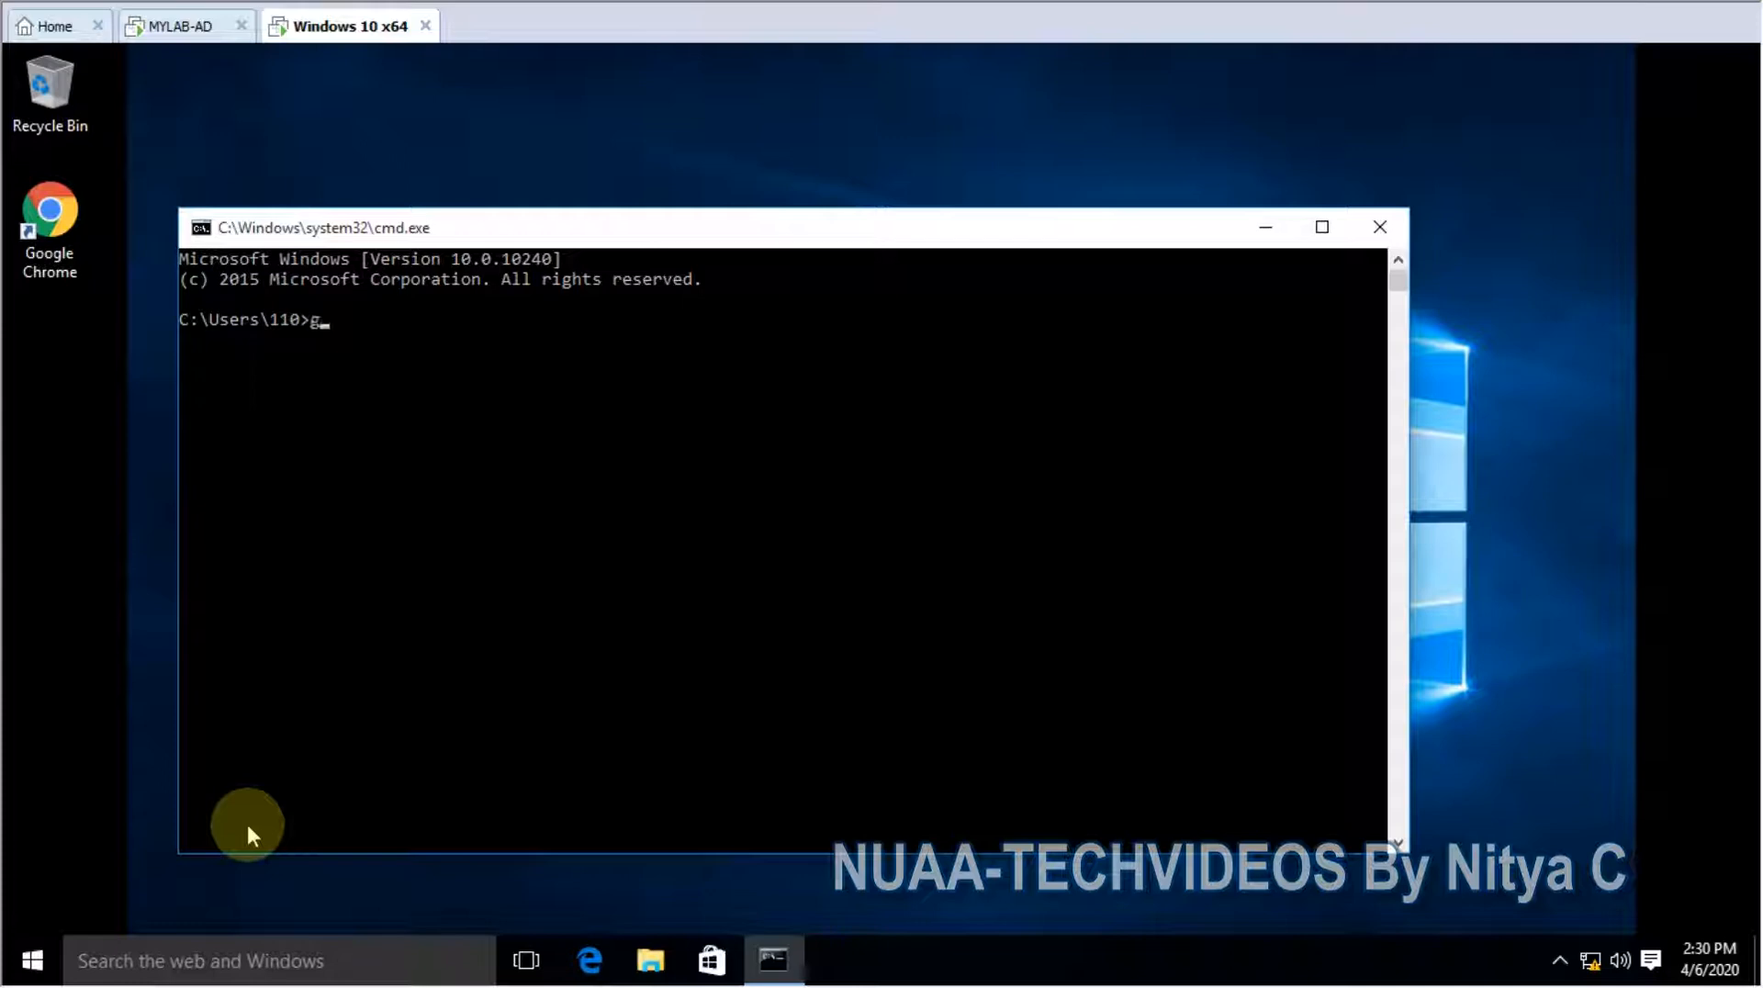
{"action": "type", "text": "pupdate"}
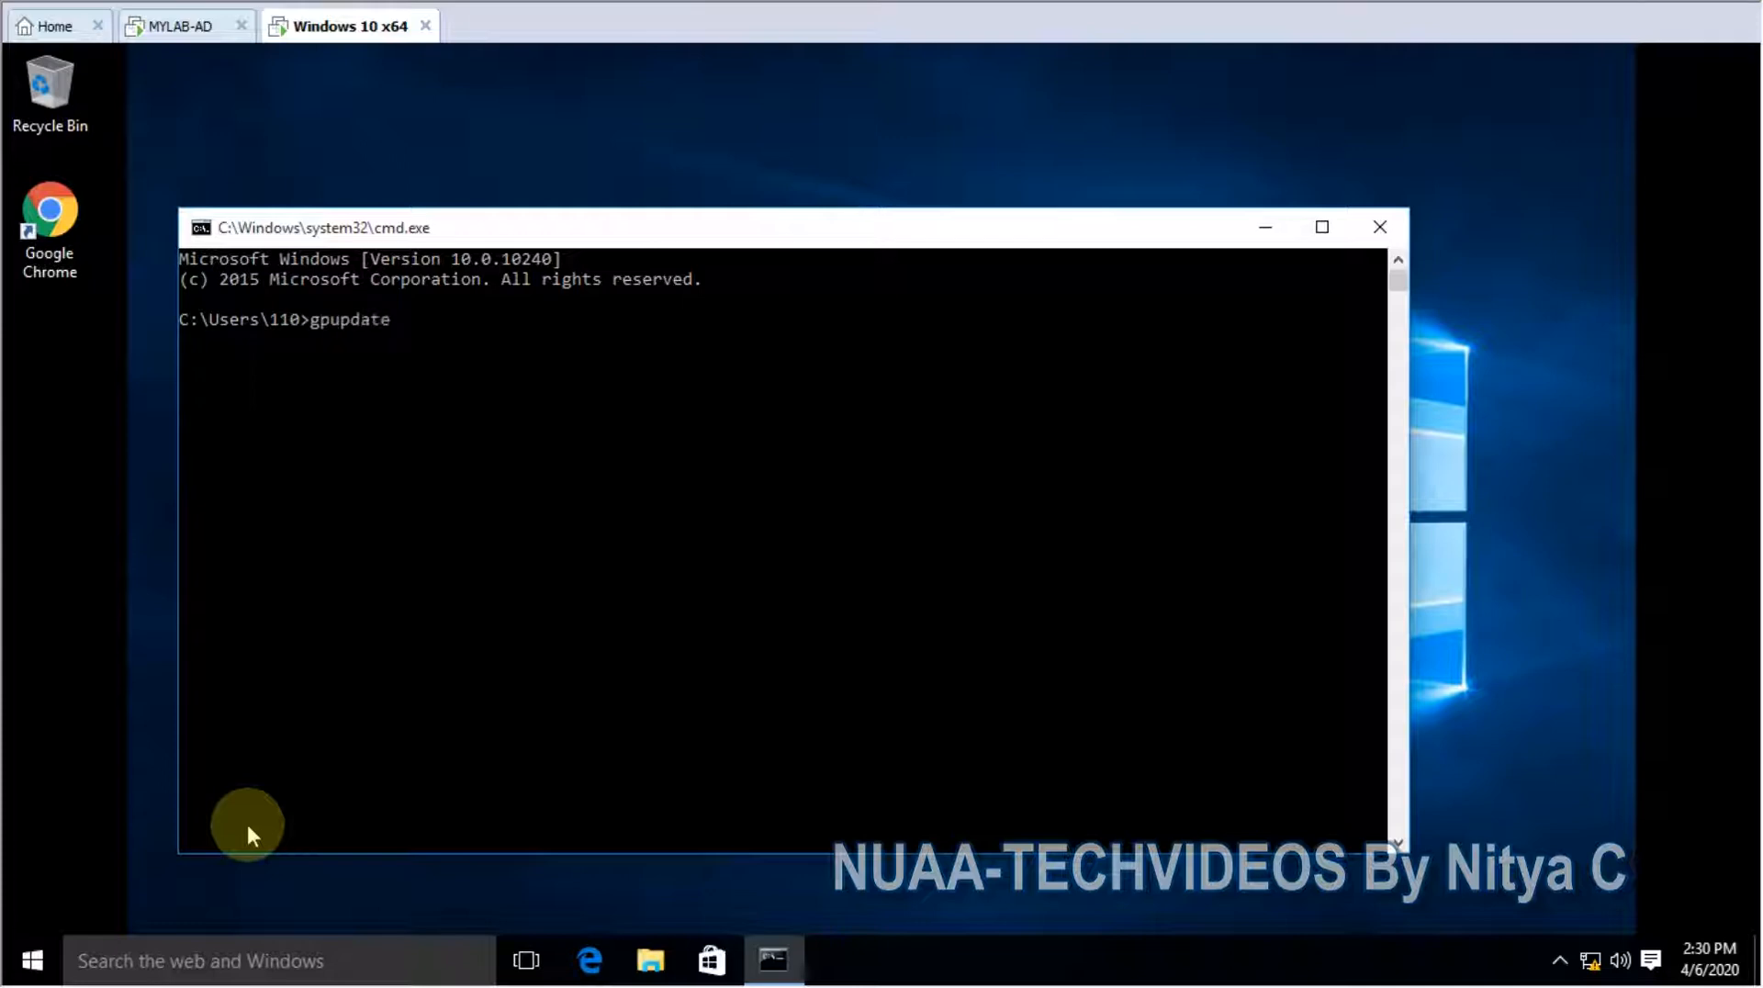
{"action": "type", "text": "/force"}
{"action": "type", "text": "ap"}
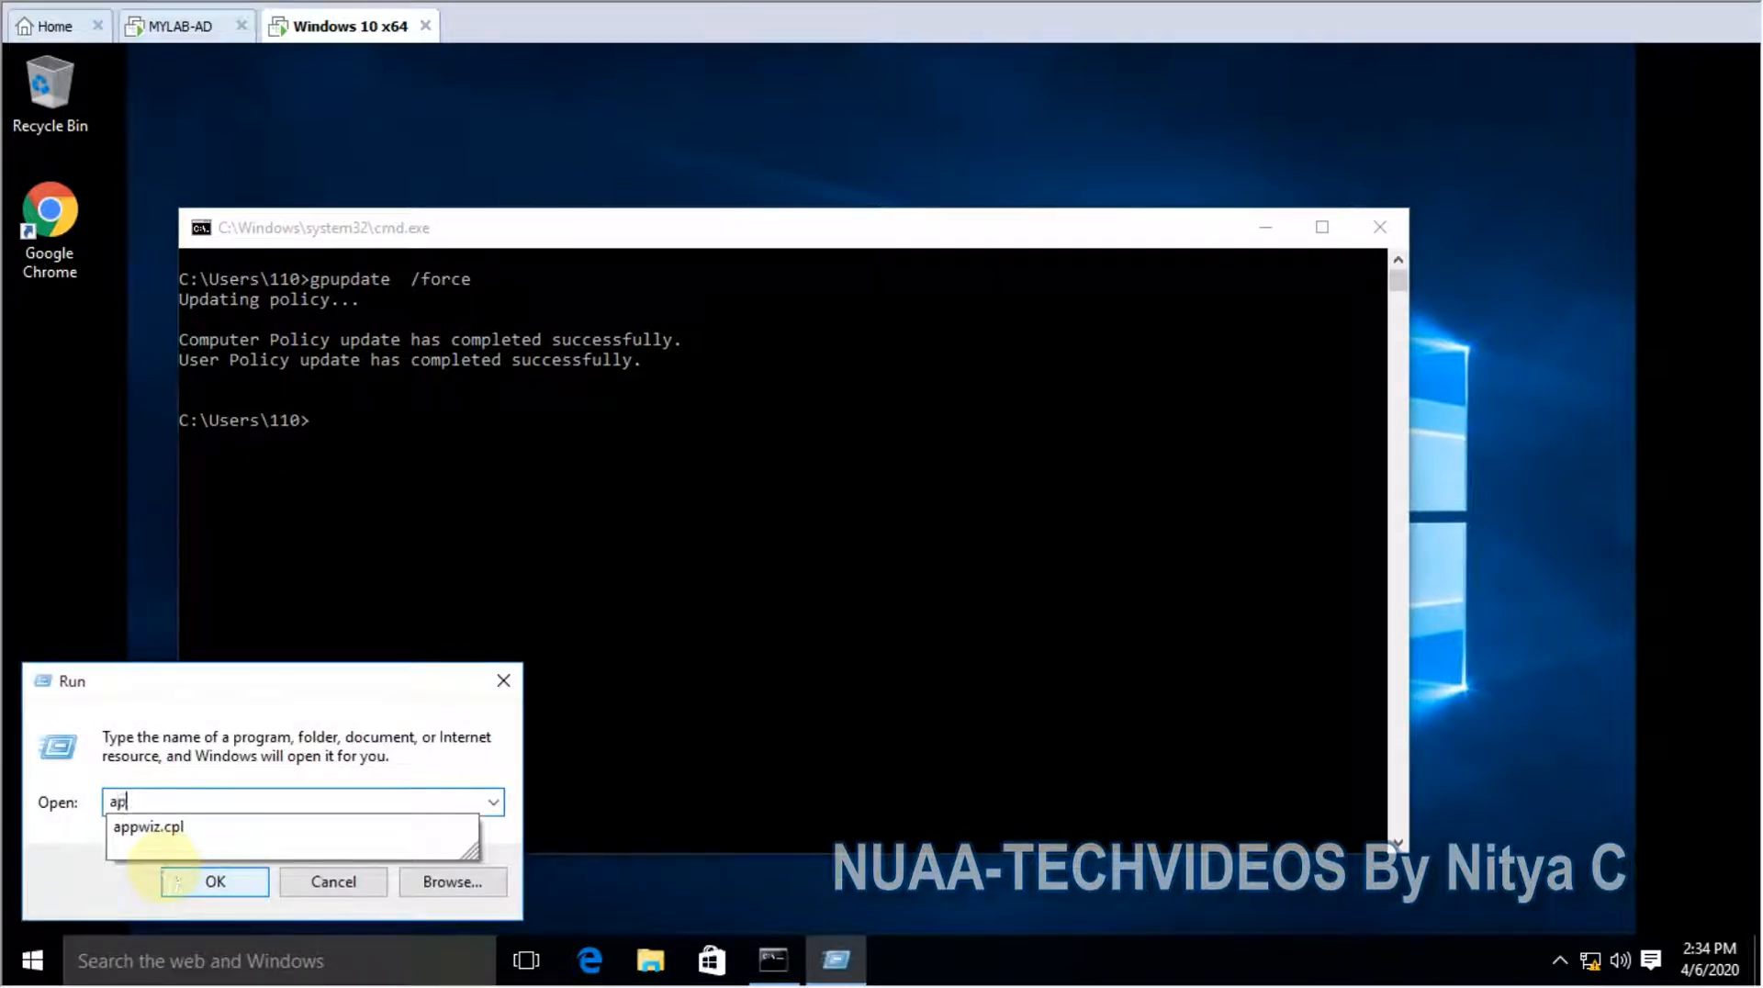
{"action": "left_click", "coordinate": [332, 882]}
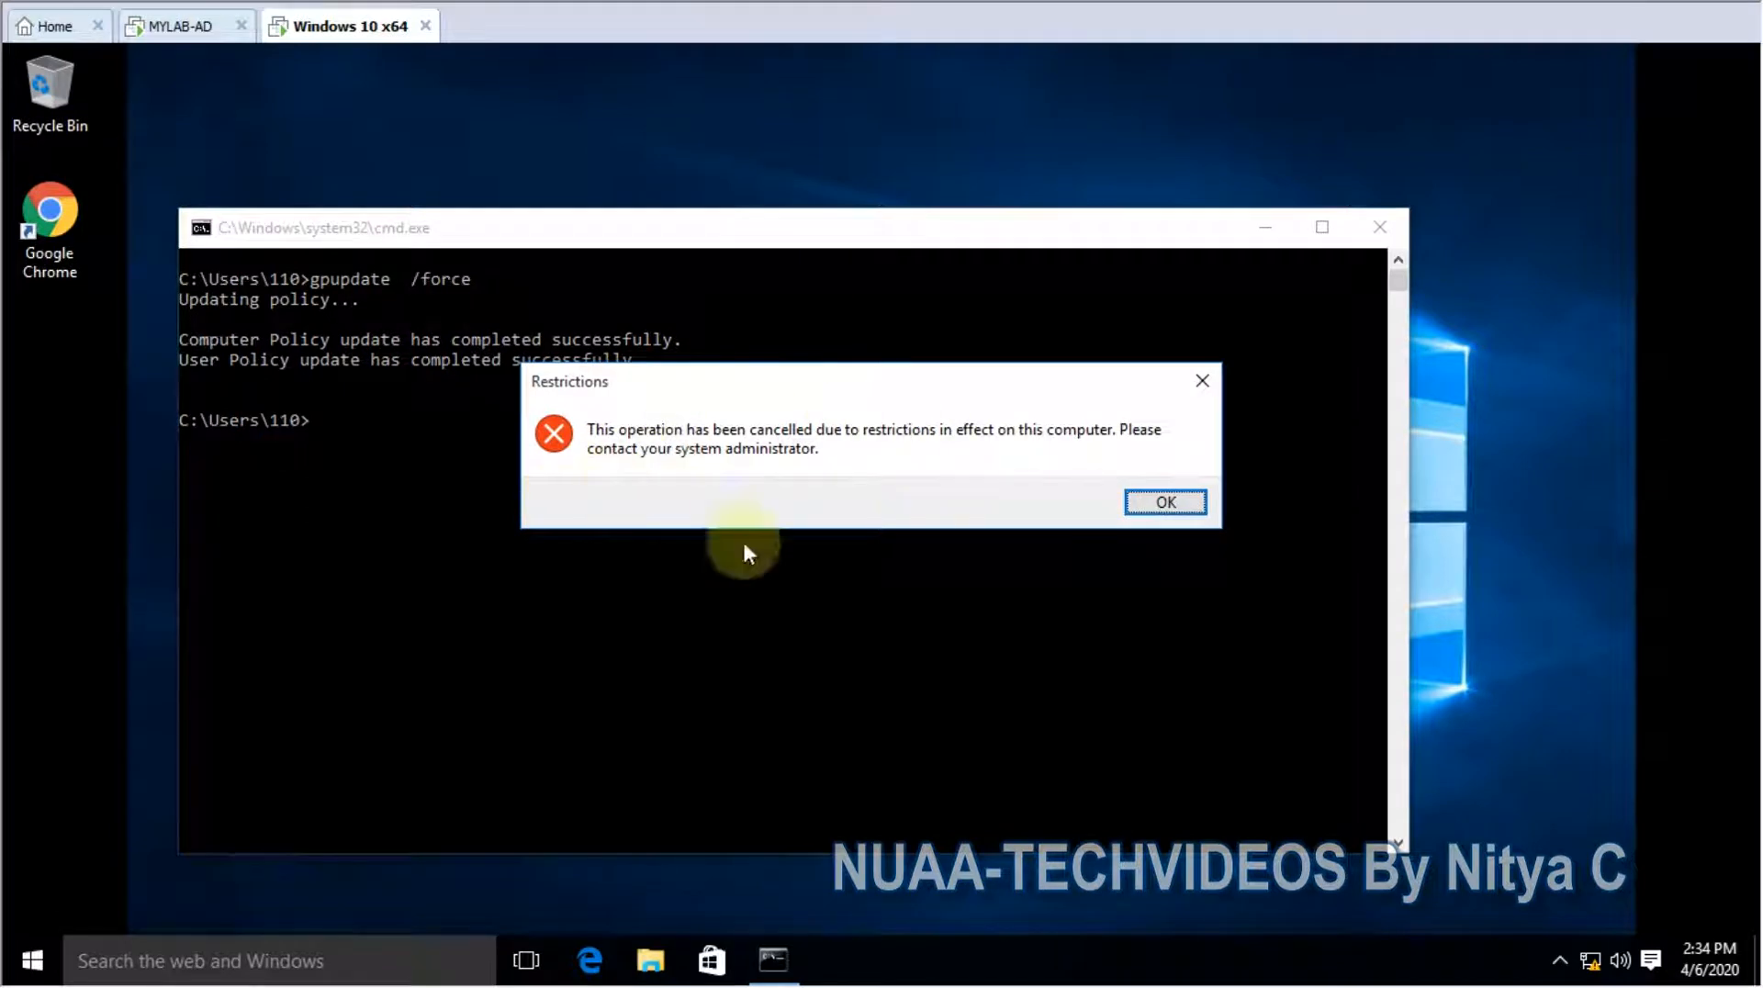
{"action": "mouse_move", "coordinate": [846, 483]}
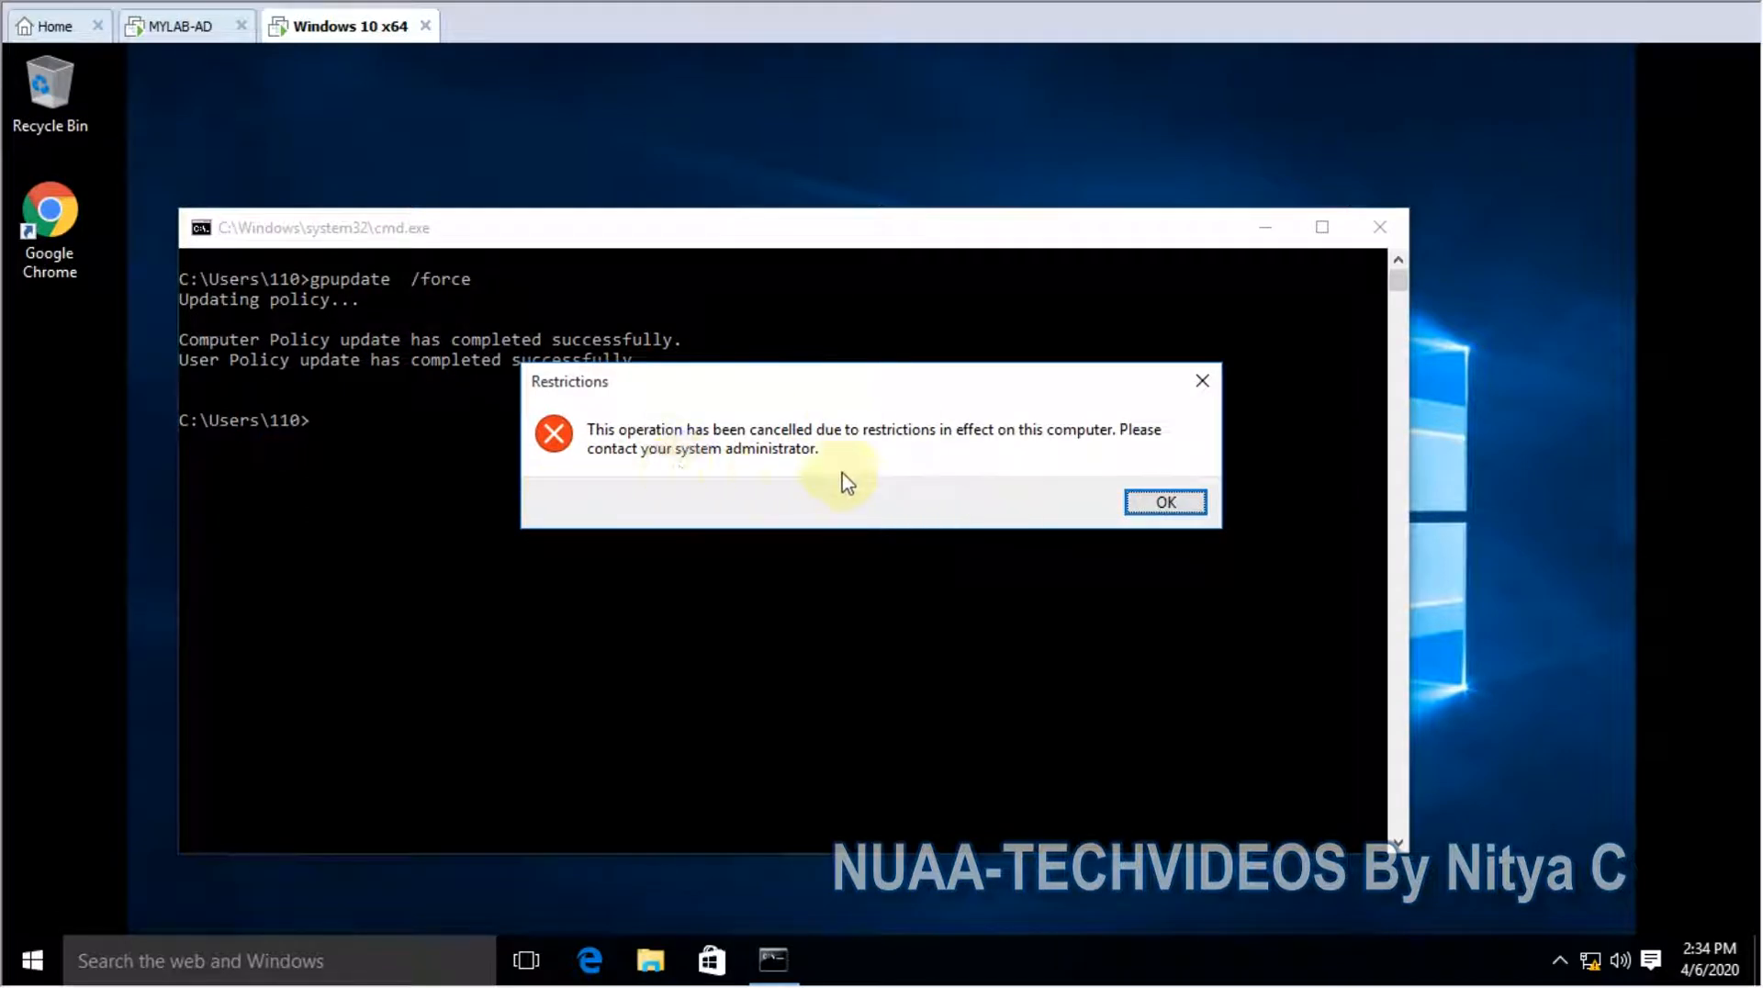
{"action": "left_click", "coordinate": [1164, 501]}
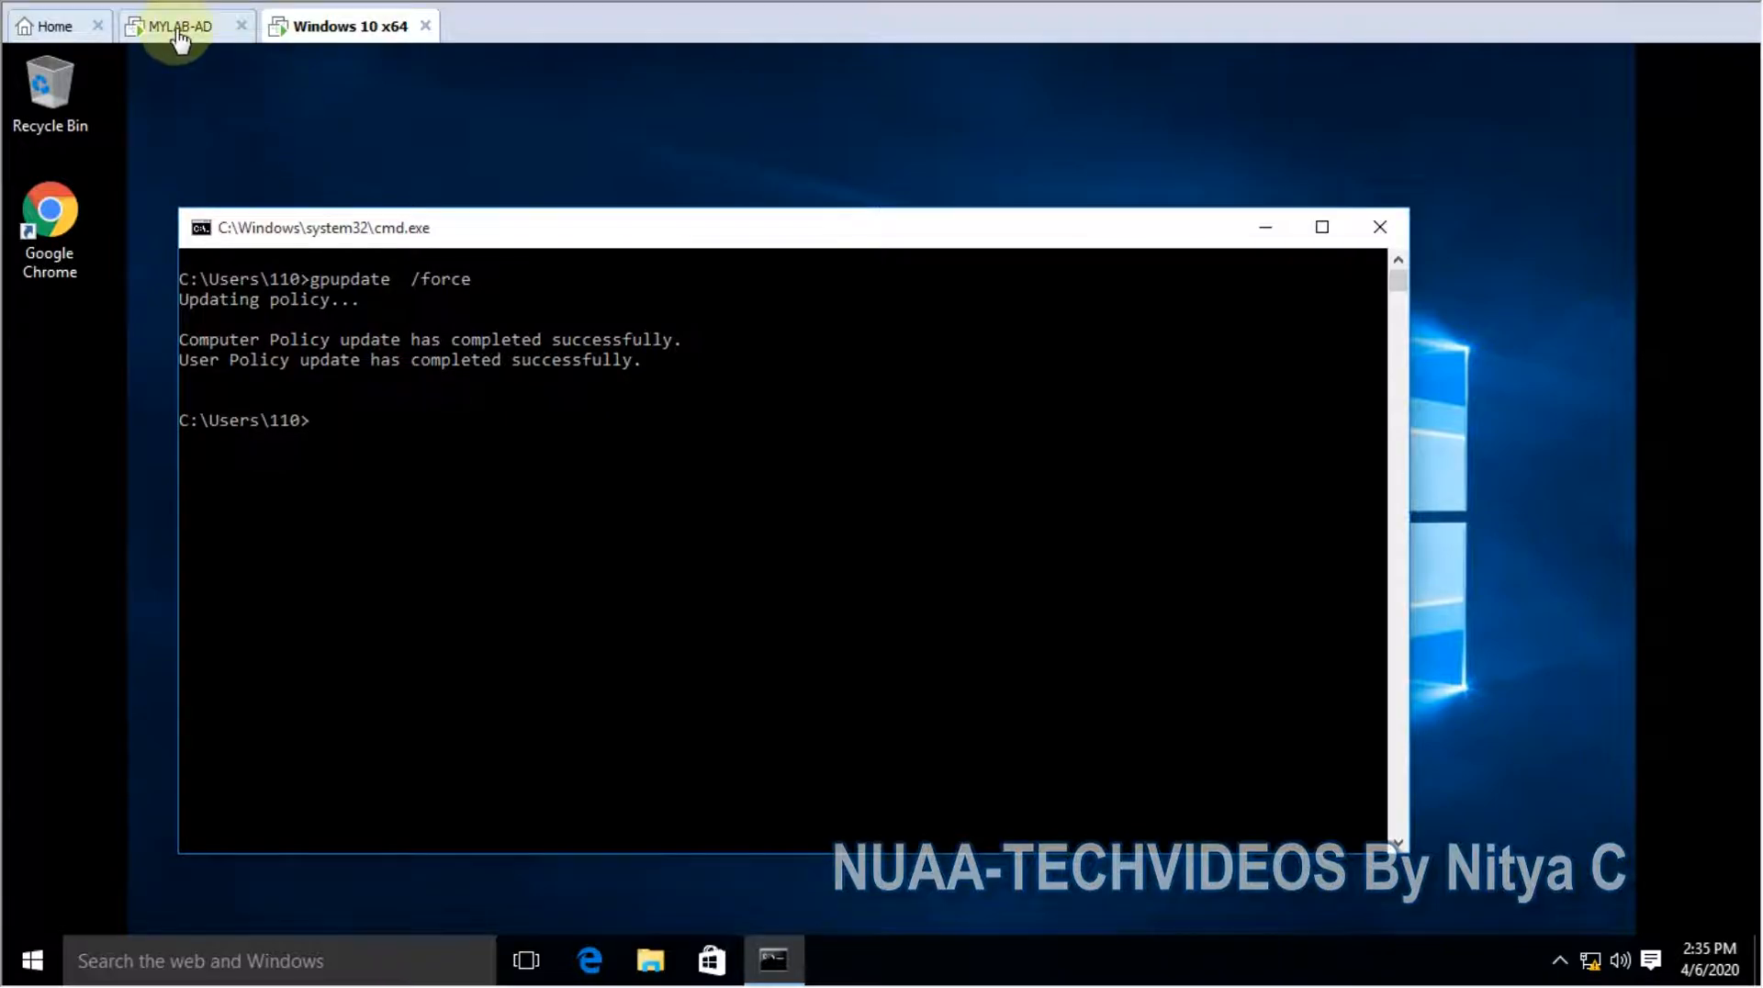
Replace chrome.exe with notepad.exe in the policy's allowed-applications list and confirm
{"action": "left_click", "coordinate": [182, 26]}
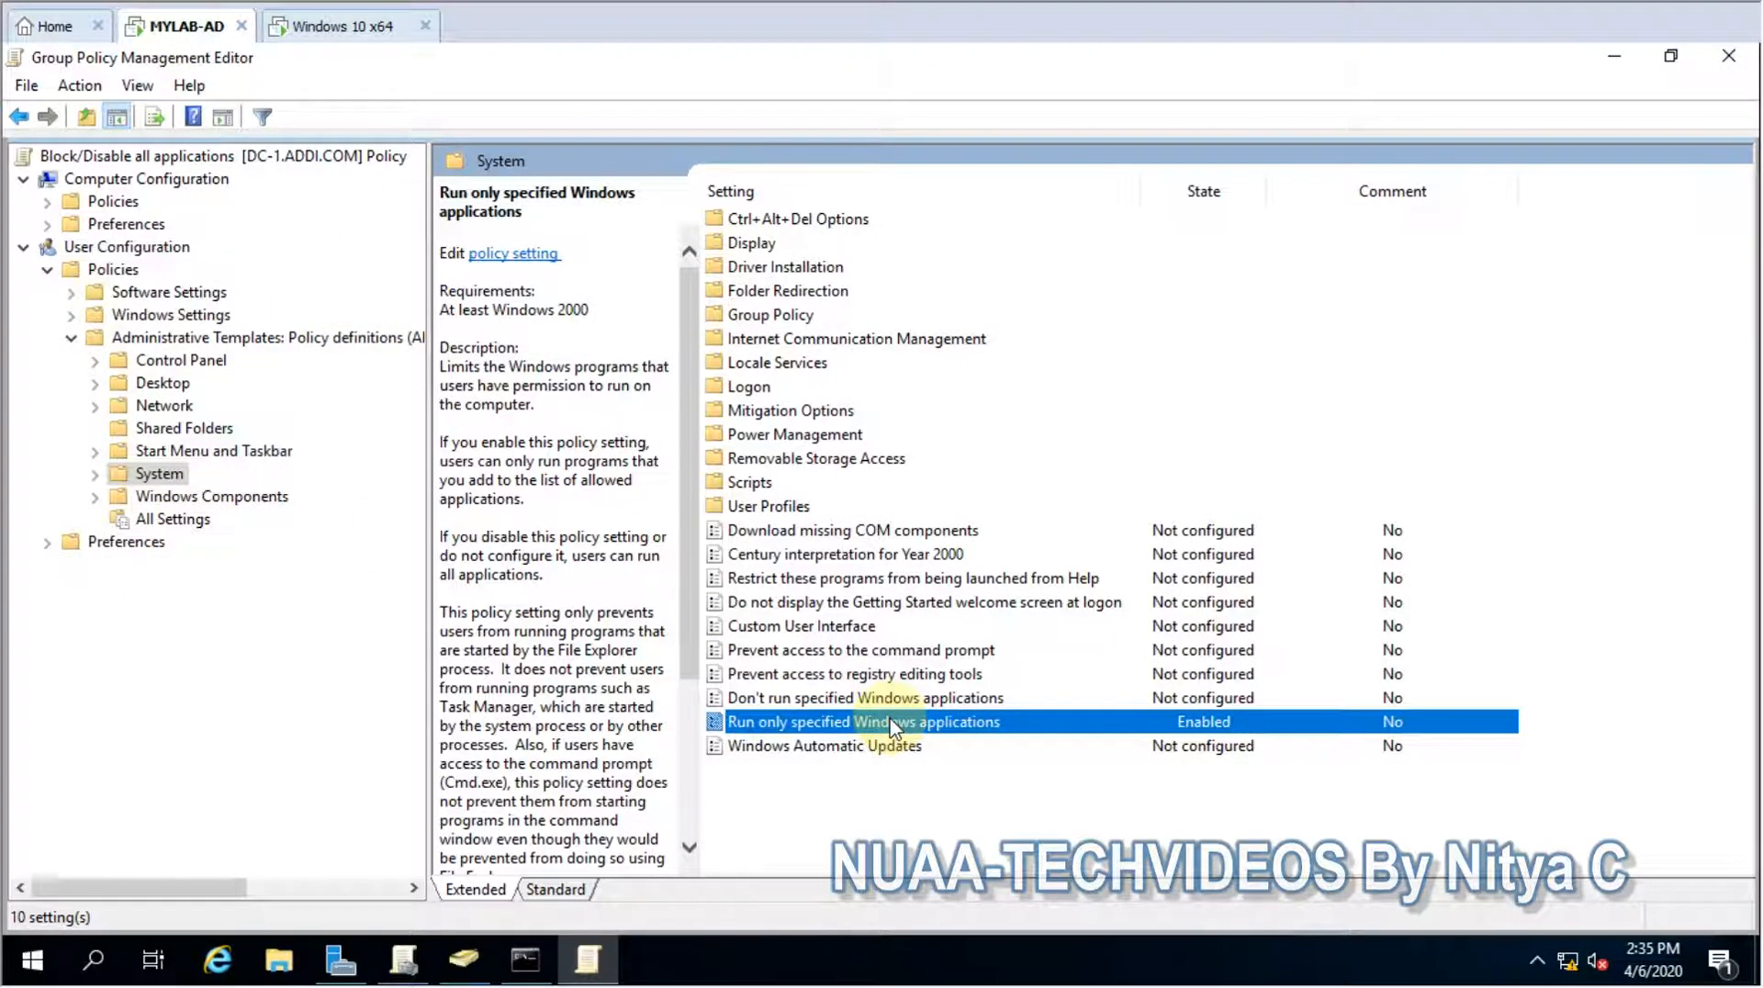
{"action": "double_click", "coordinate": [863, 720]}
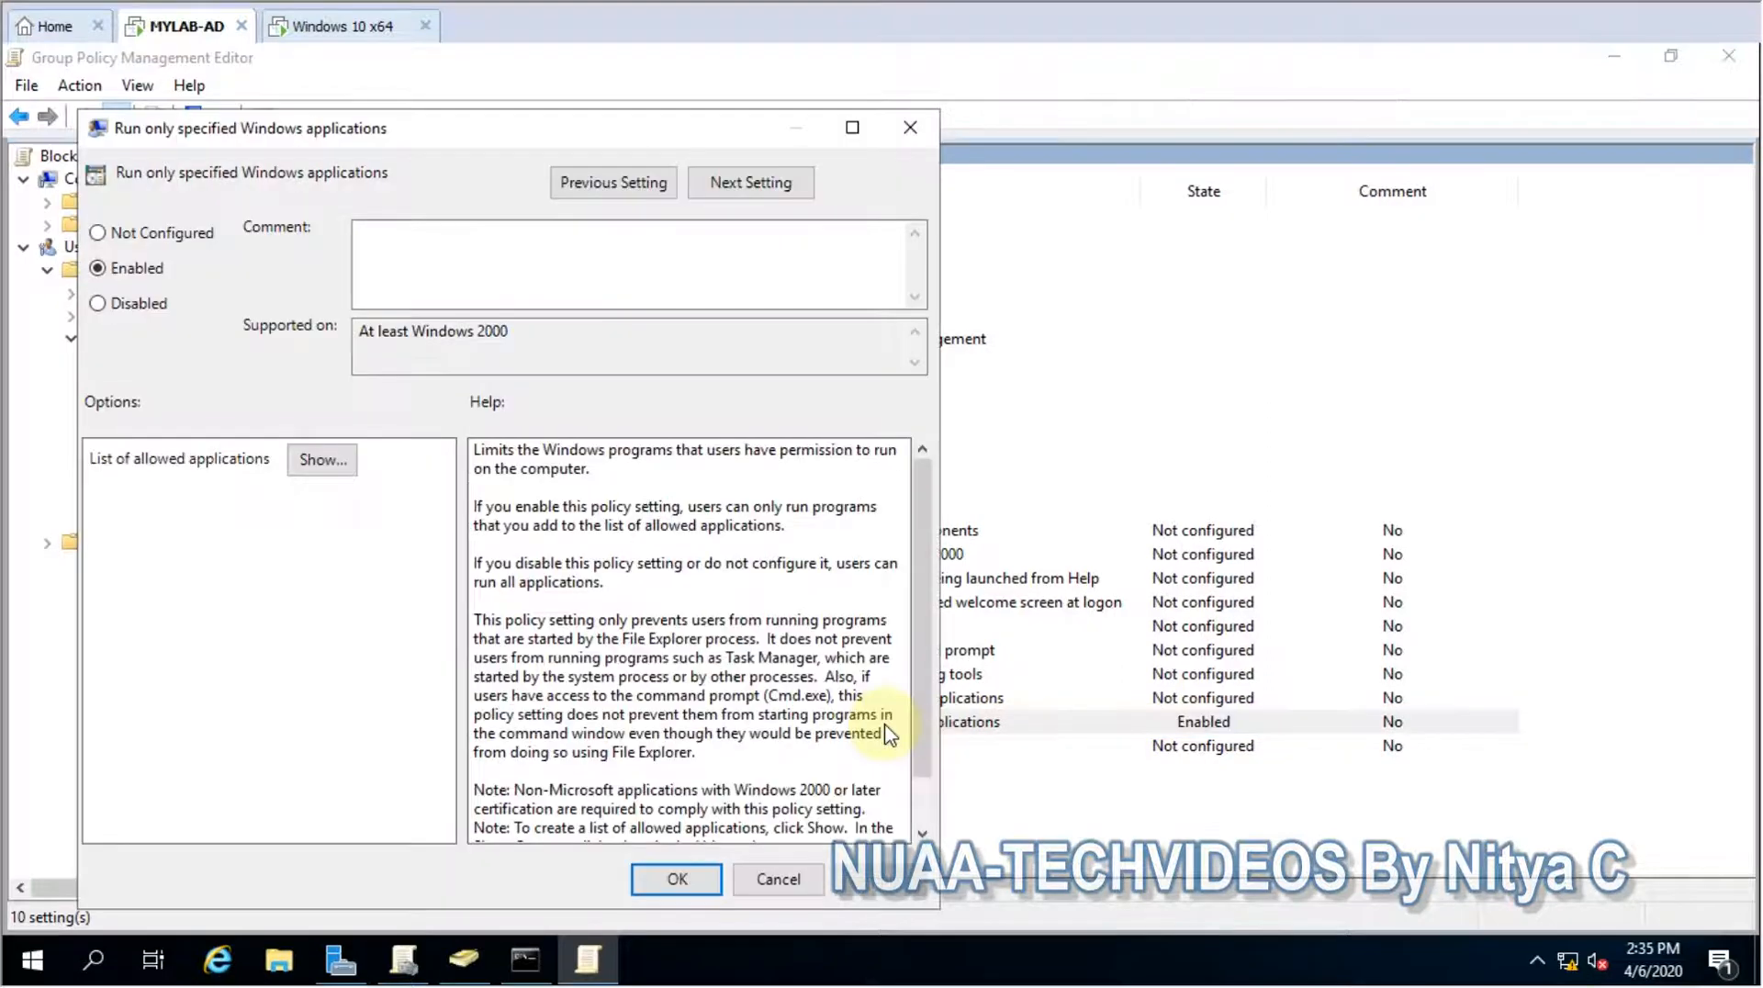
{"action": "left_click", "coordinate": [322, 459]}
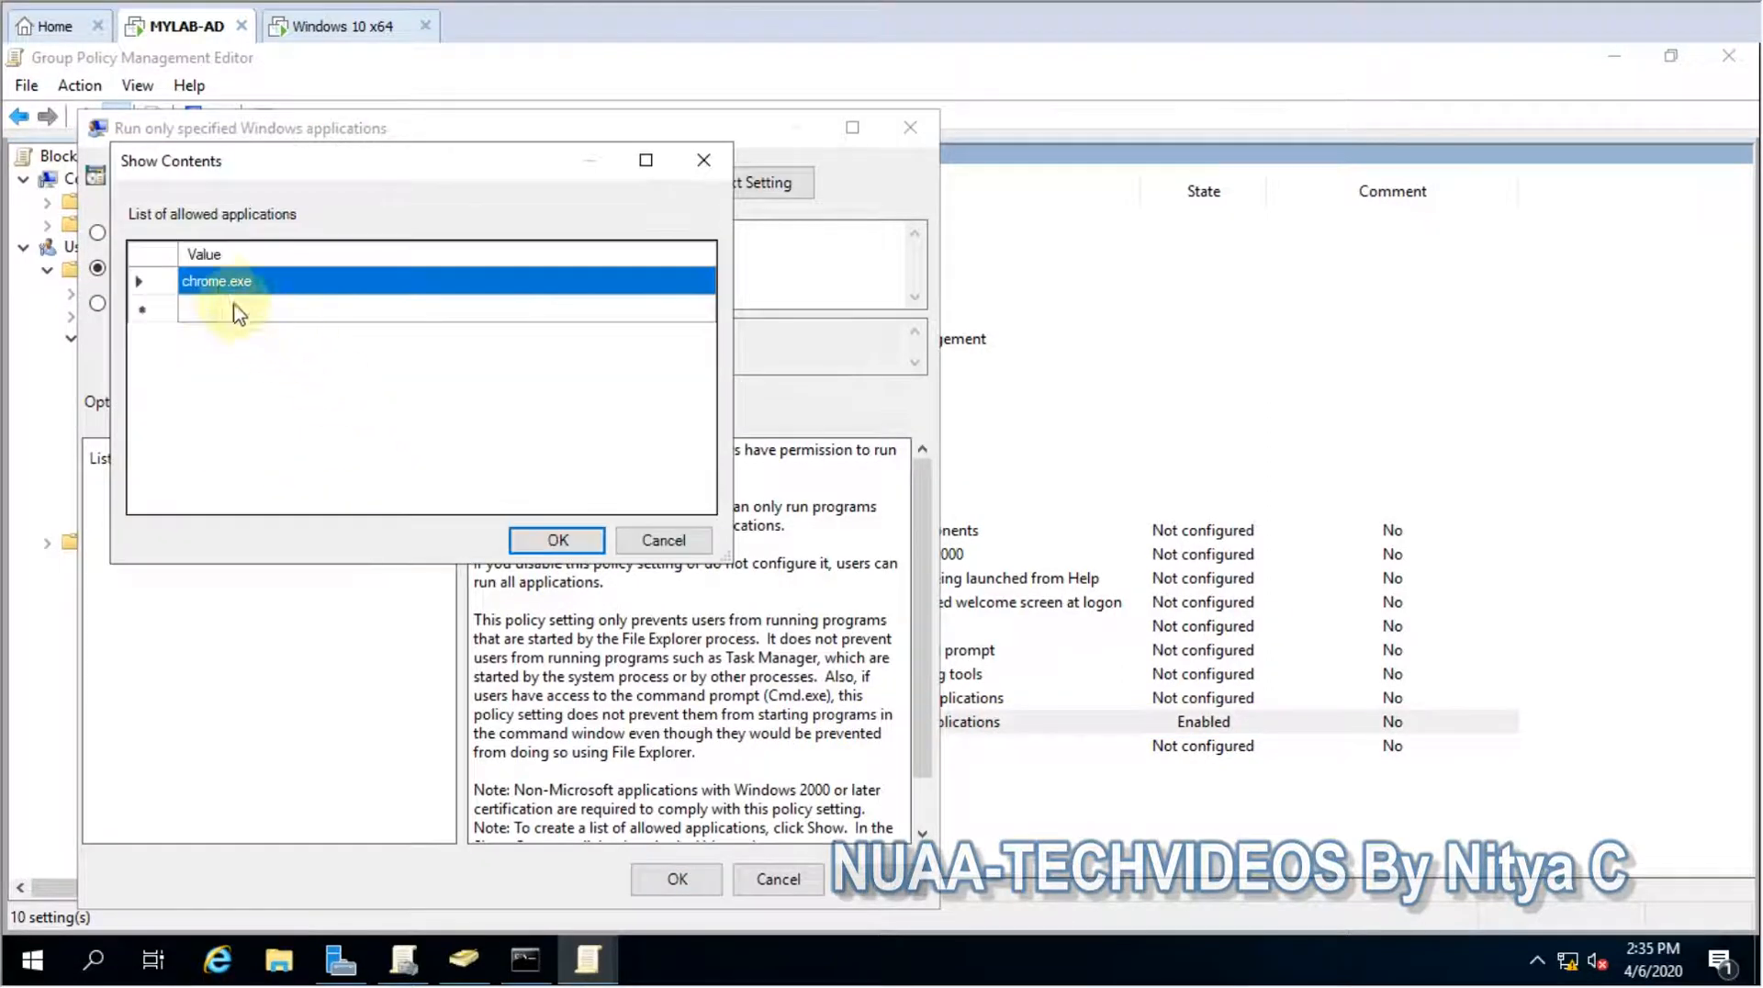
{"action": "double_click", "coordinate": [216, 280]}
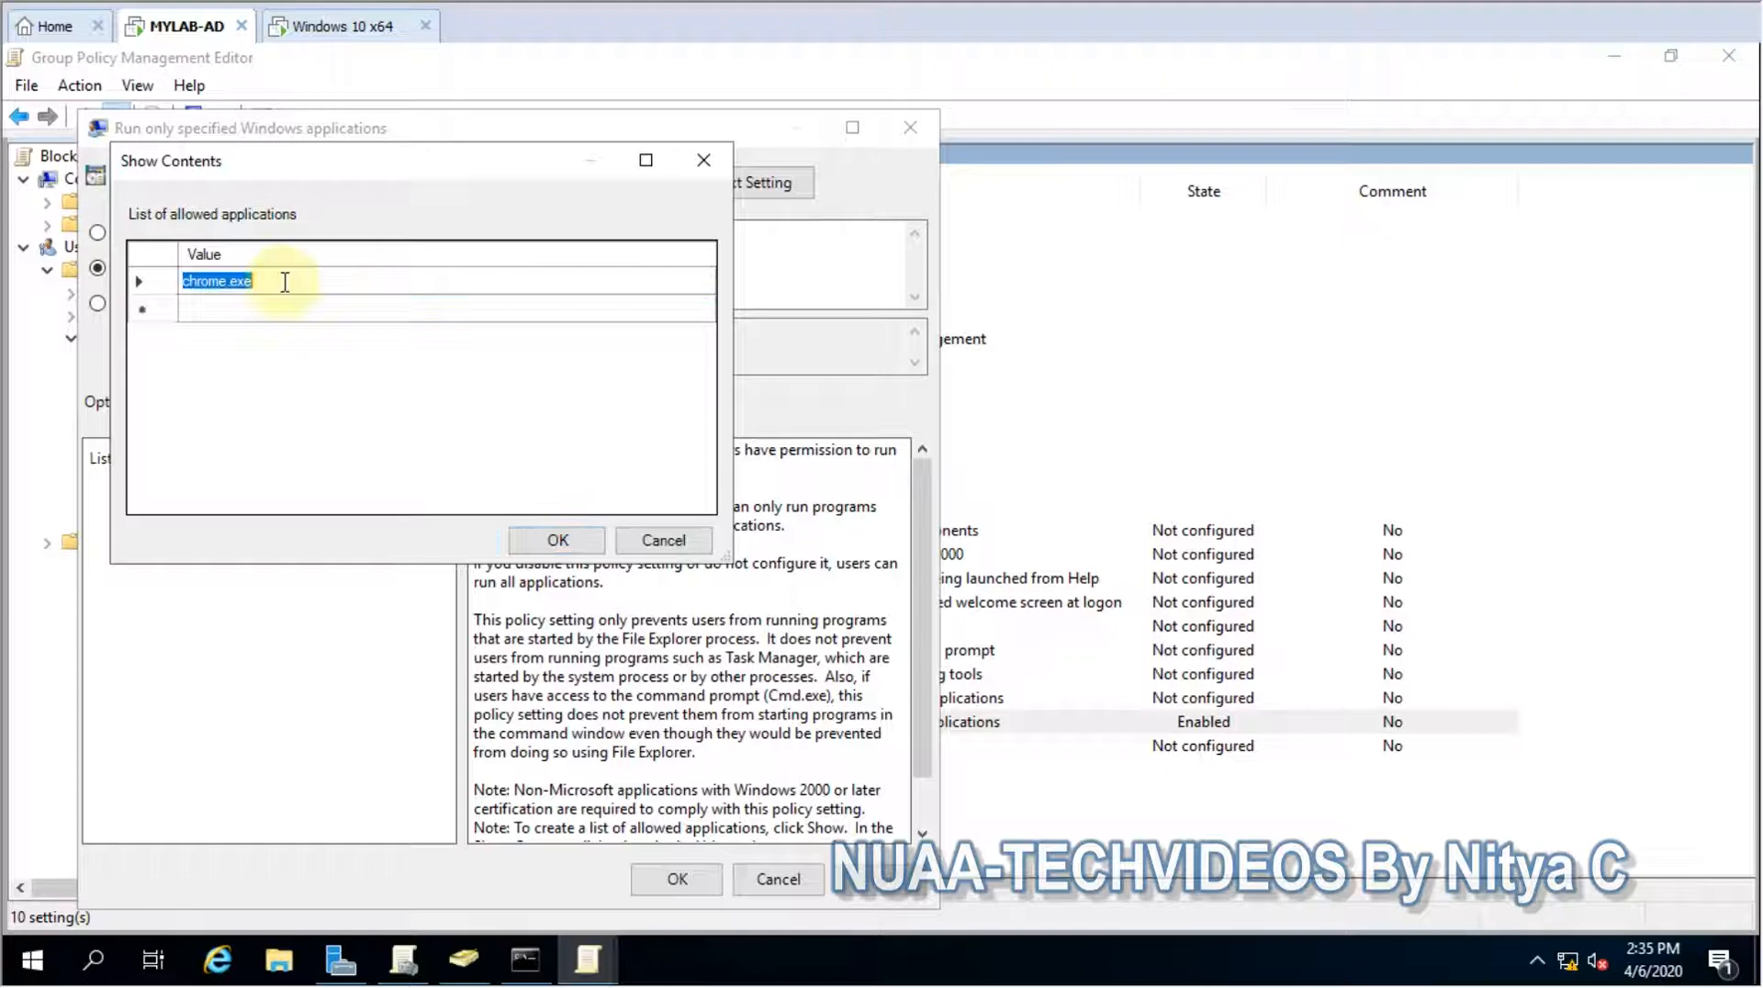
{"action": "type", "text": "ch"}
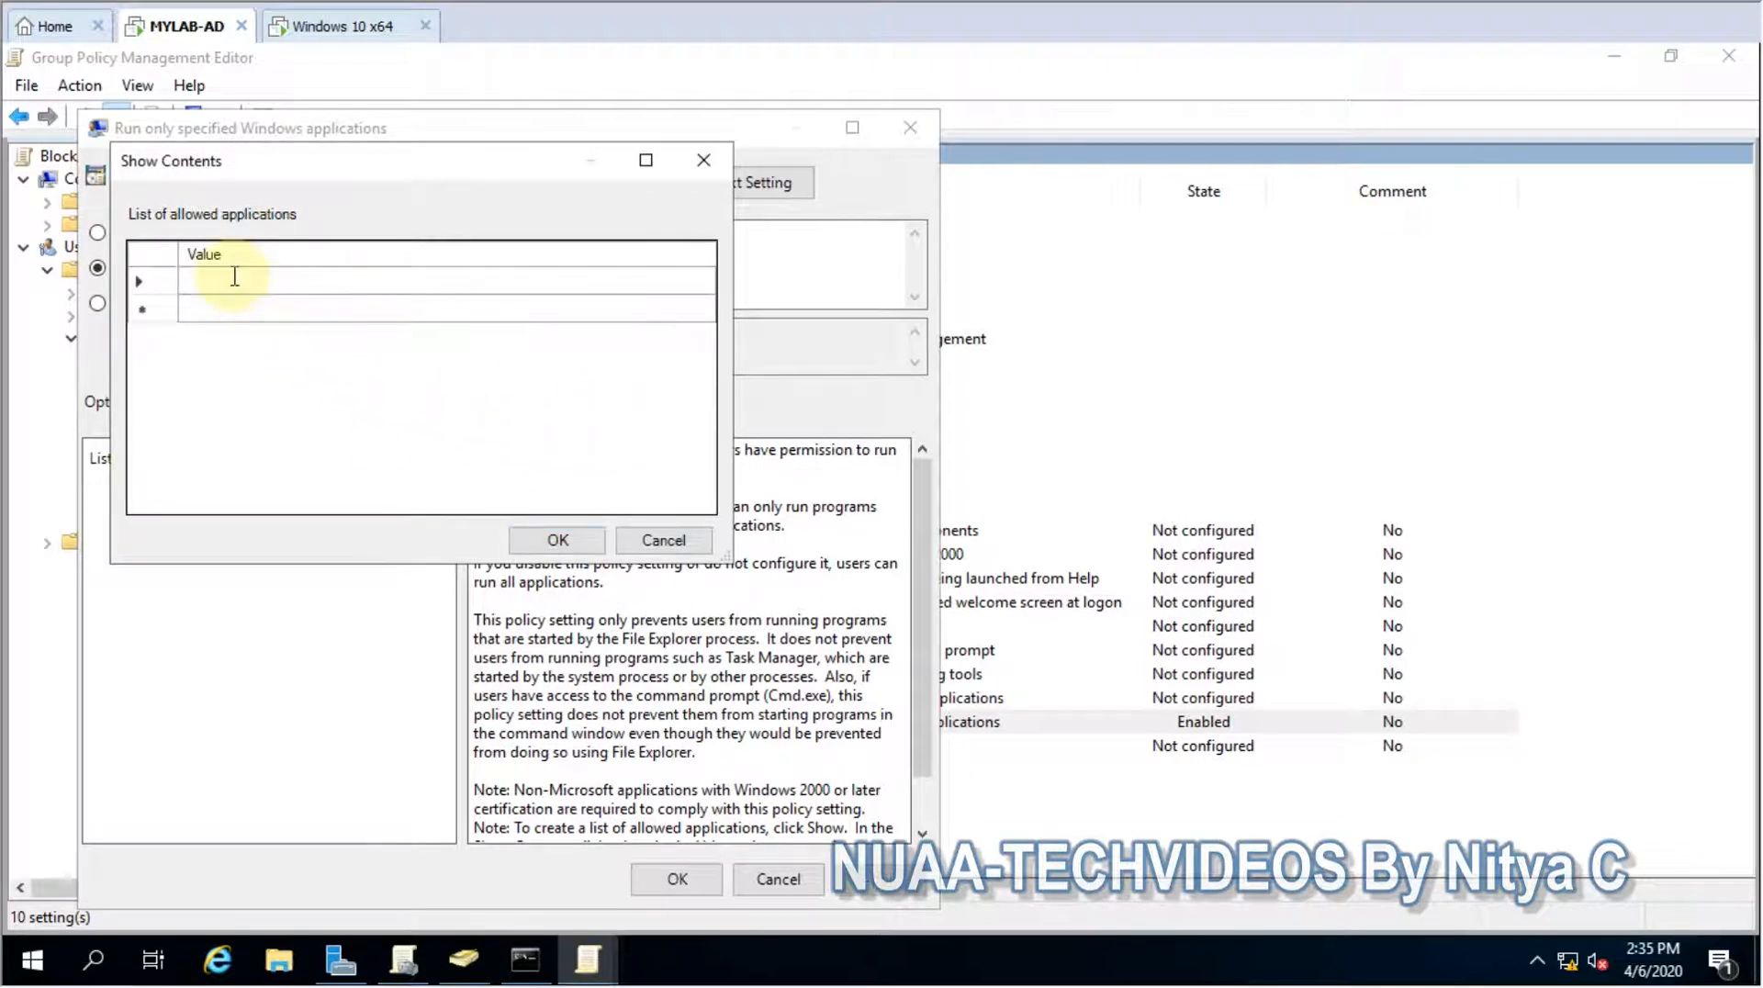
{"action": "type", "text": "note"}
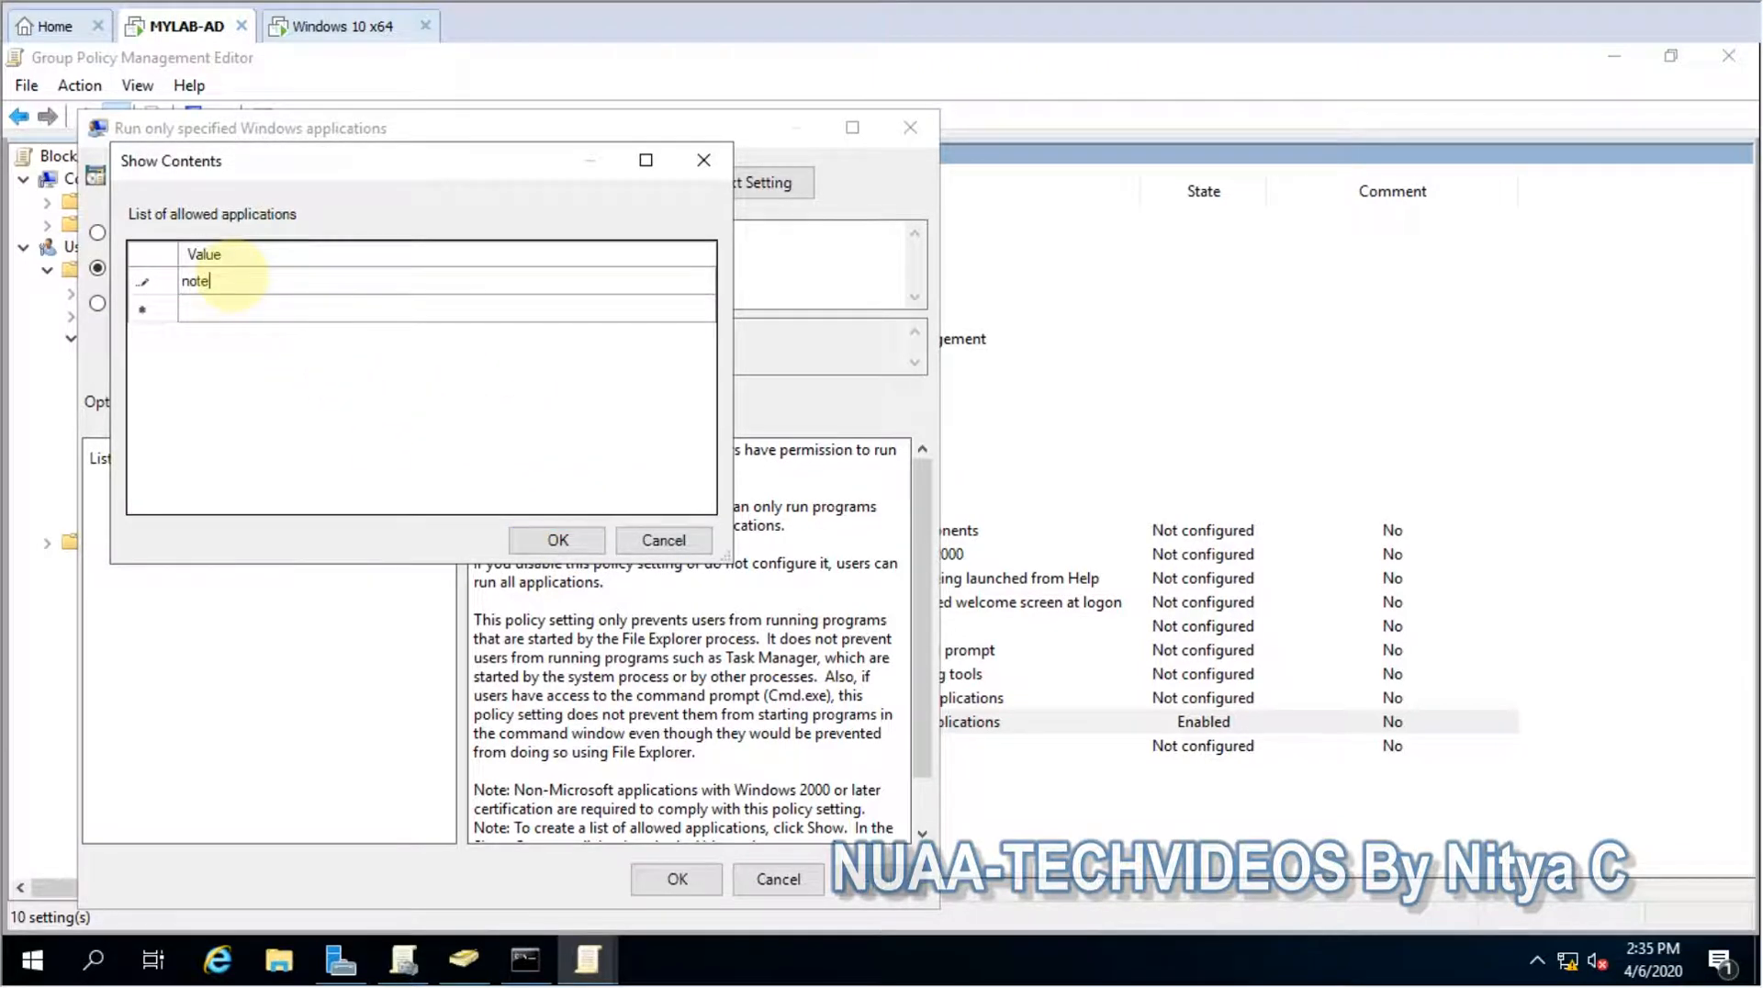
{"action": "type", "text": "pad.ex"}
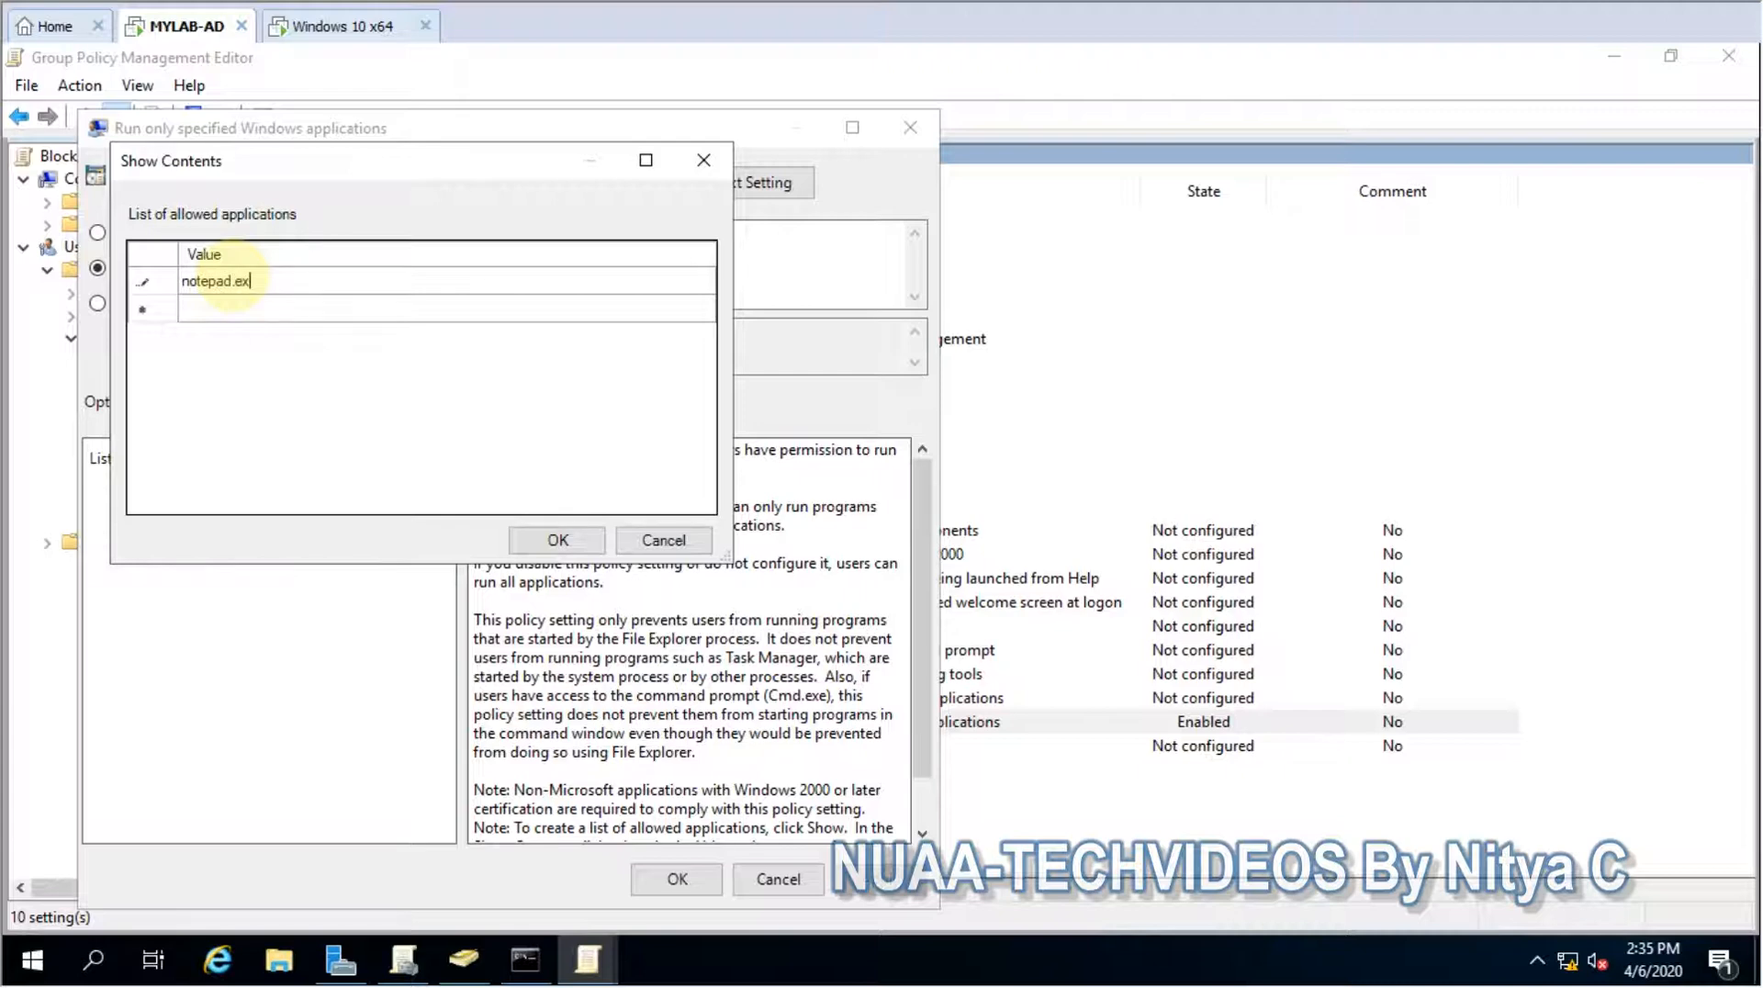
{"action": "left_click", "coordinate": [558, 540]}
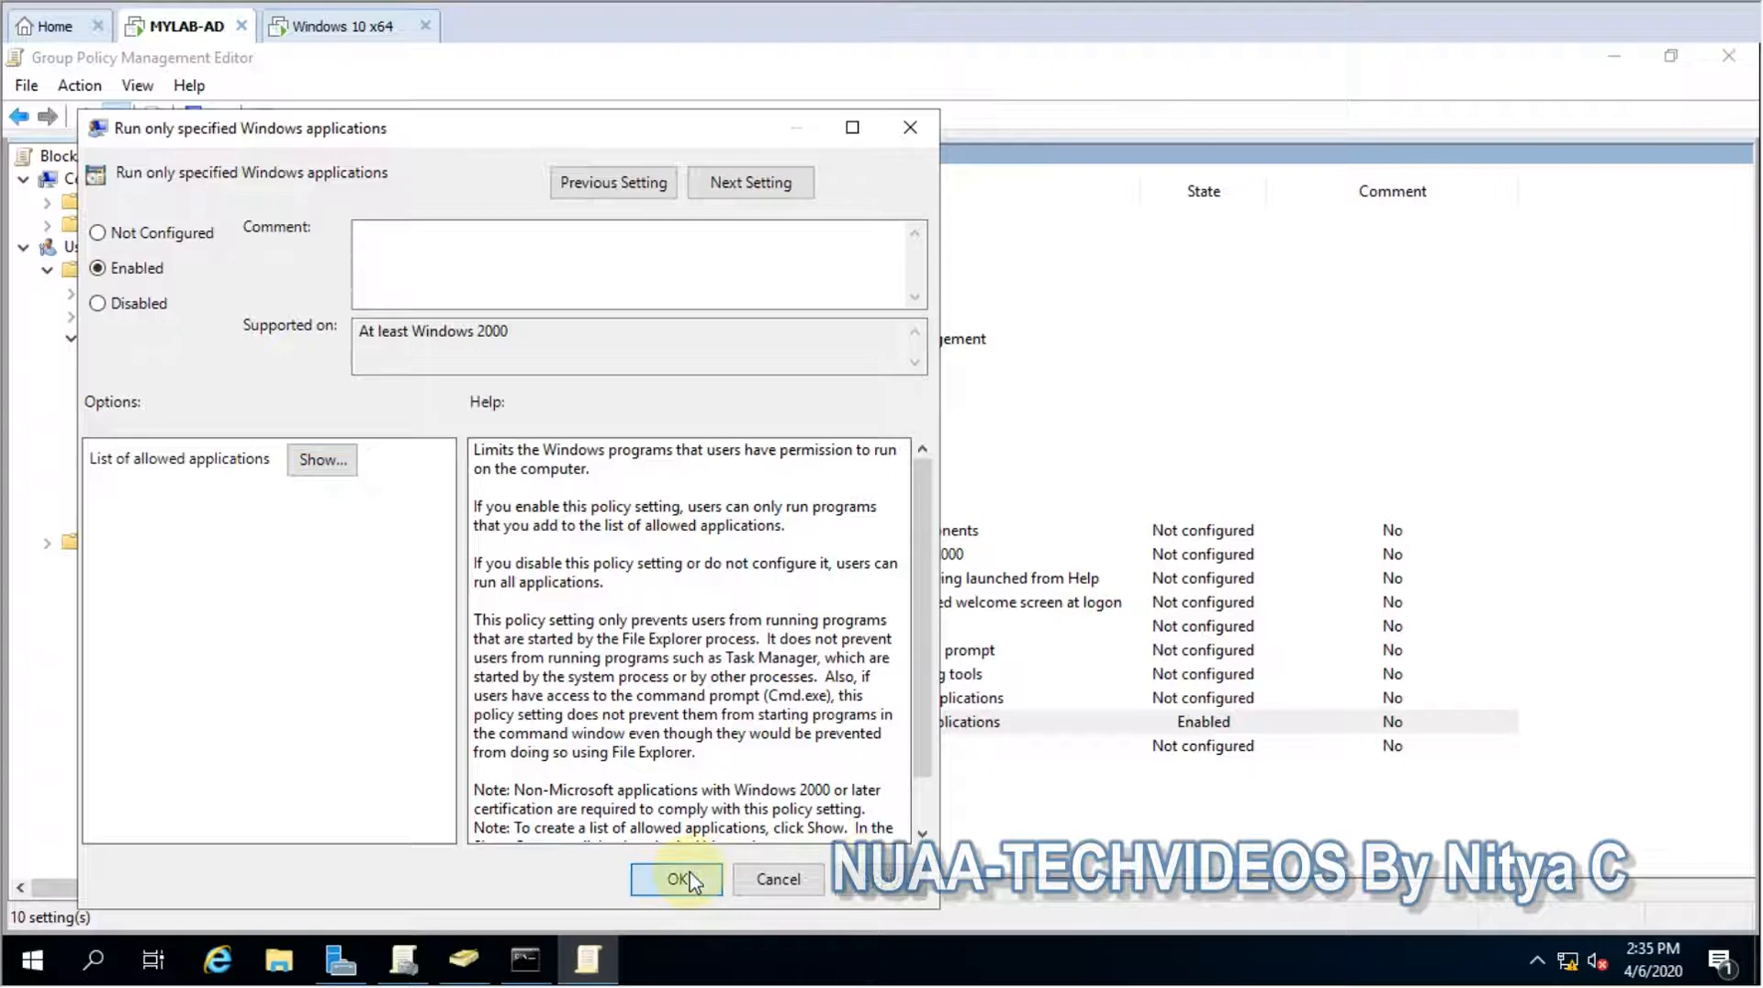
{"action": "left_click", "coordinate": [675, 880]}
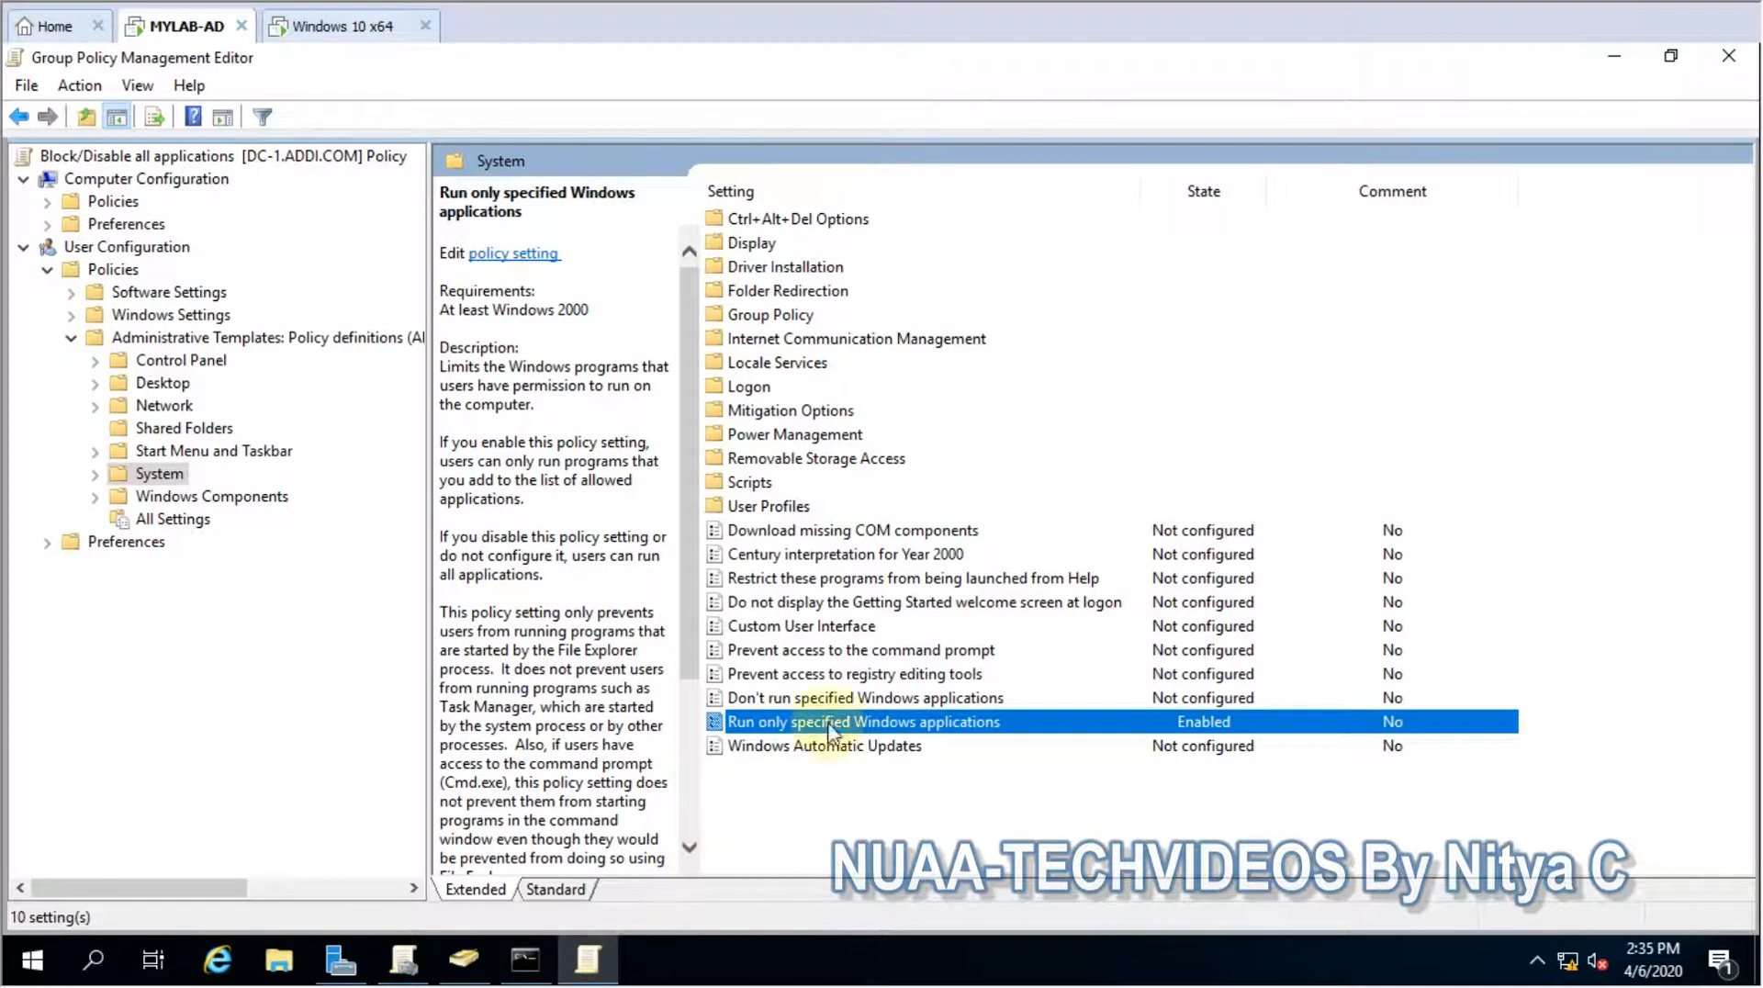
Refresh the server's group policy with gpupdate /force in the admin command prompt
{"action": "left_click", "coordinate": [523, 961]}
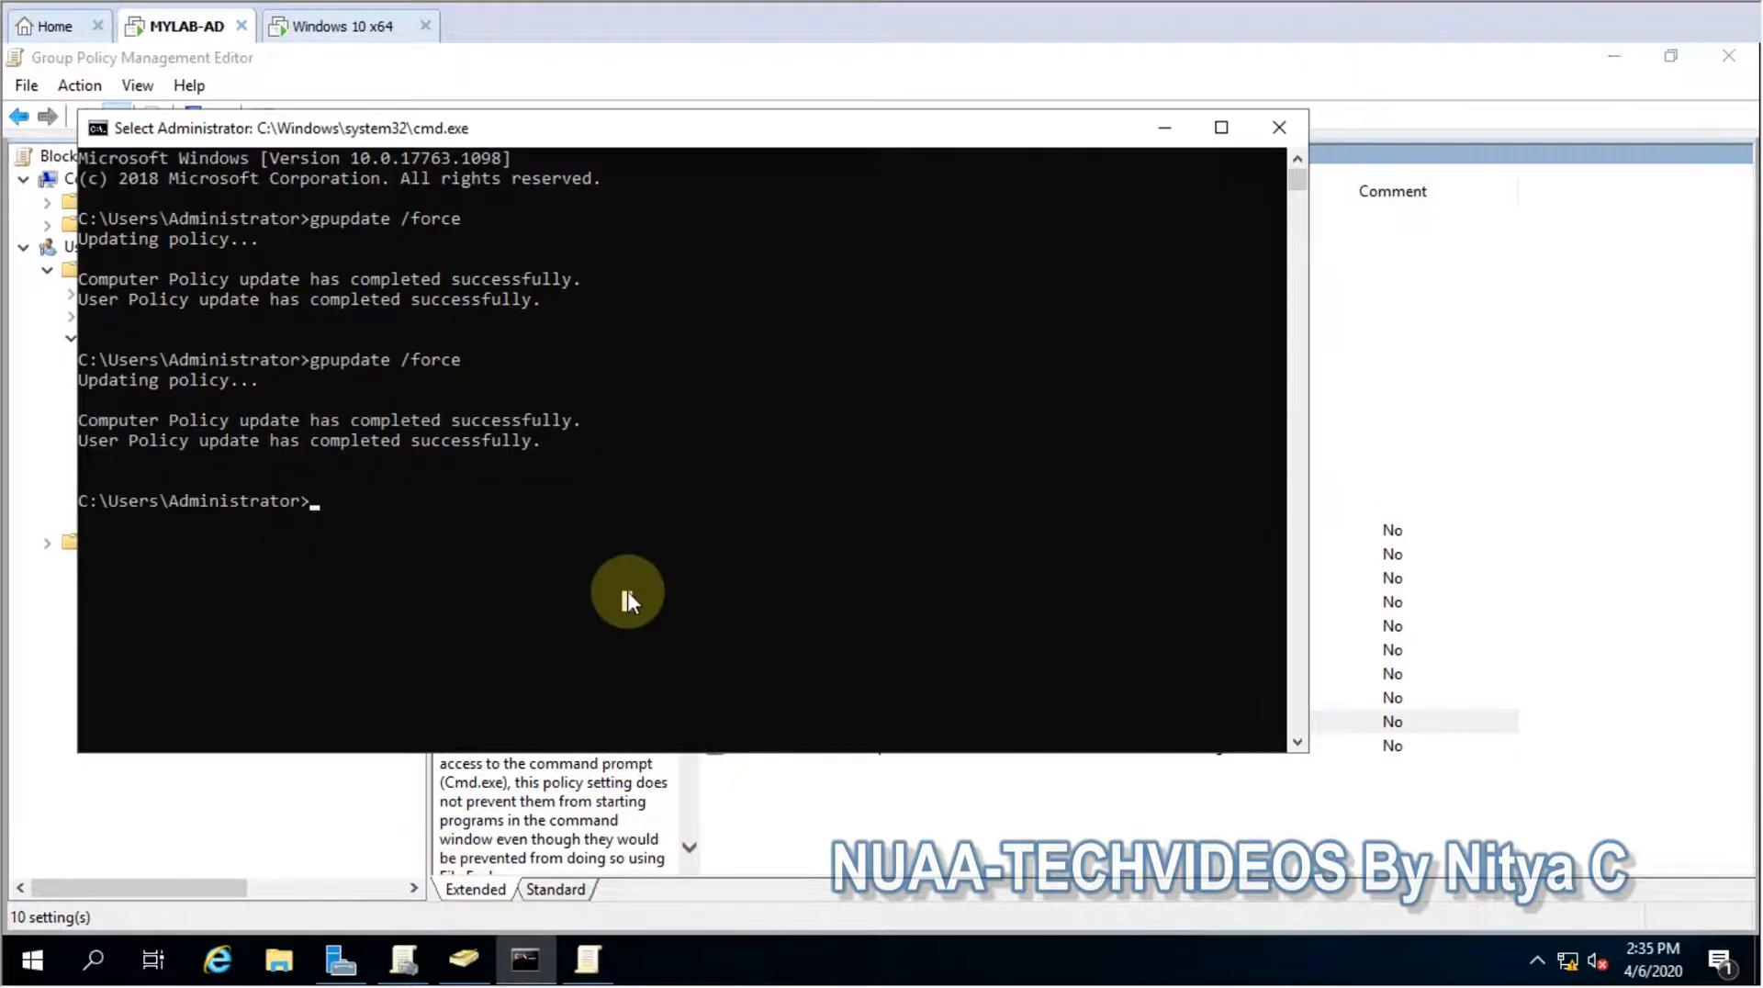
{"action": "type", "text": "gpupdate /force"}
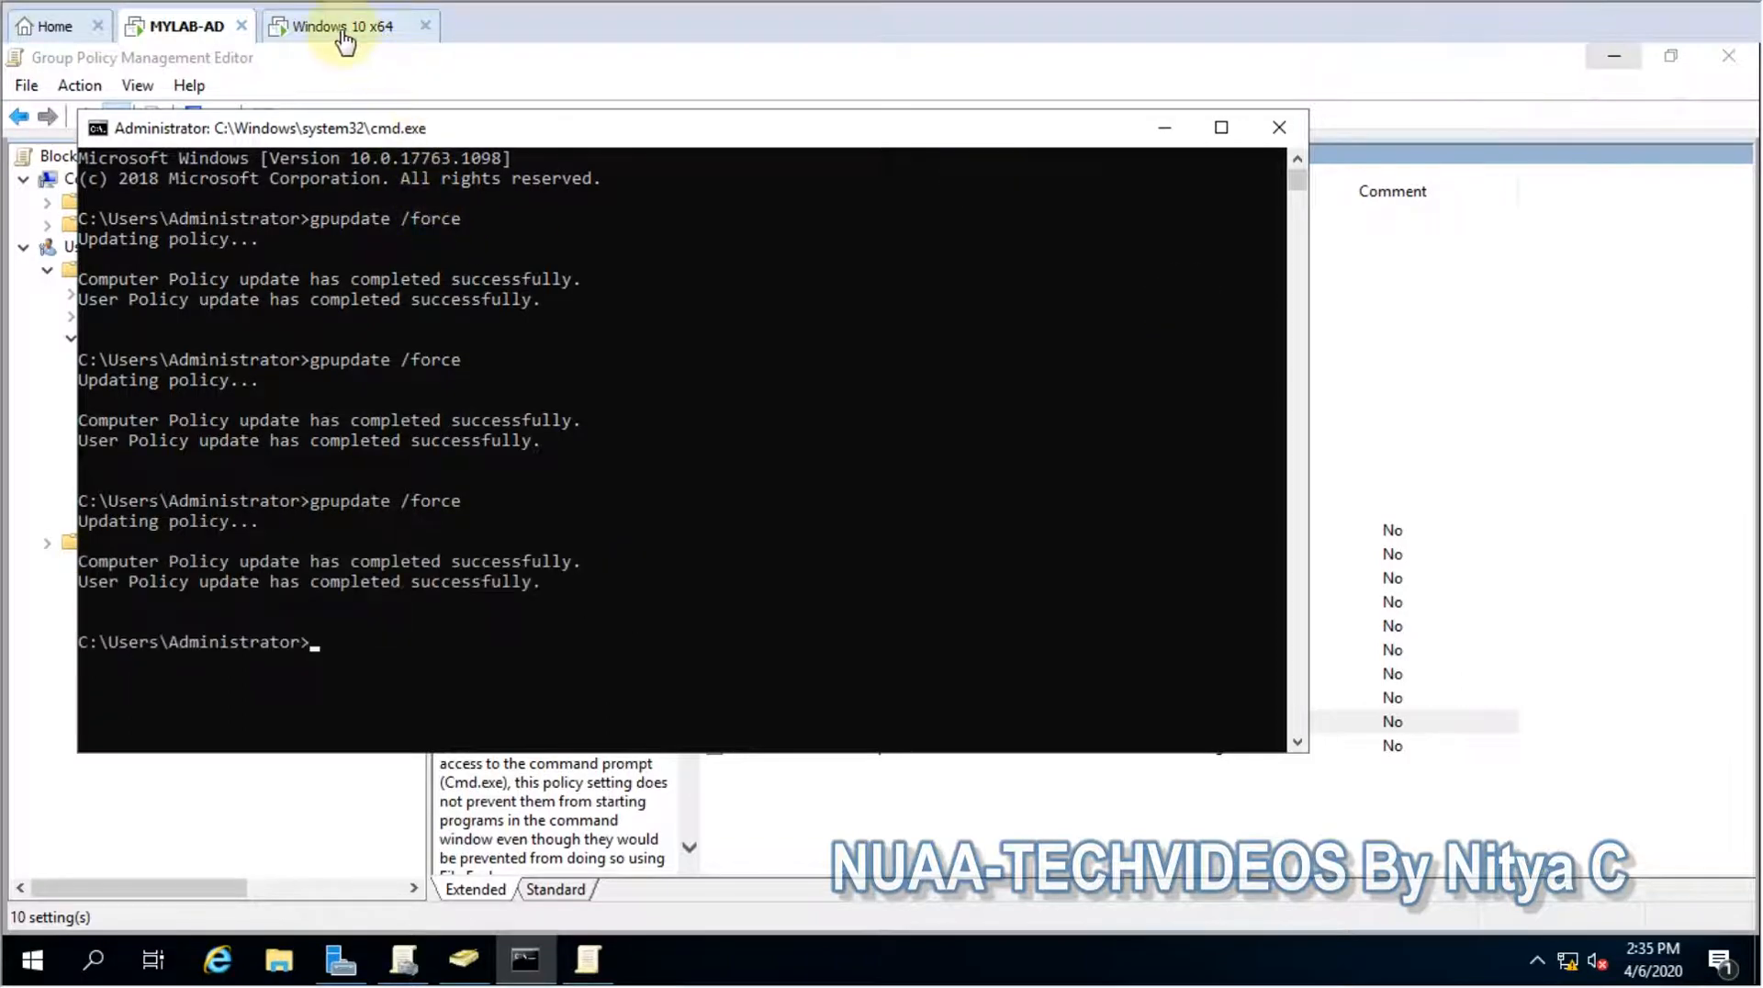
On the Windows 10 client launch Google Chrome and dismiss the resulting Restrictions error
{"action": "left_click", "coordinate": [345, 26]}
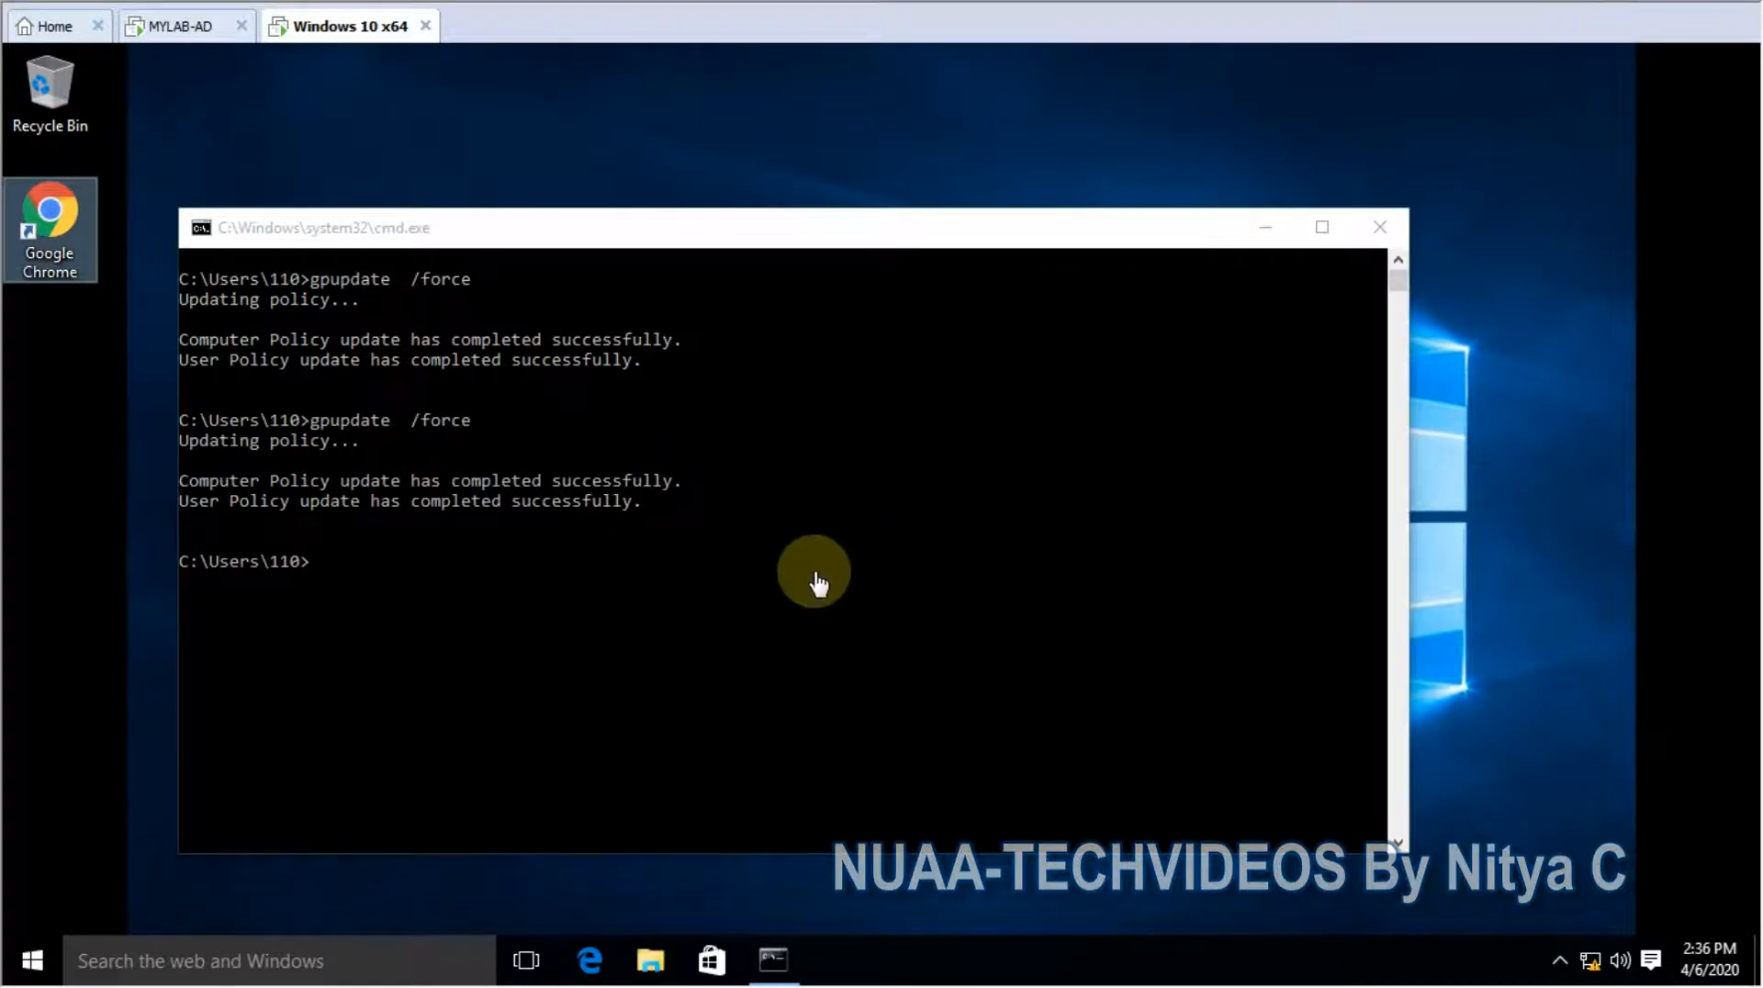
{"action": "mouse_move", "coordinate": [122, 334]}
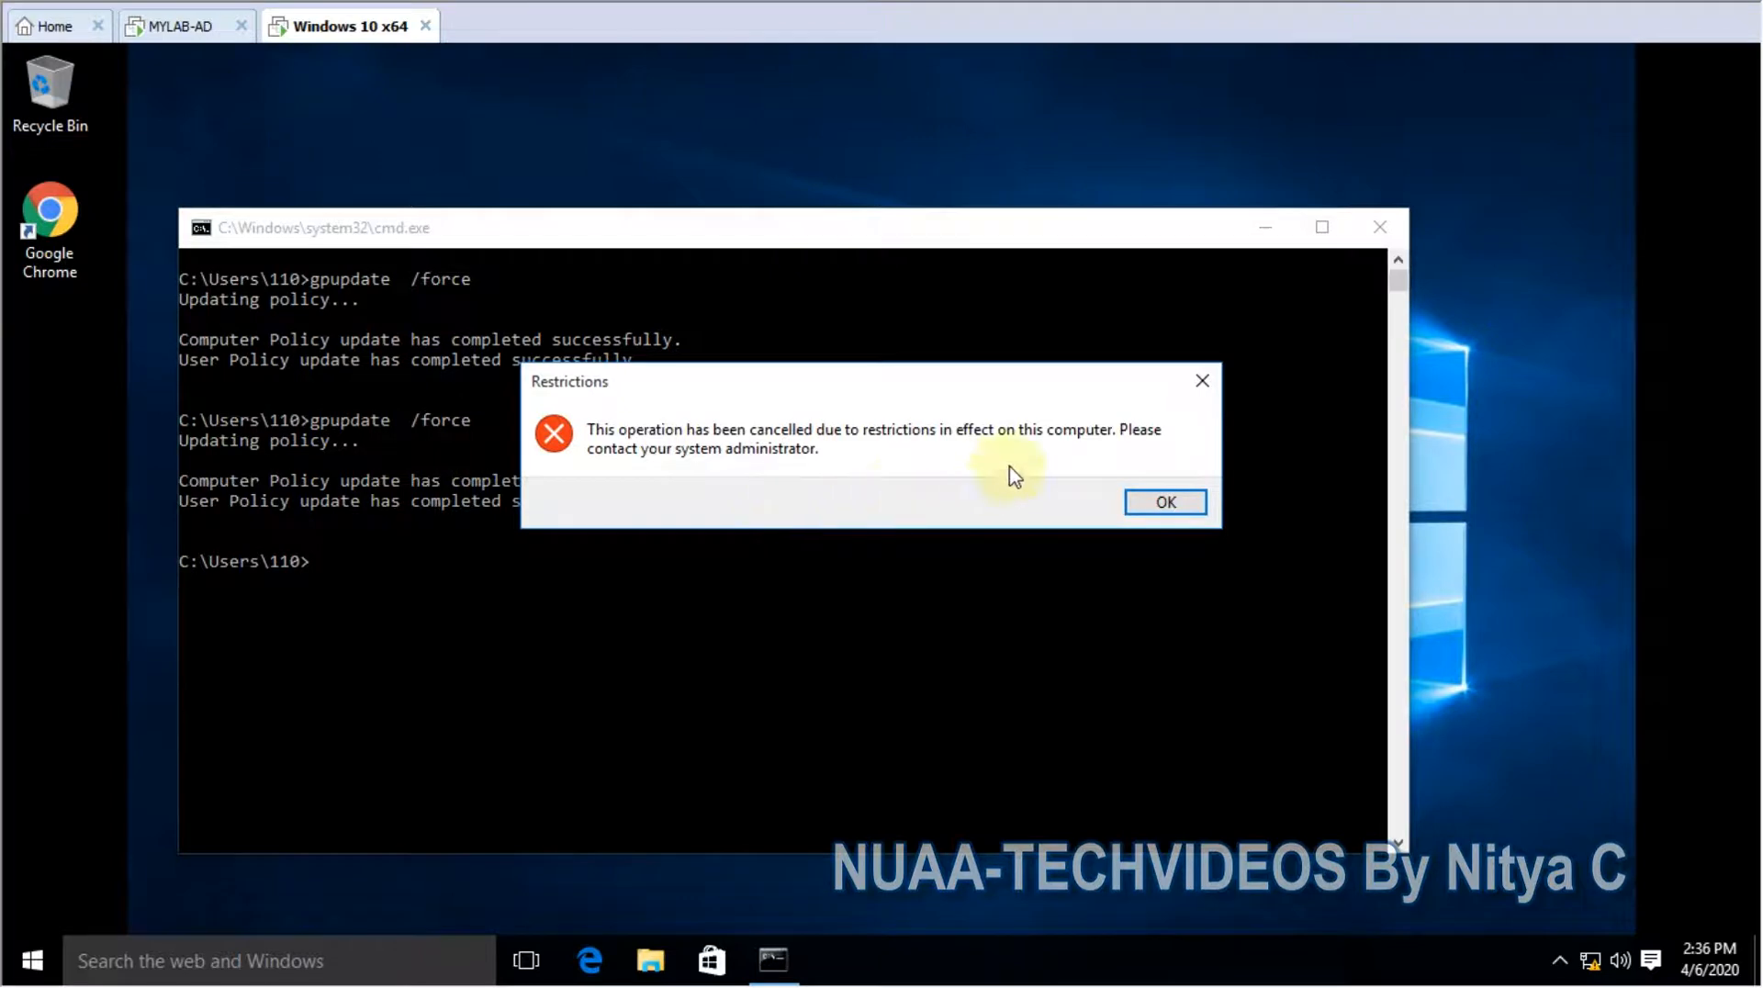
{"action": "mouse_move", "coordinate": [775, 482]}
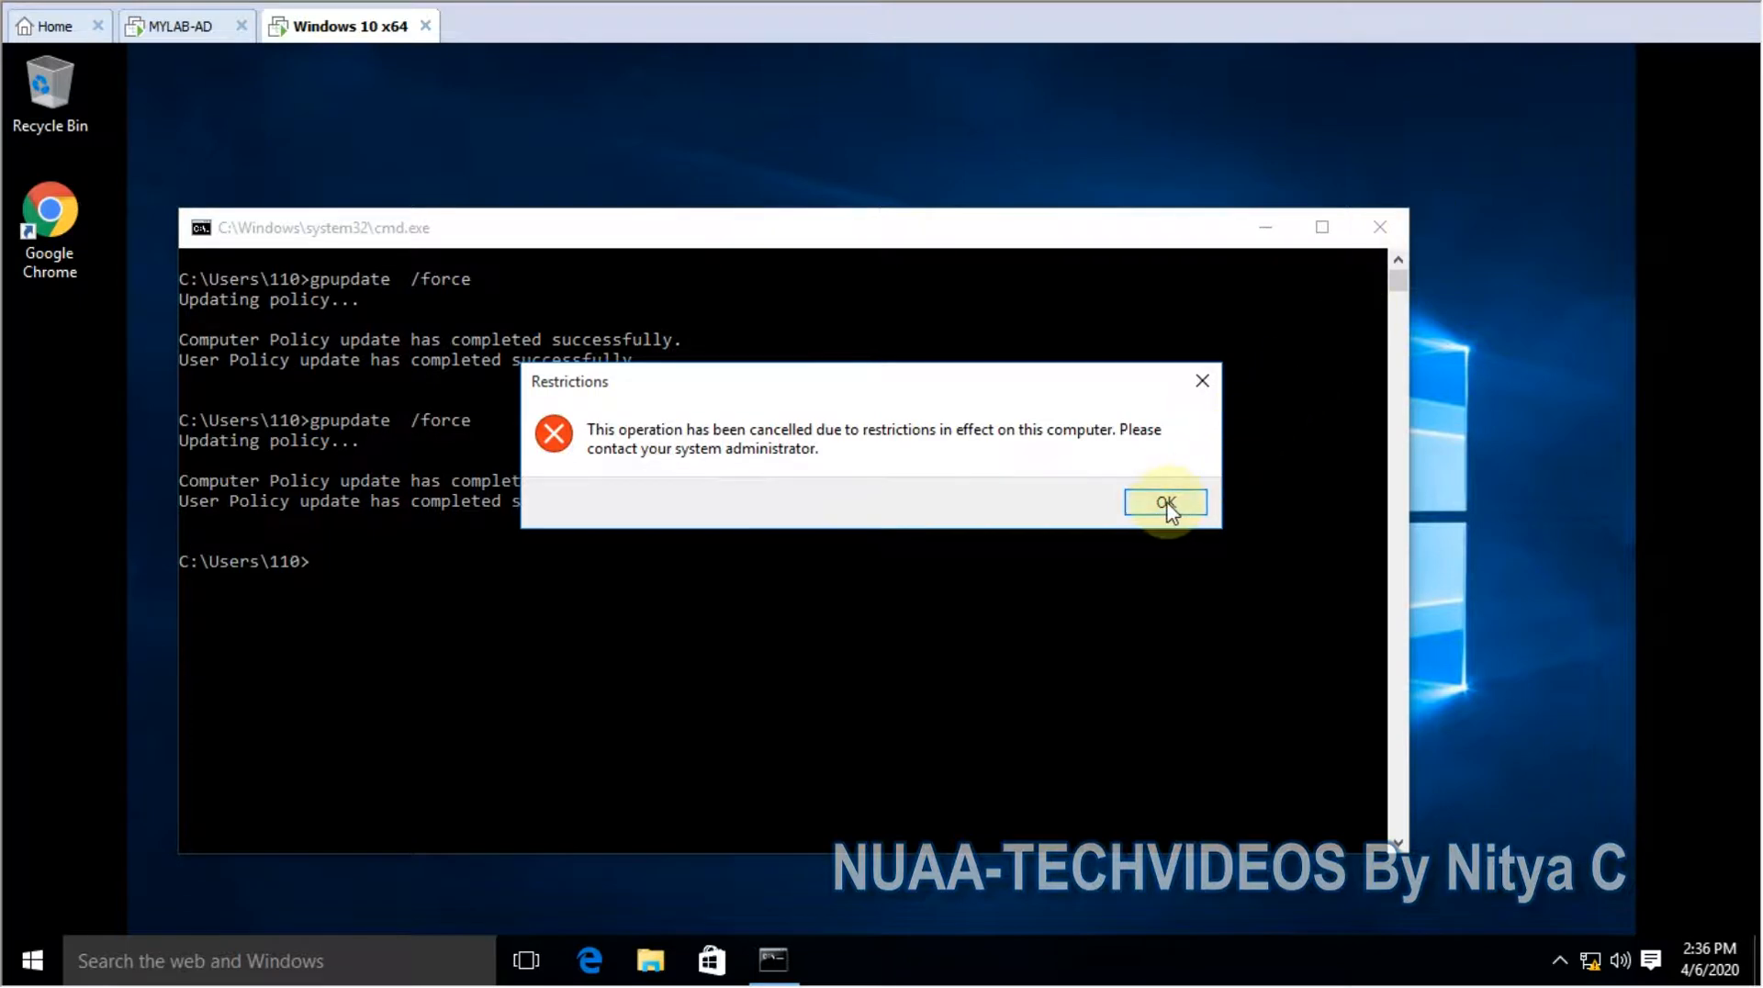
{"action": "left_click", "coordinate": [1164, 501]}
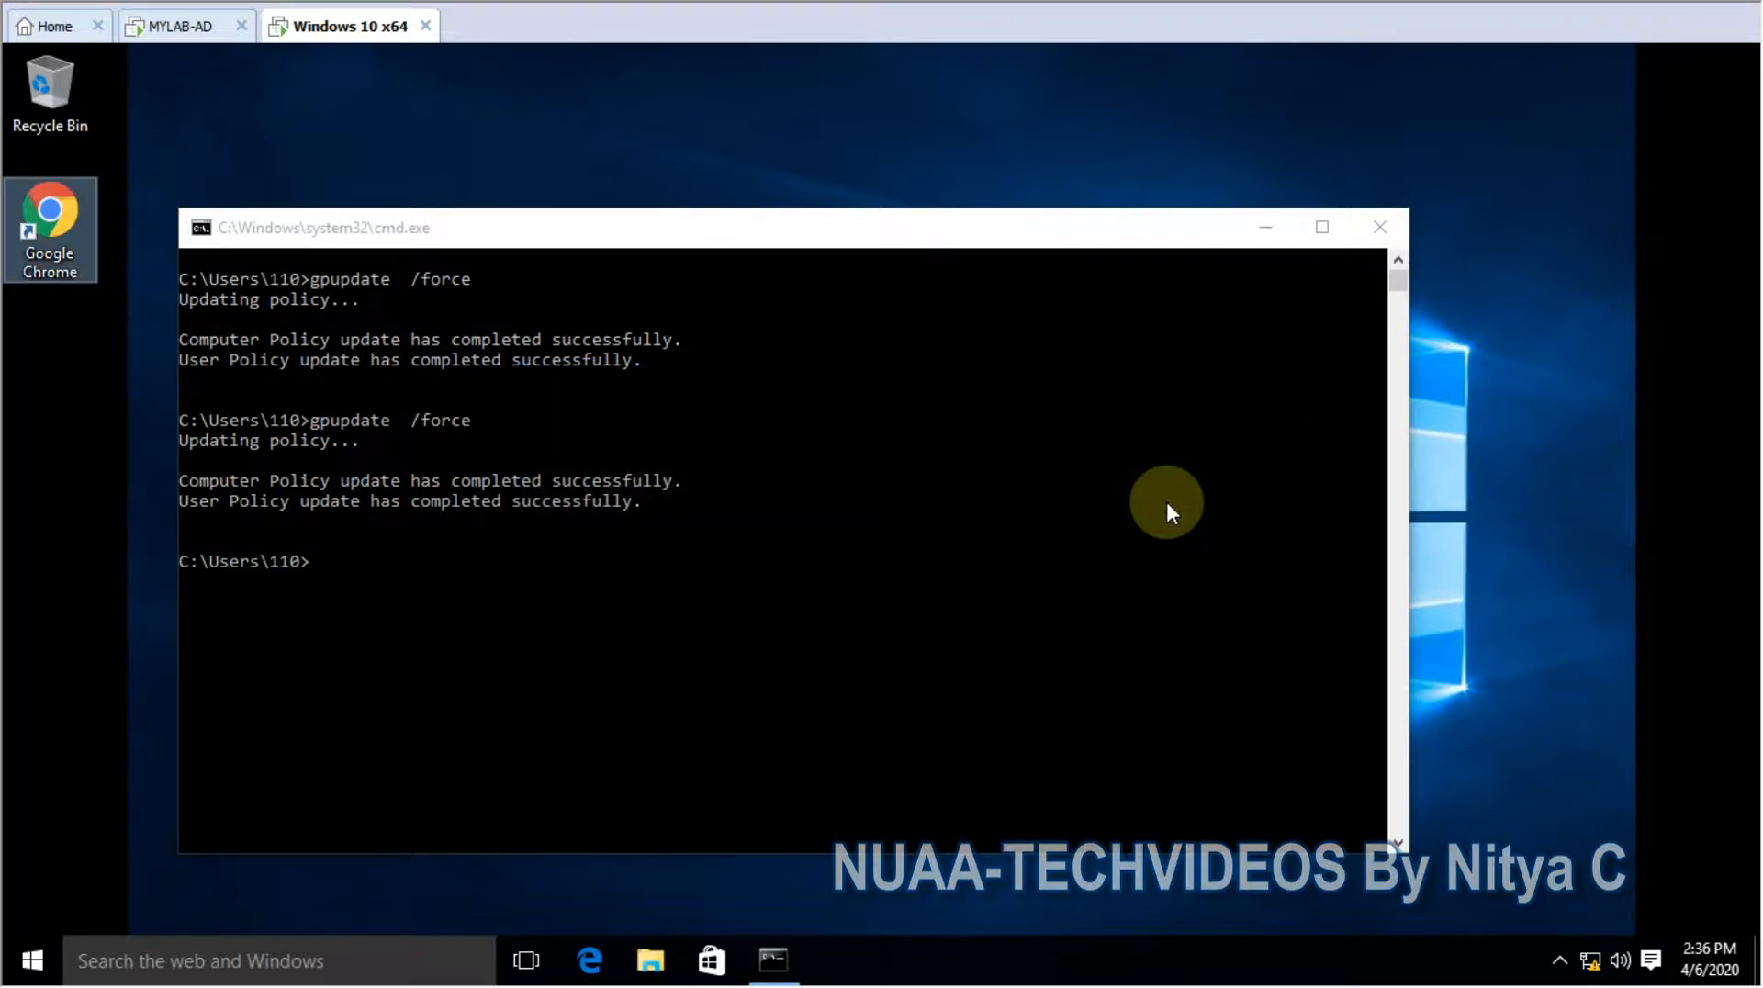